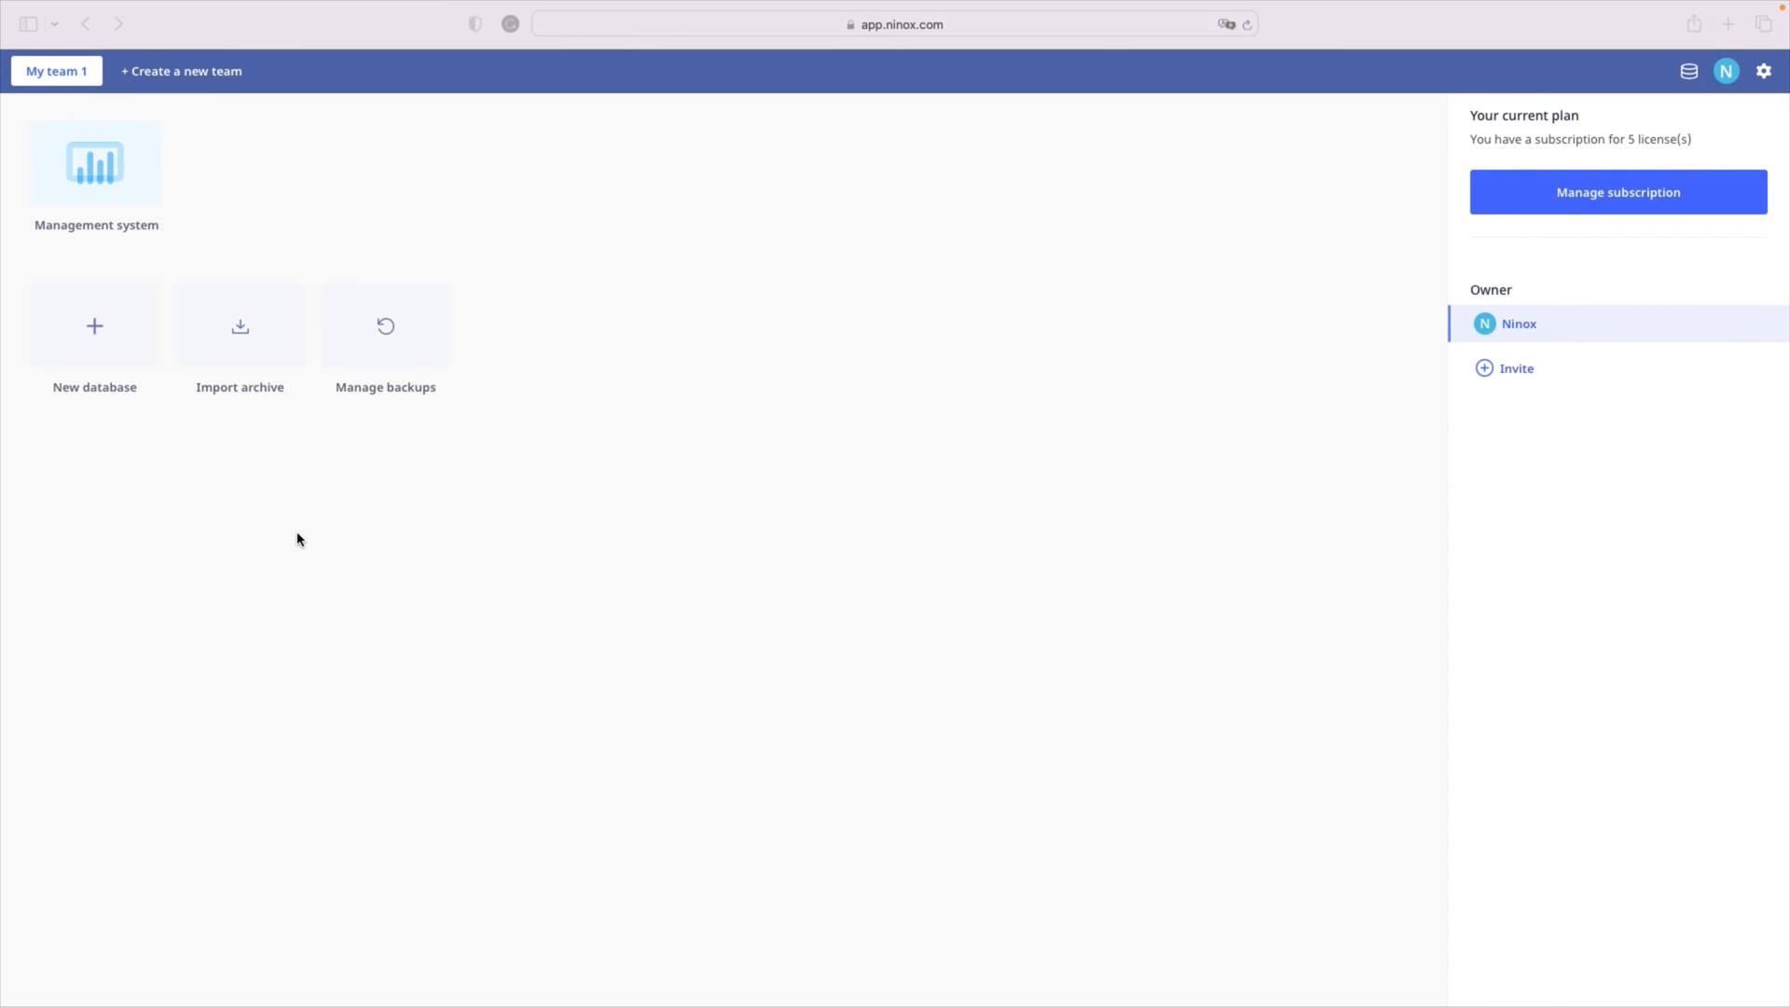
mouse_move(148, 169)
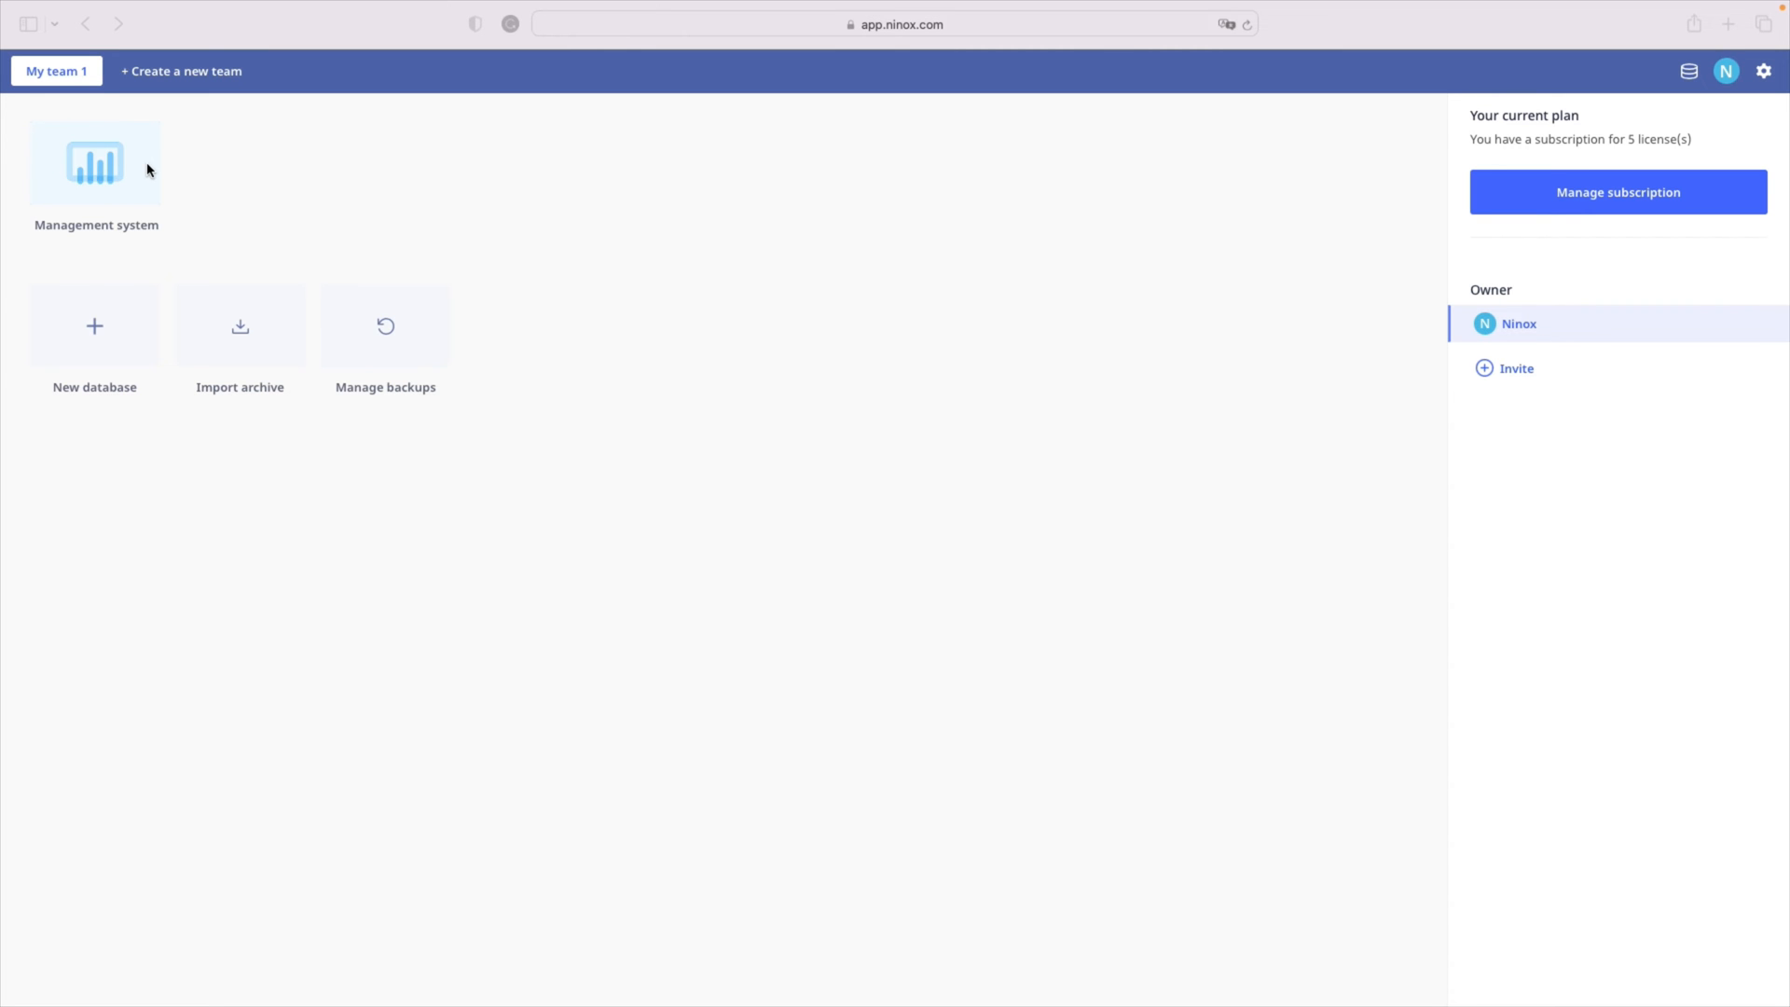
mouse_move(149, 148)
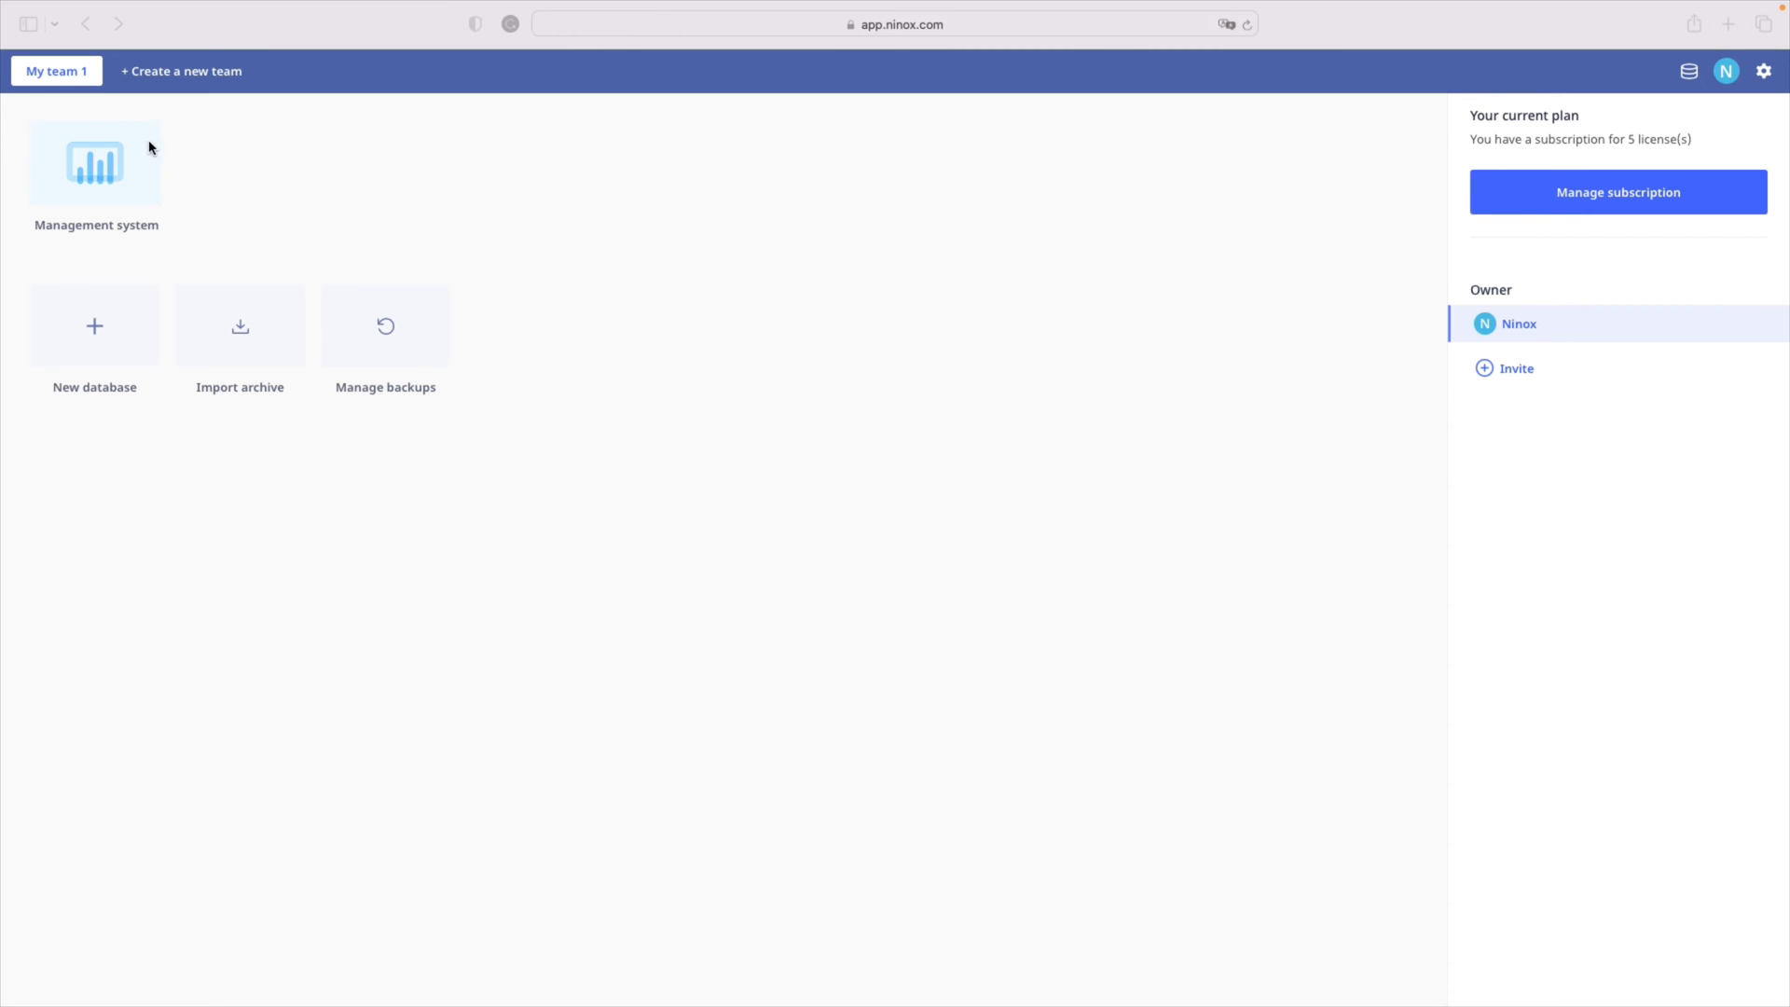
Step: Show the Management system database tile's menu with its rename, backup and delete options
left_click(146, 139)
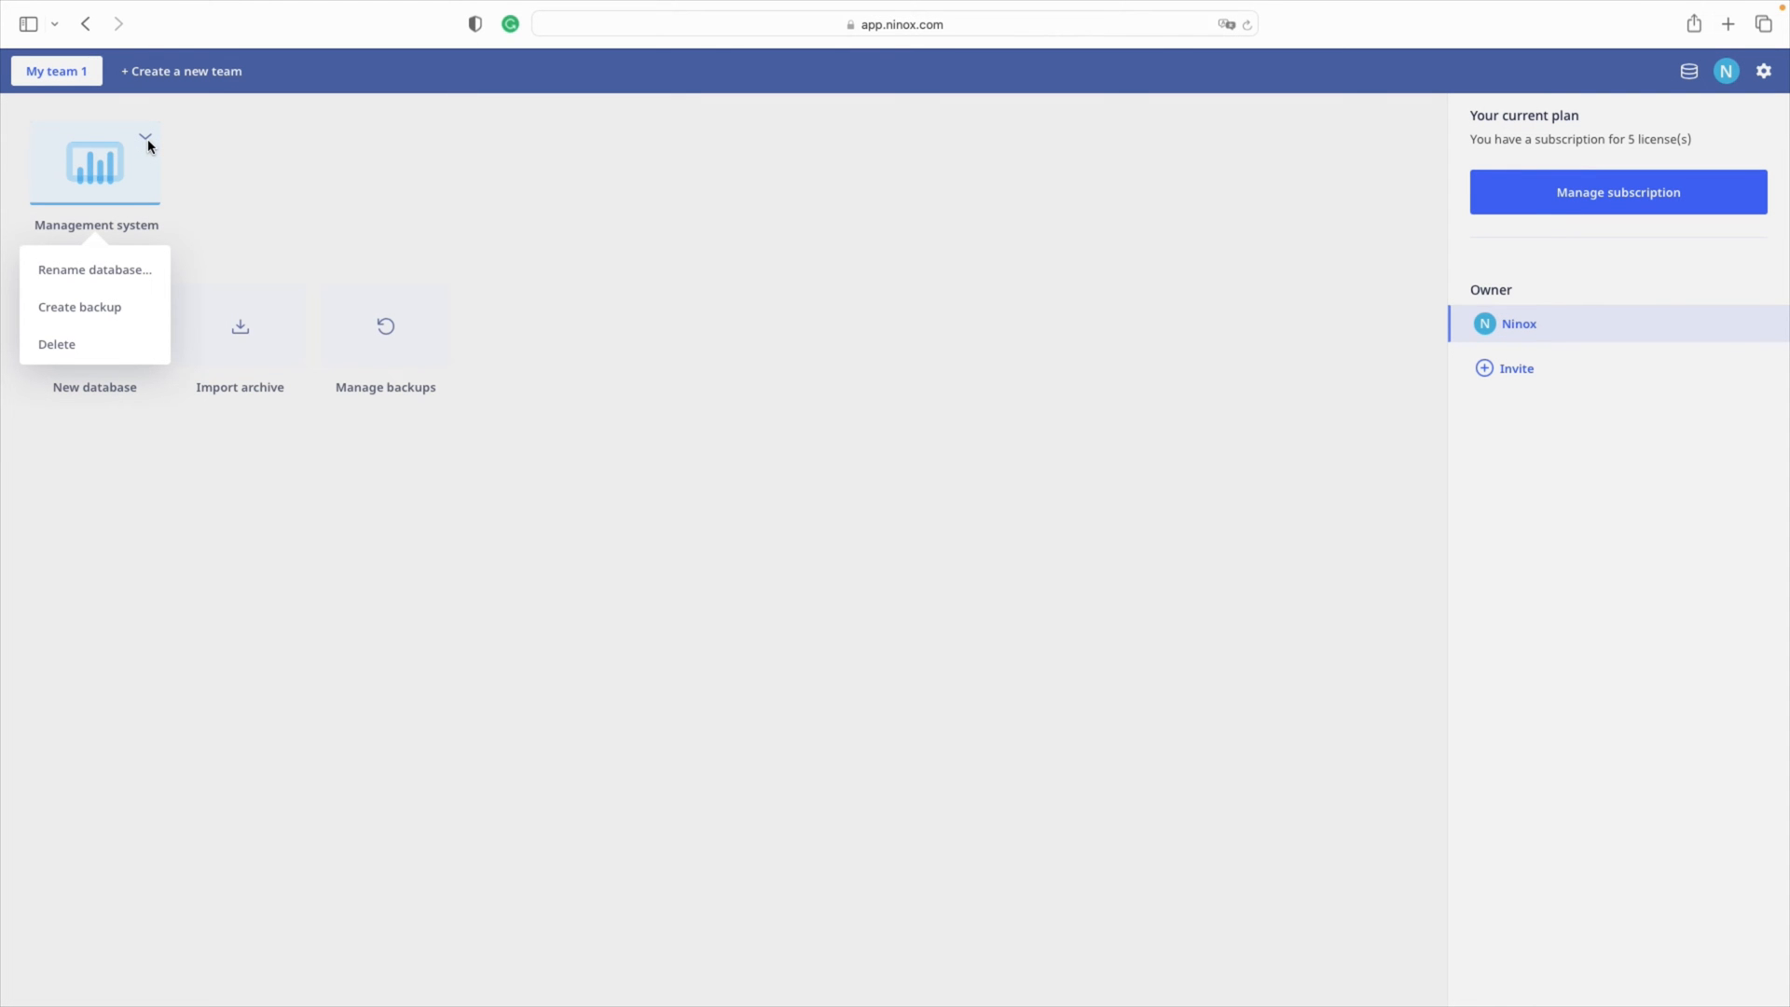
mouse_move(95, 269)
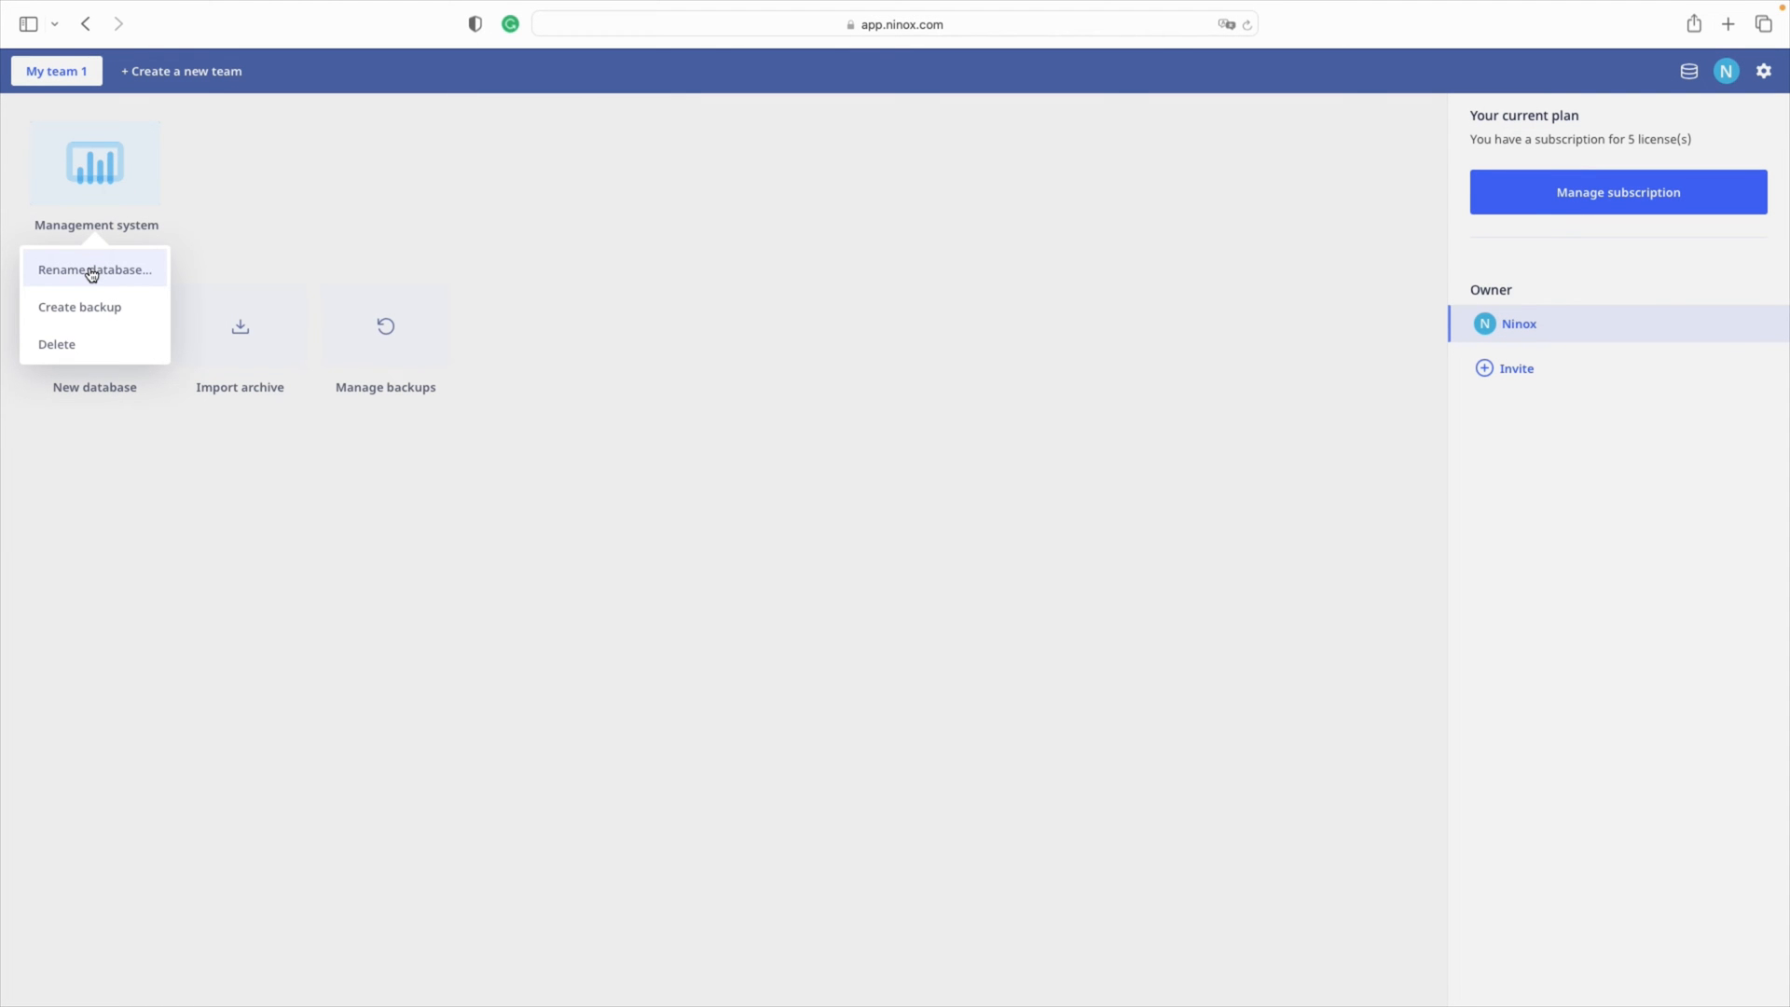
mouse_move(97, 308)
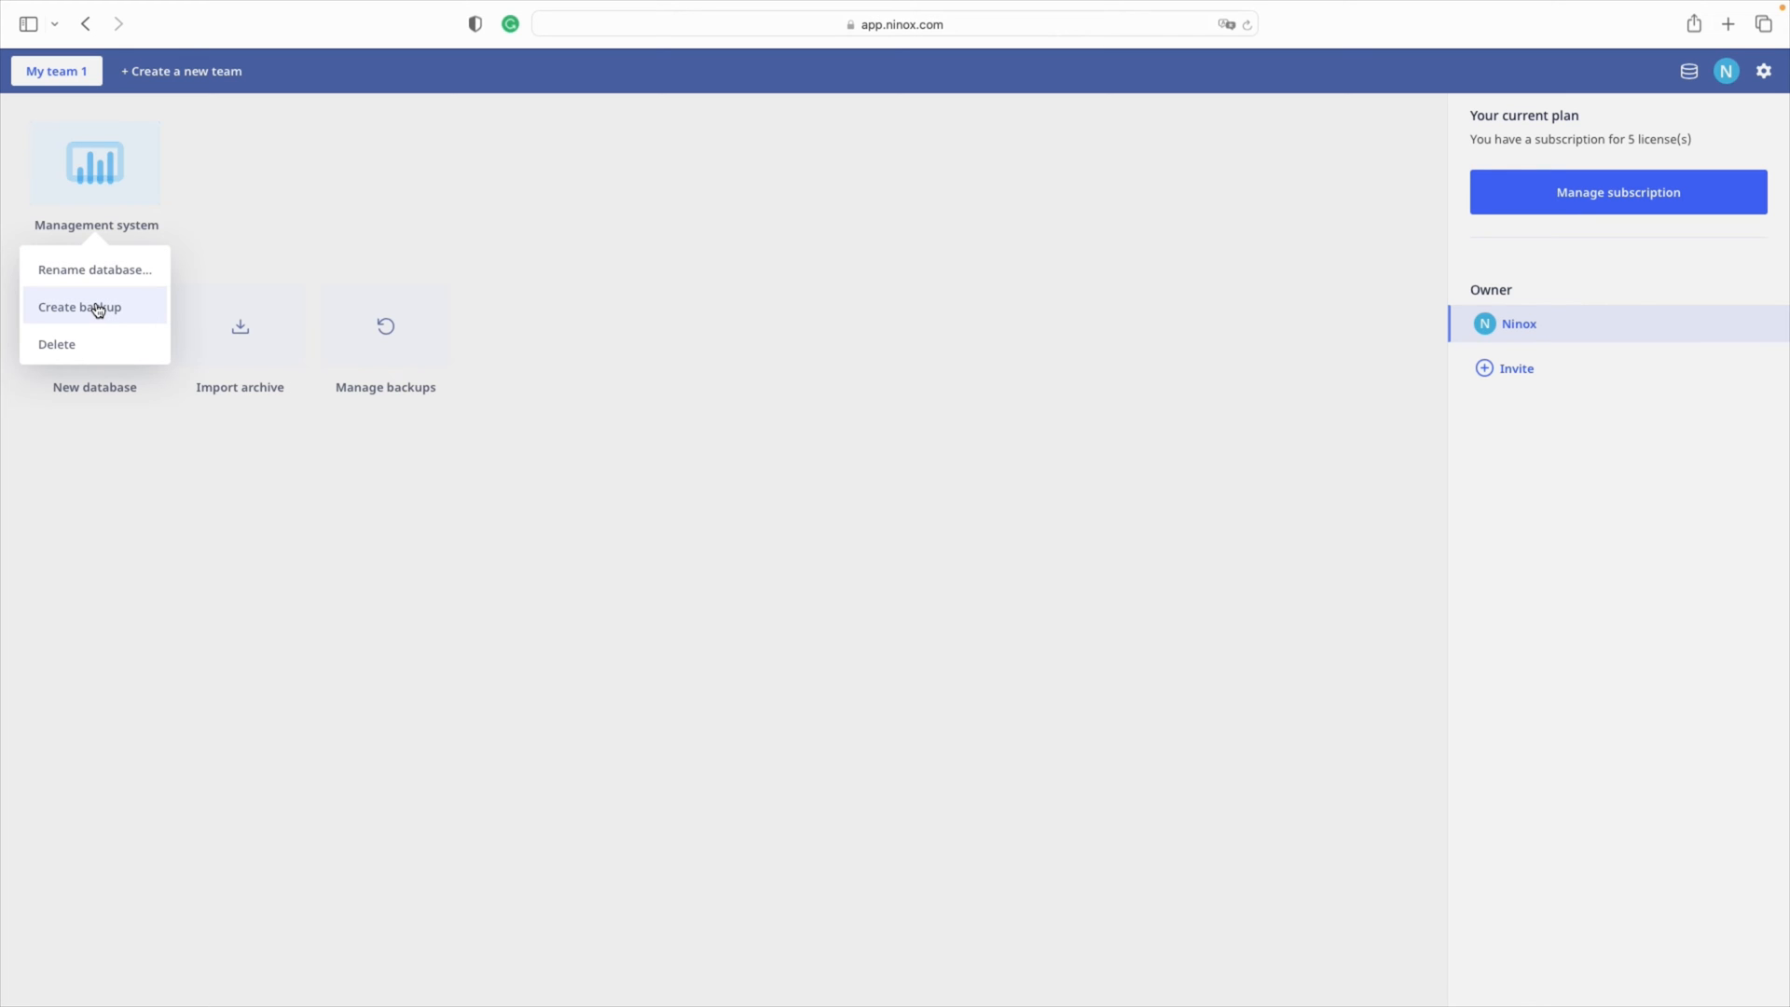
mouse_move(95, 352)
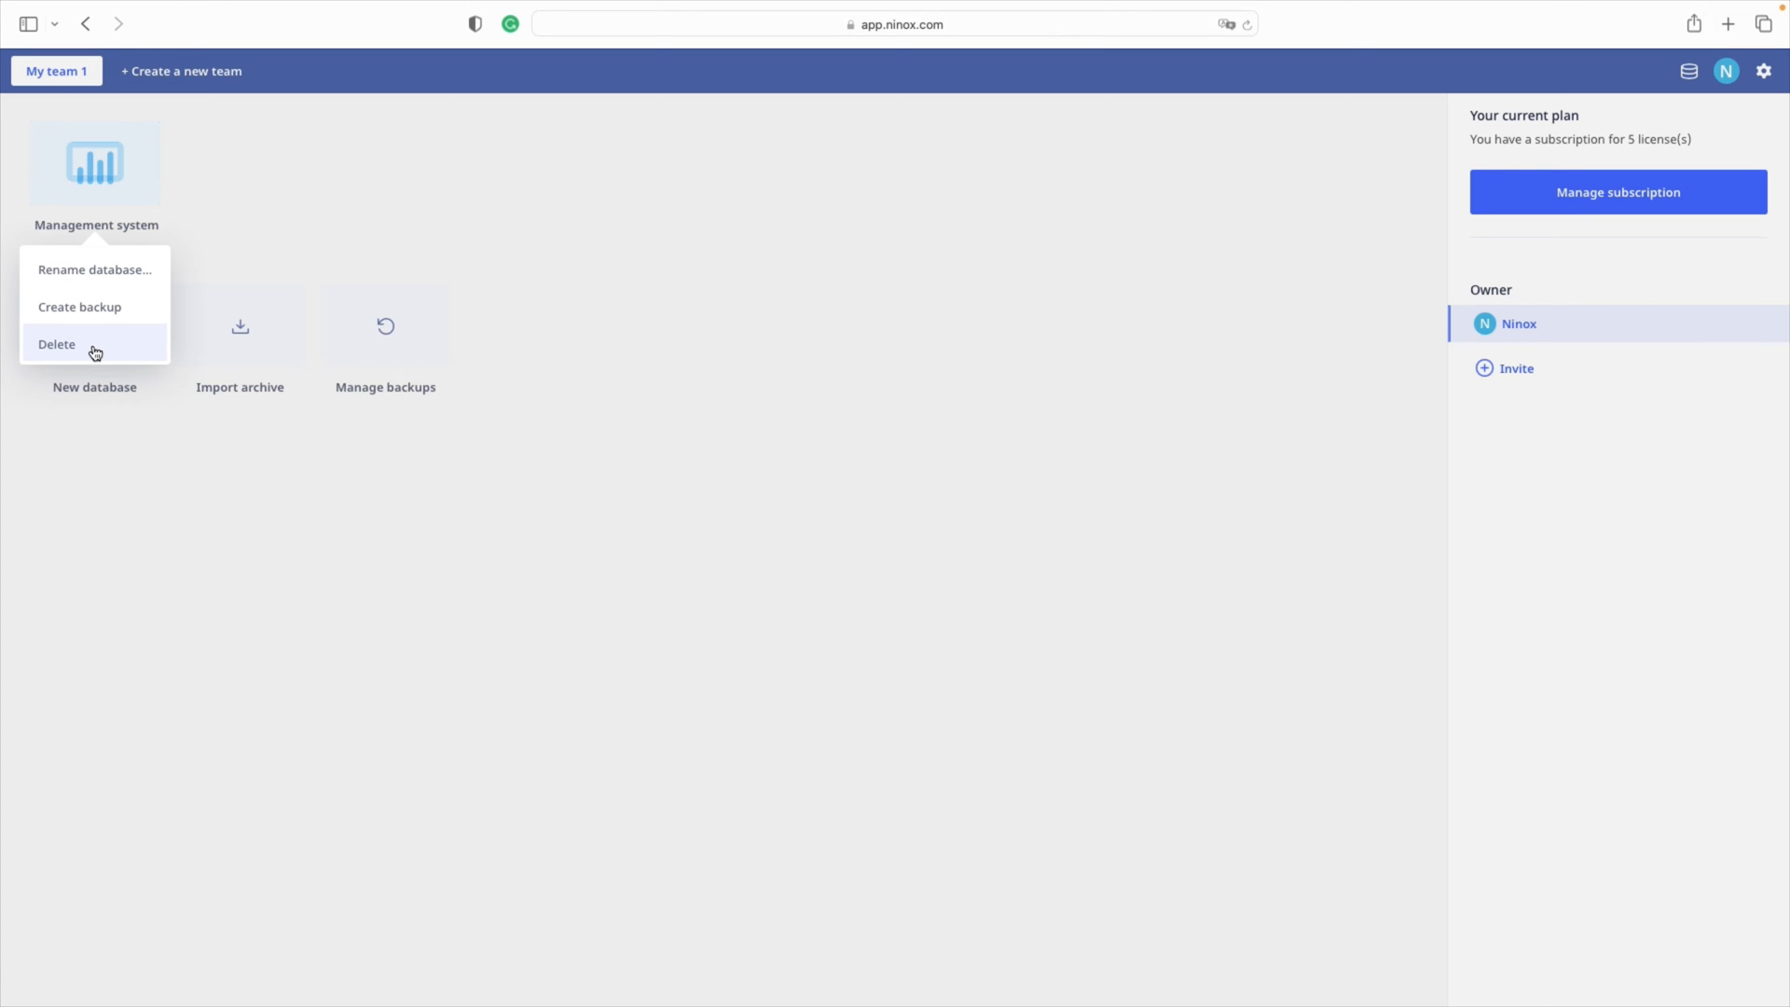
mouse_move(81, 306)
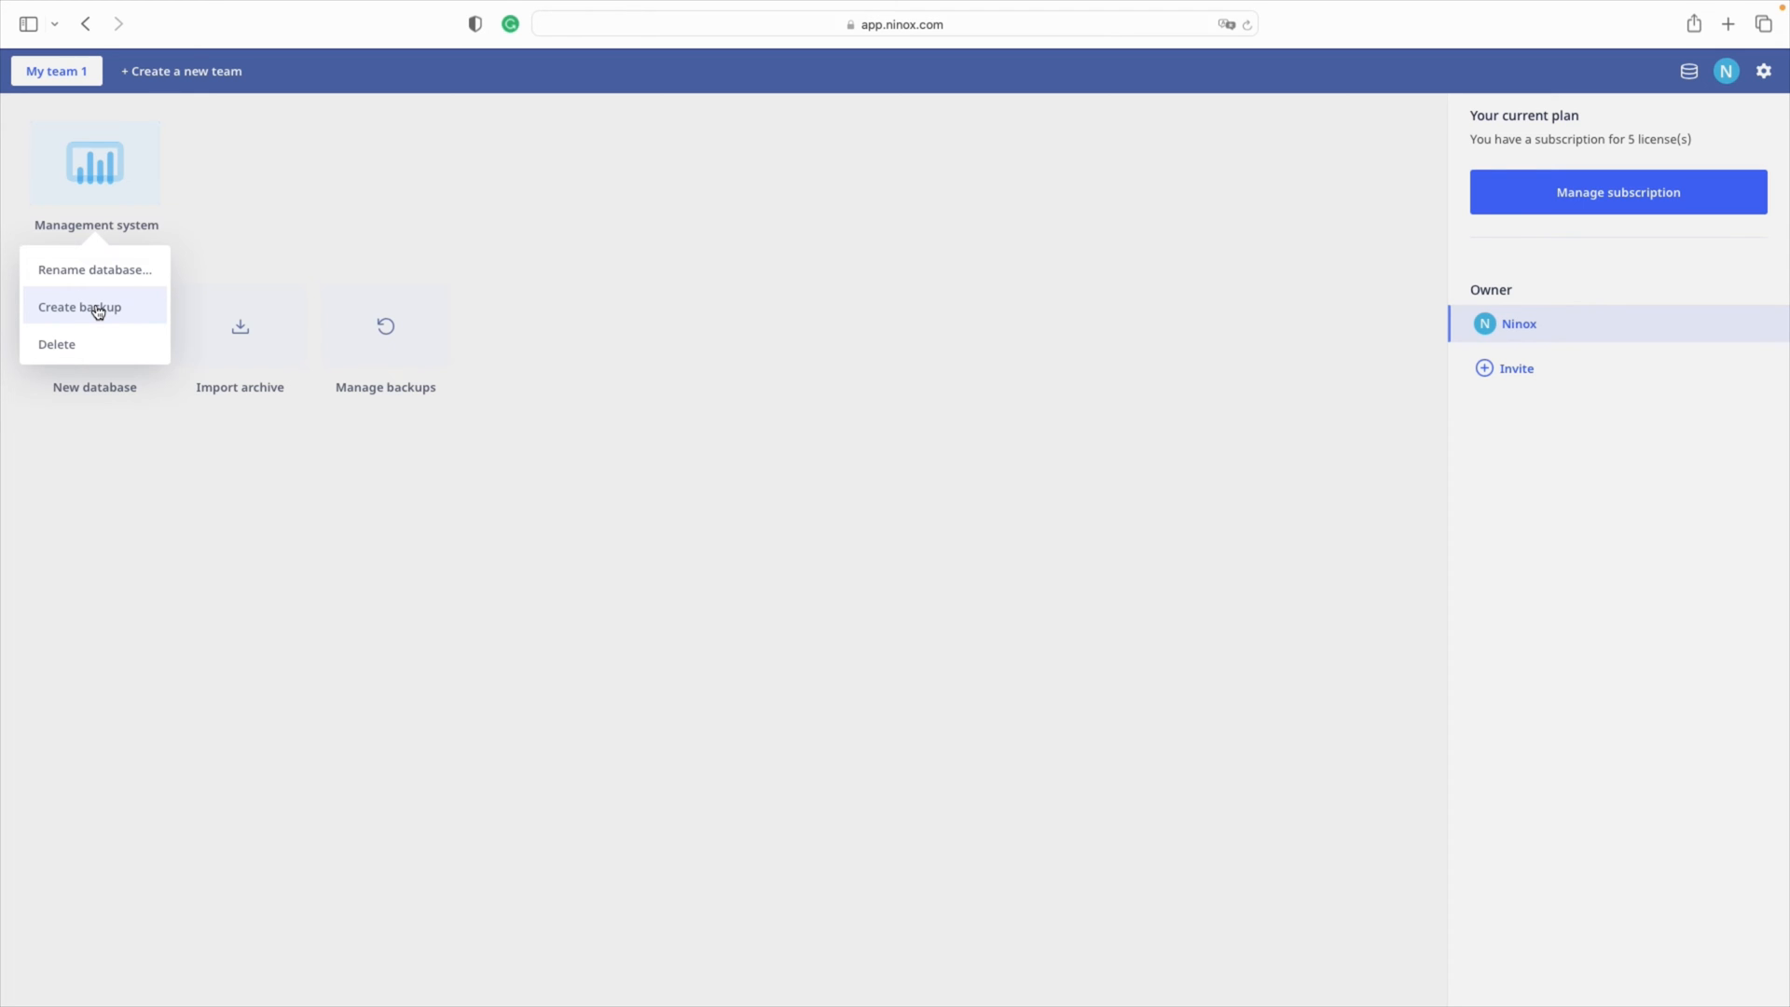
Step: Back up Management system with data, files and comments included, history excluded
left_click(78, 306)
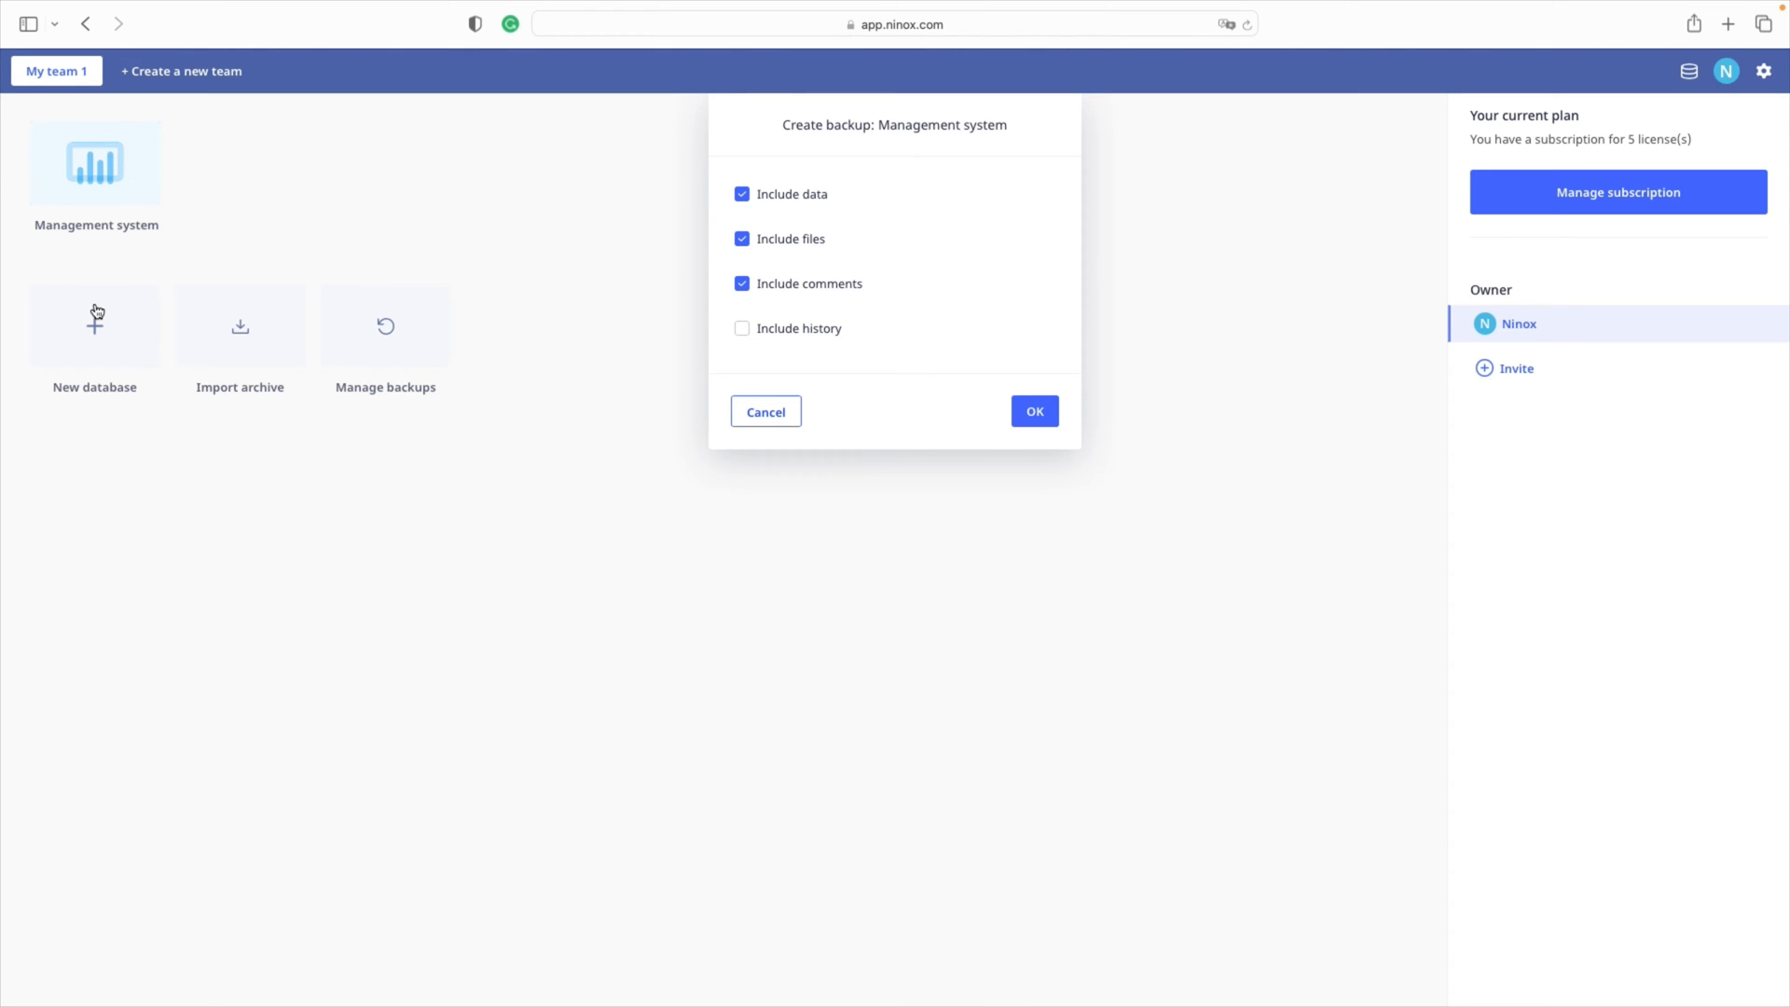
mouse_move(645, 164)
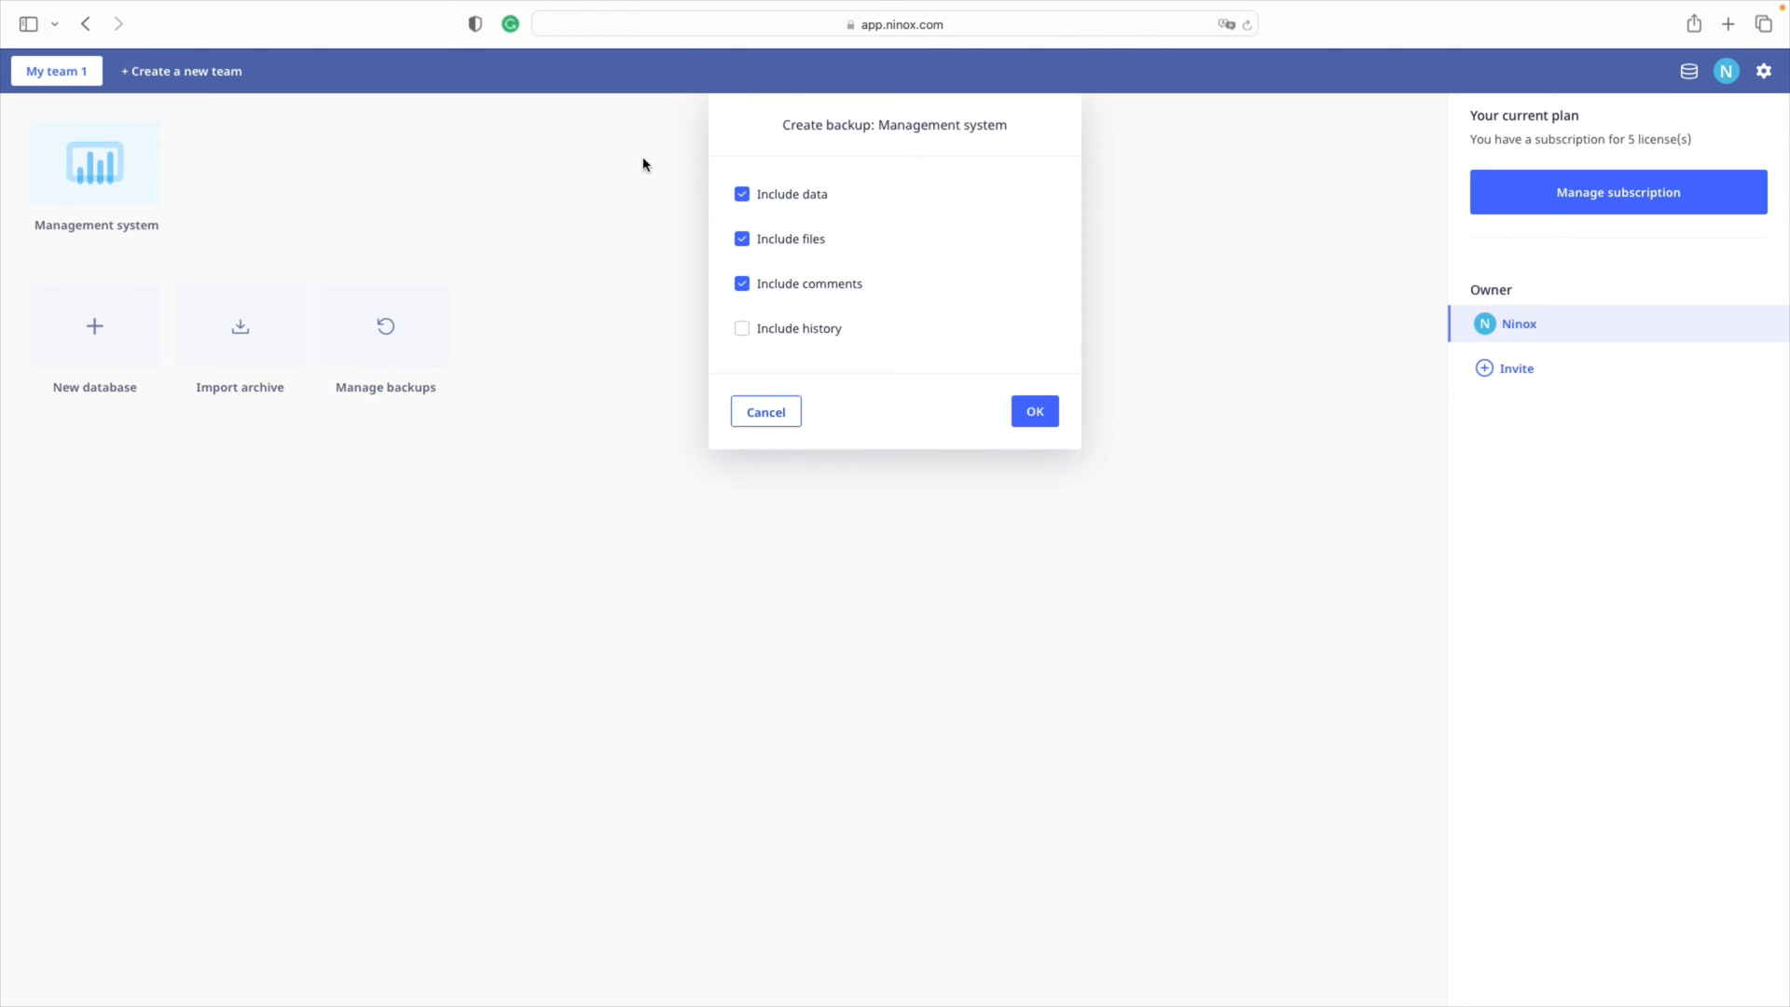
mouse_move(802, 214)
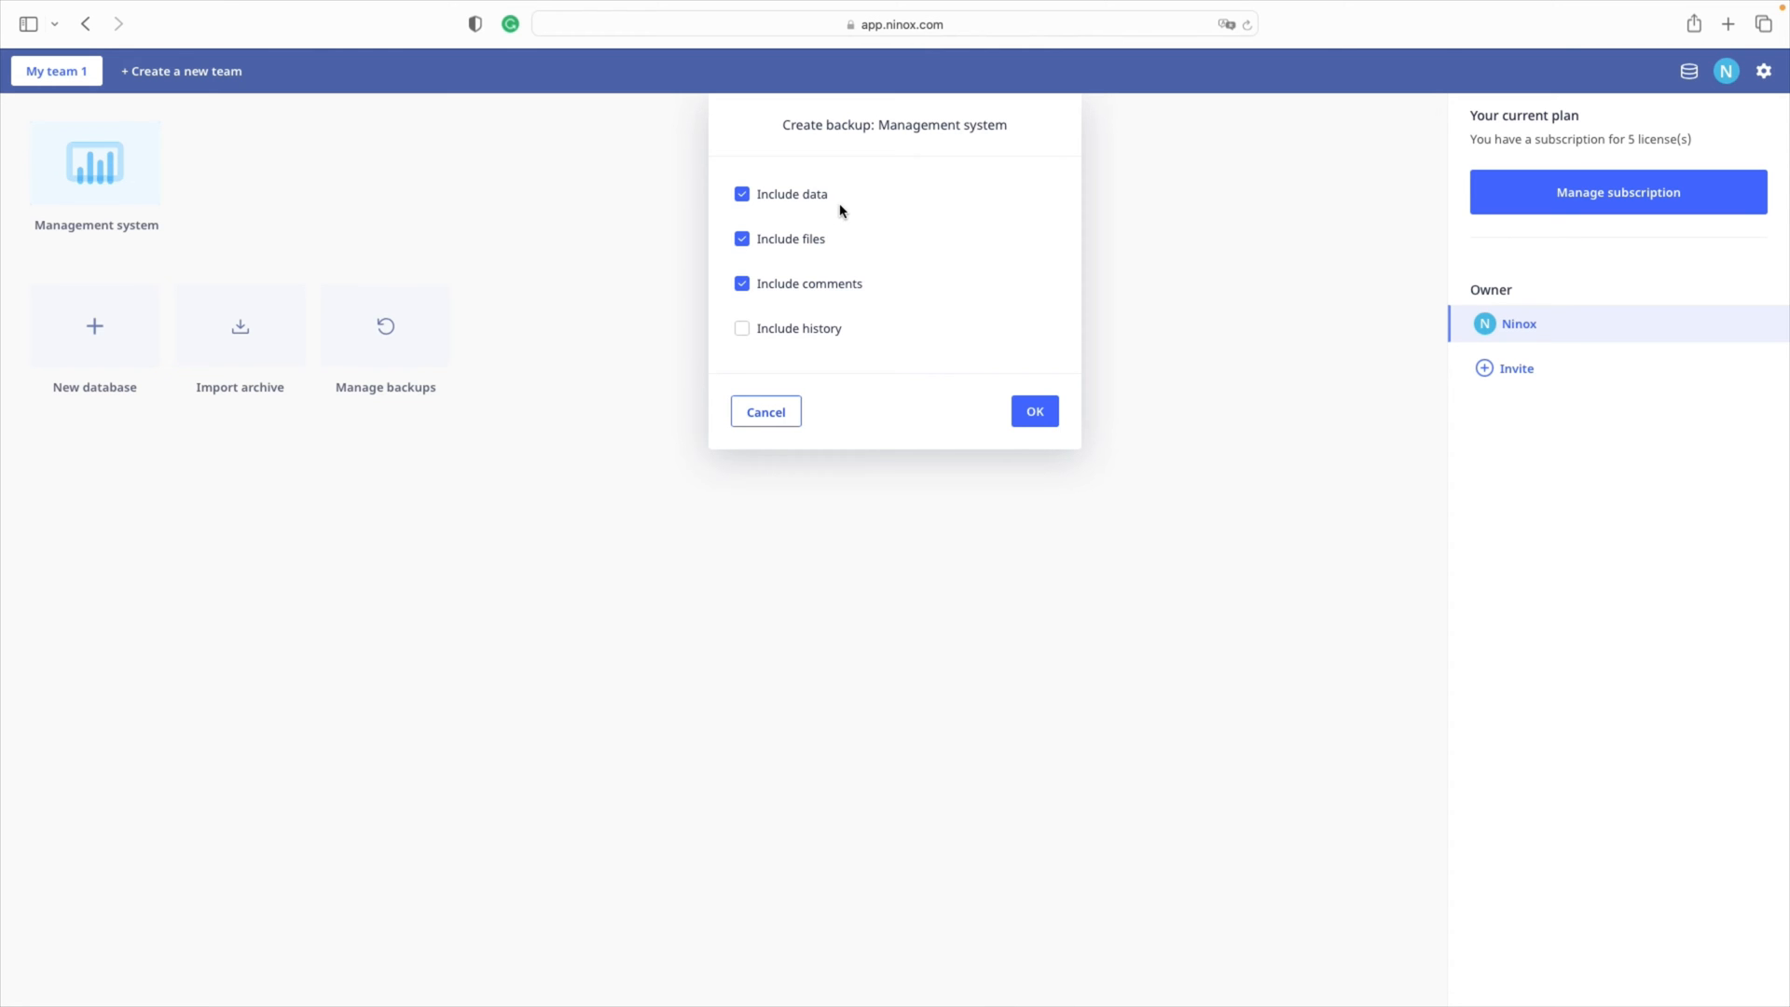
mouse_move(835, 283)
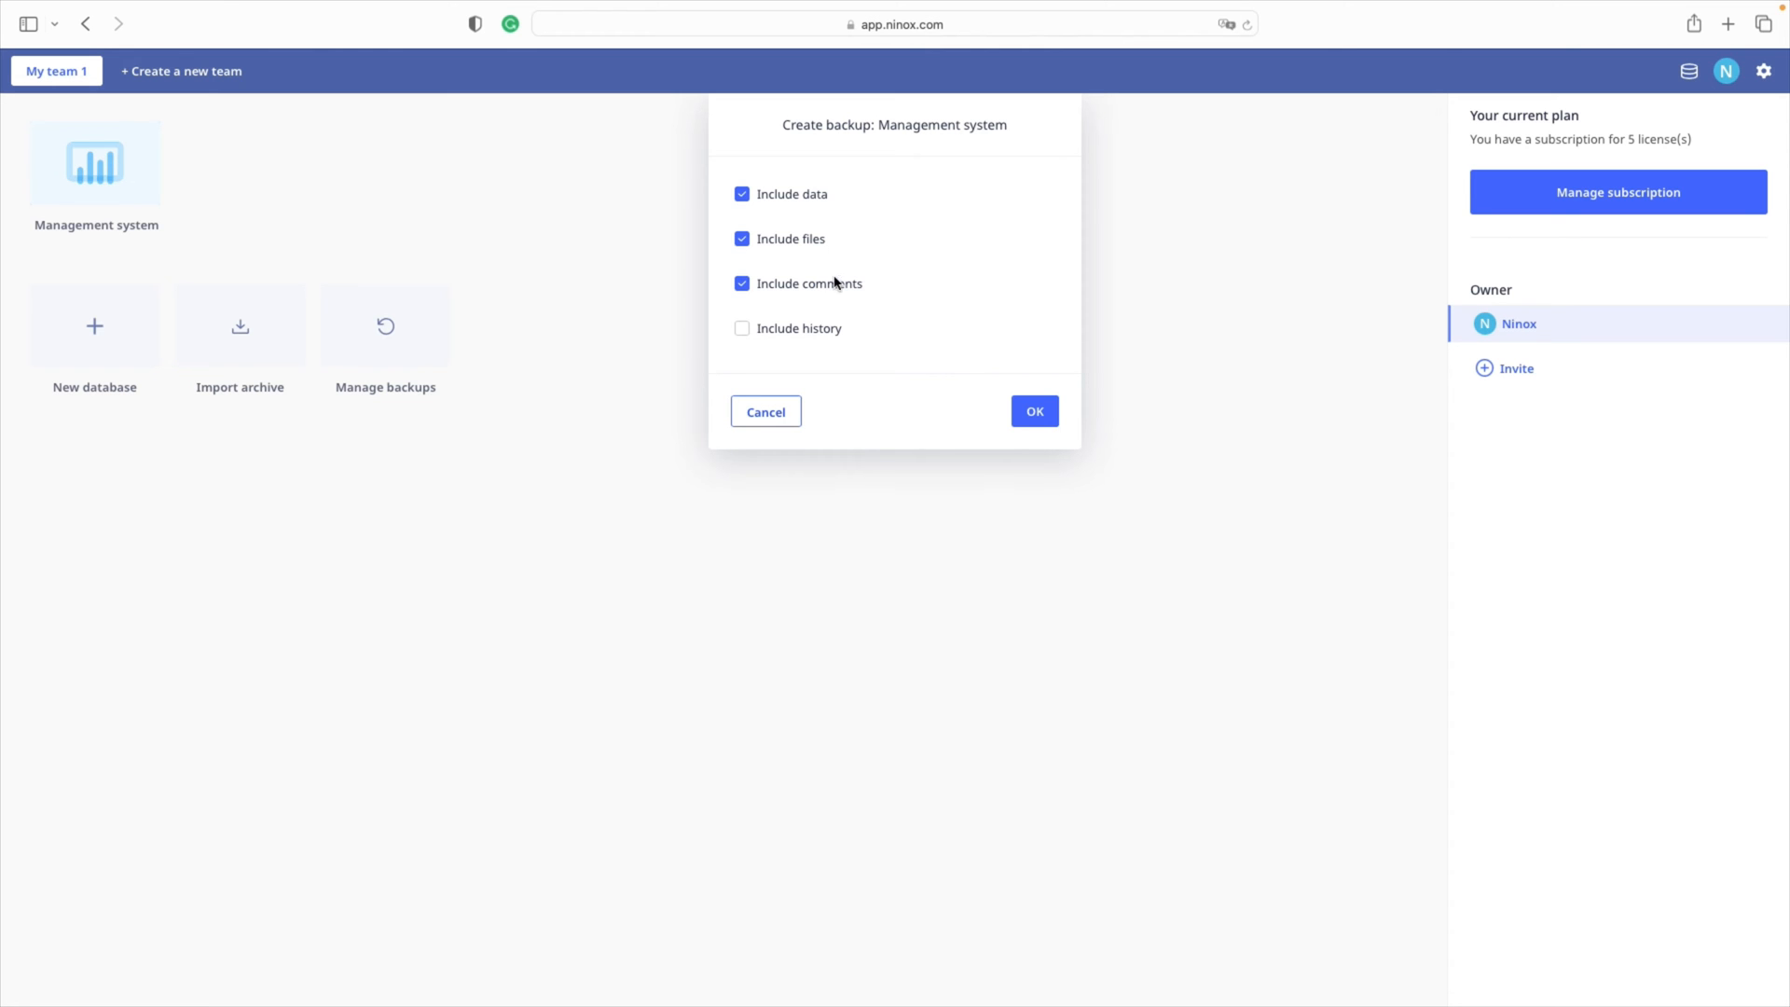
mouse_move(839, 299)
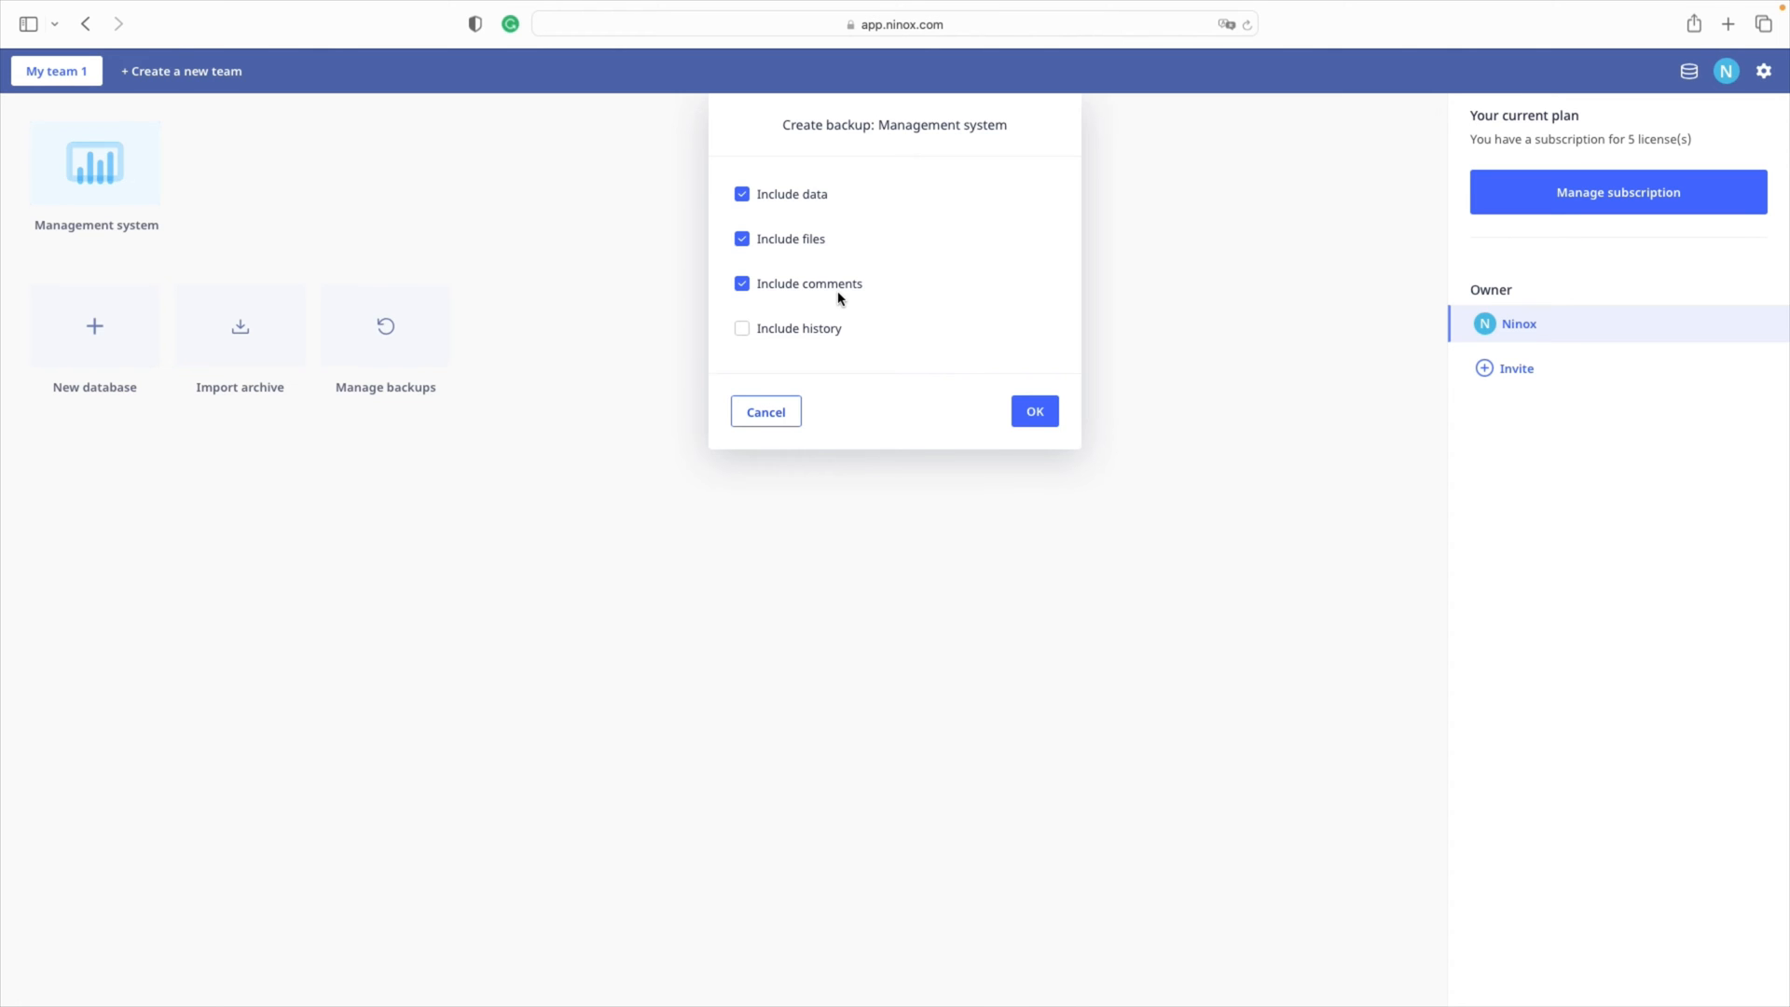
mouse_move(845, 345)
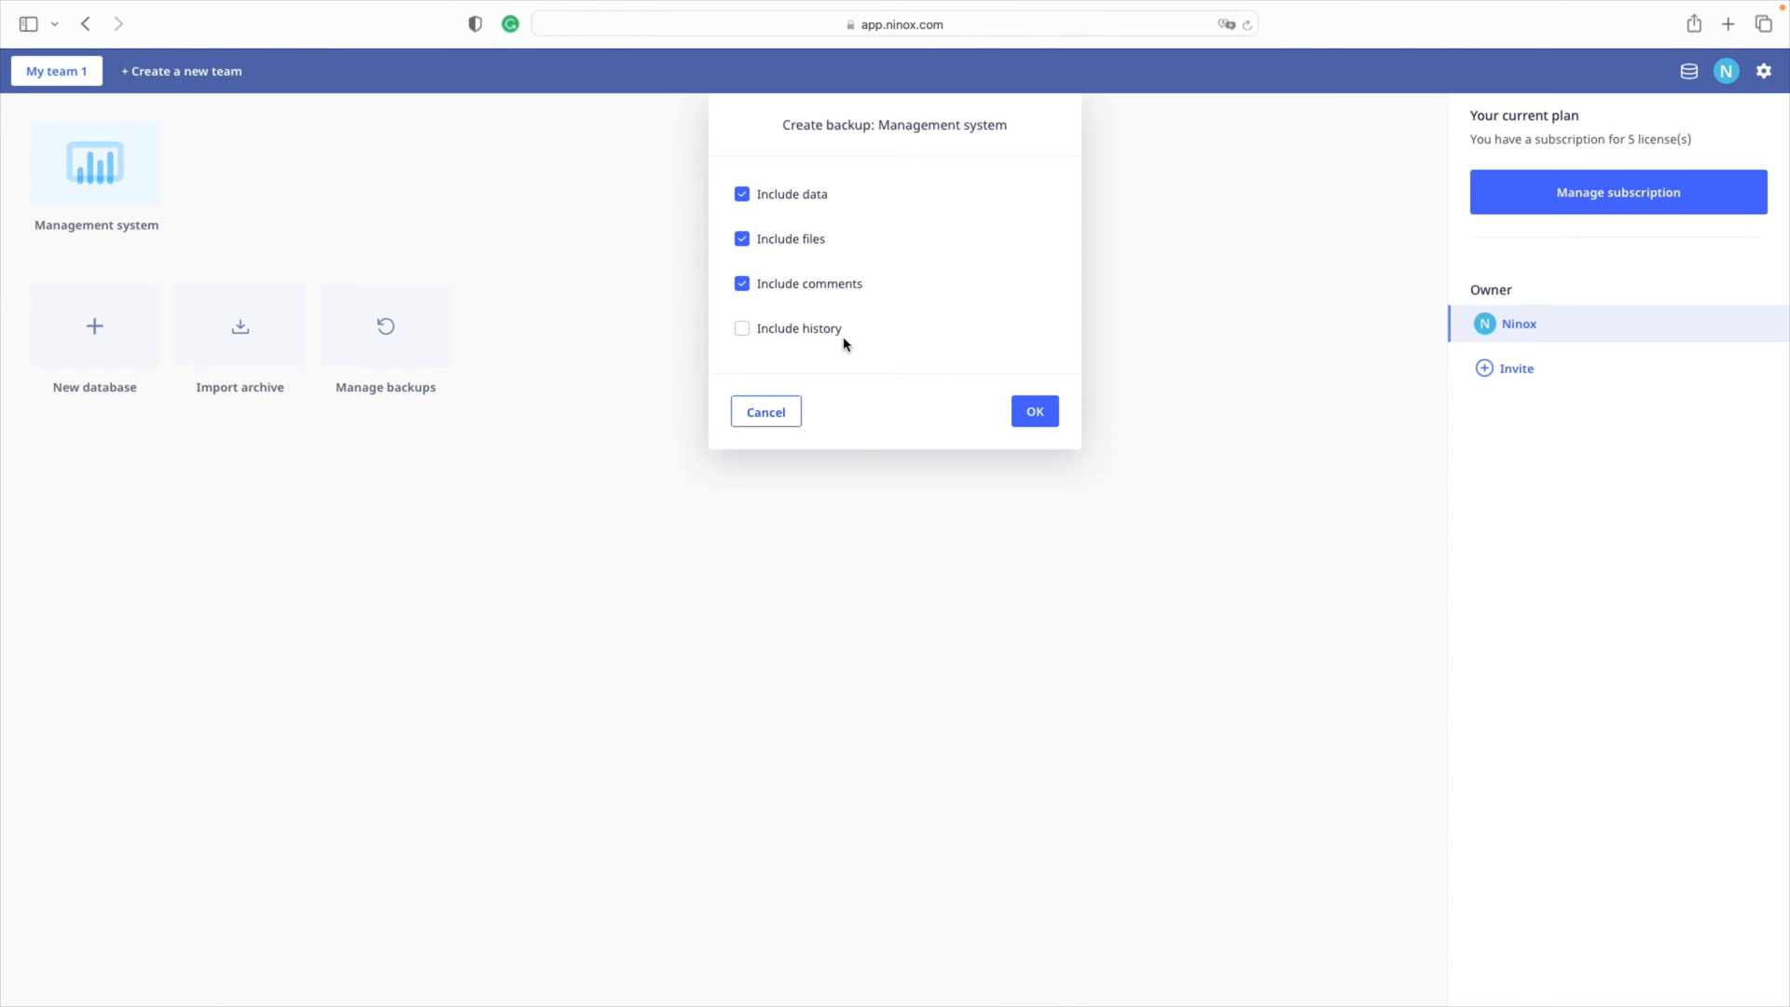
left_click(1033, 412)
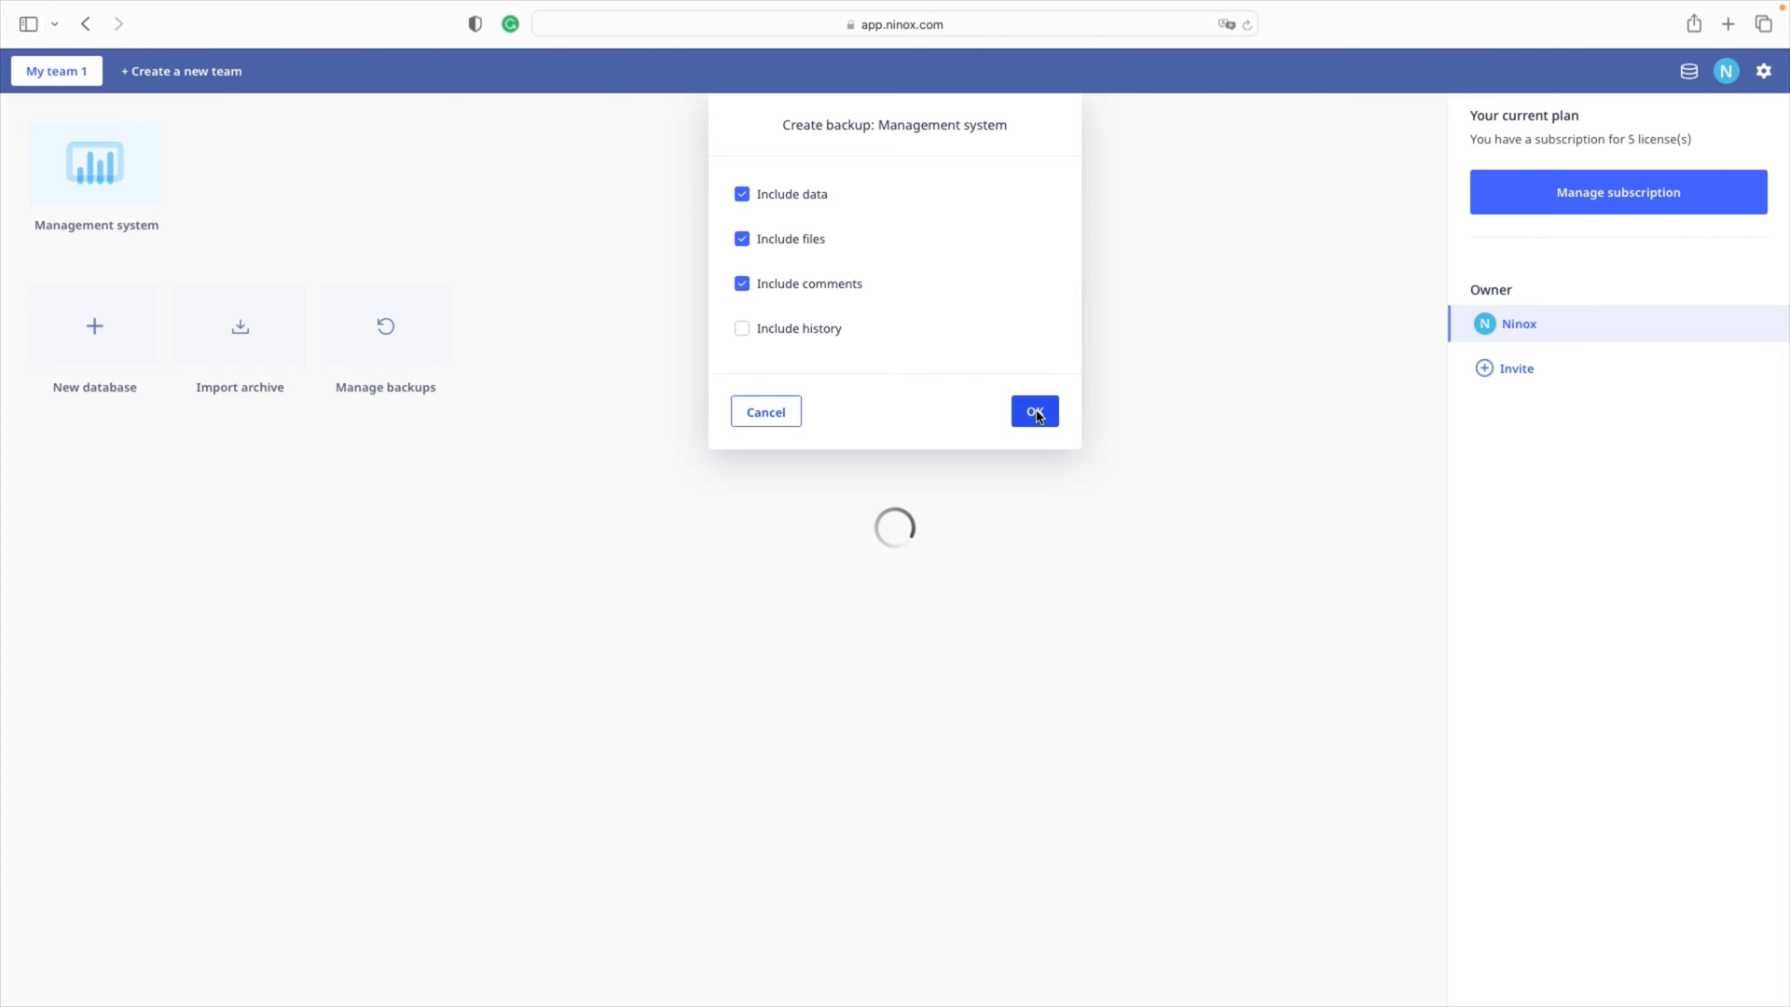
Step: Download a manual Management System backup (about 144 KB) from the backups list
left_click(1032, 411)
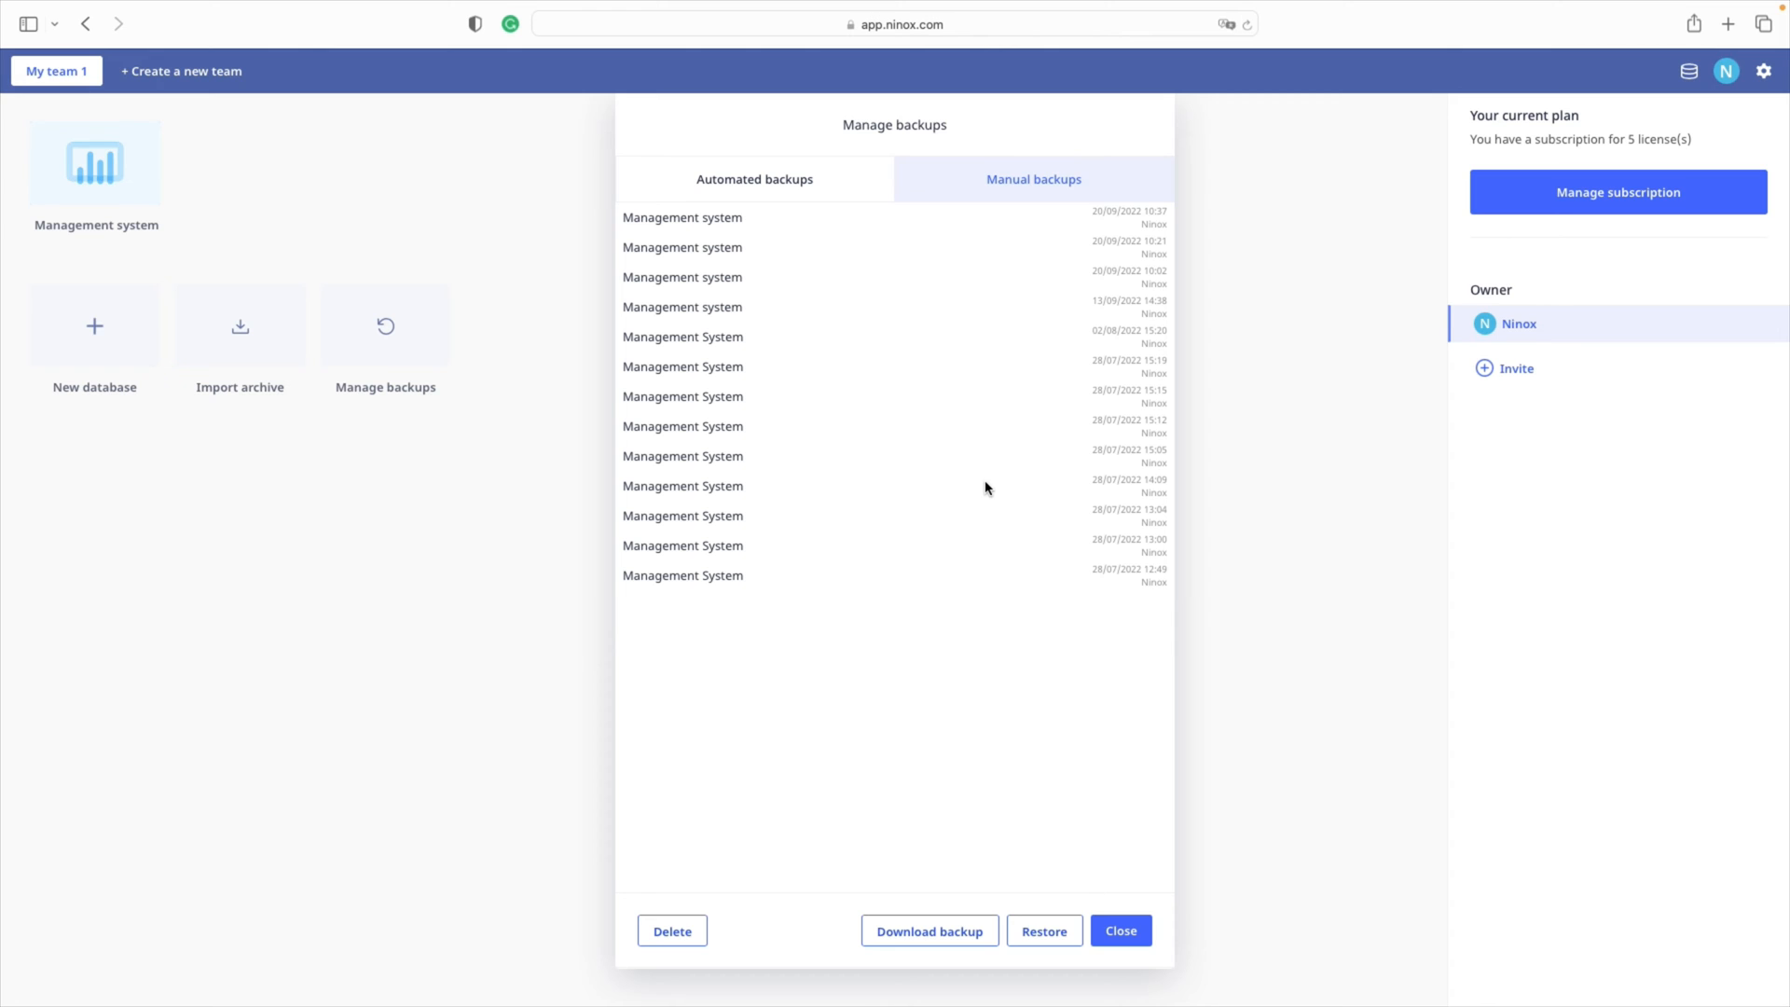
left_click(682, 366)
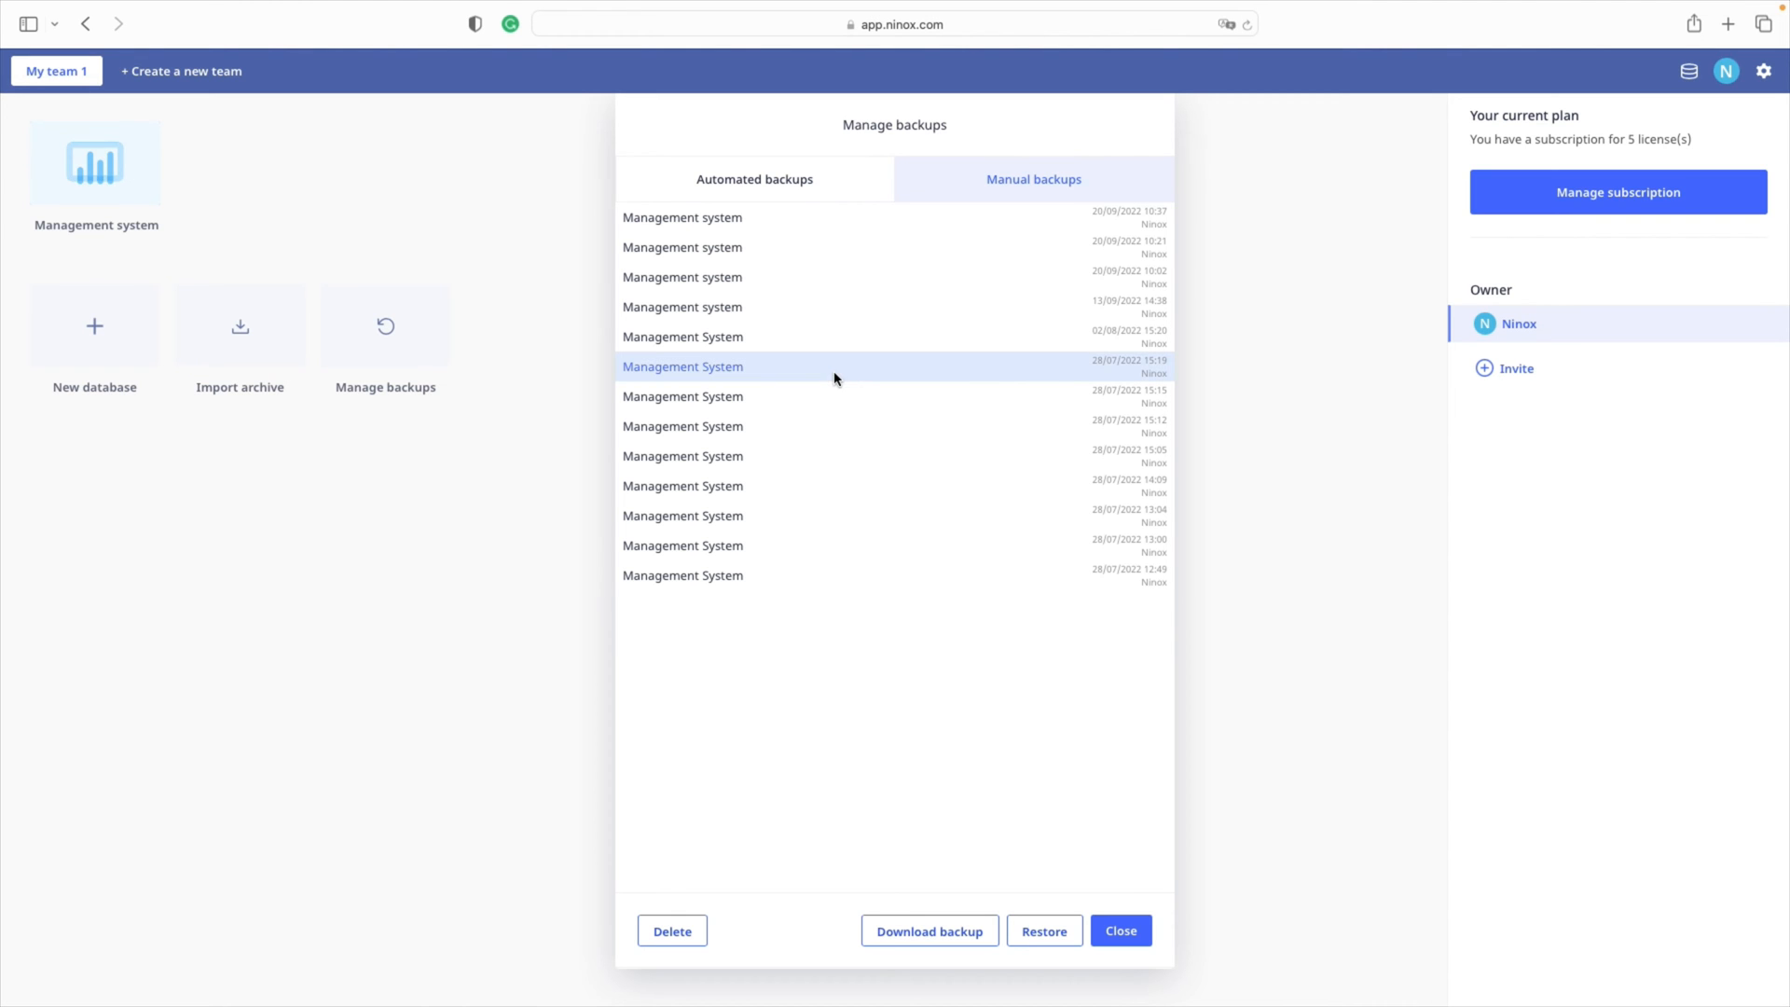
mouse_move(930, 882)
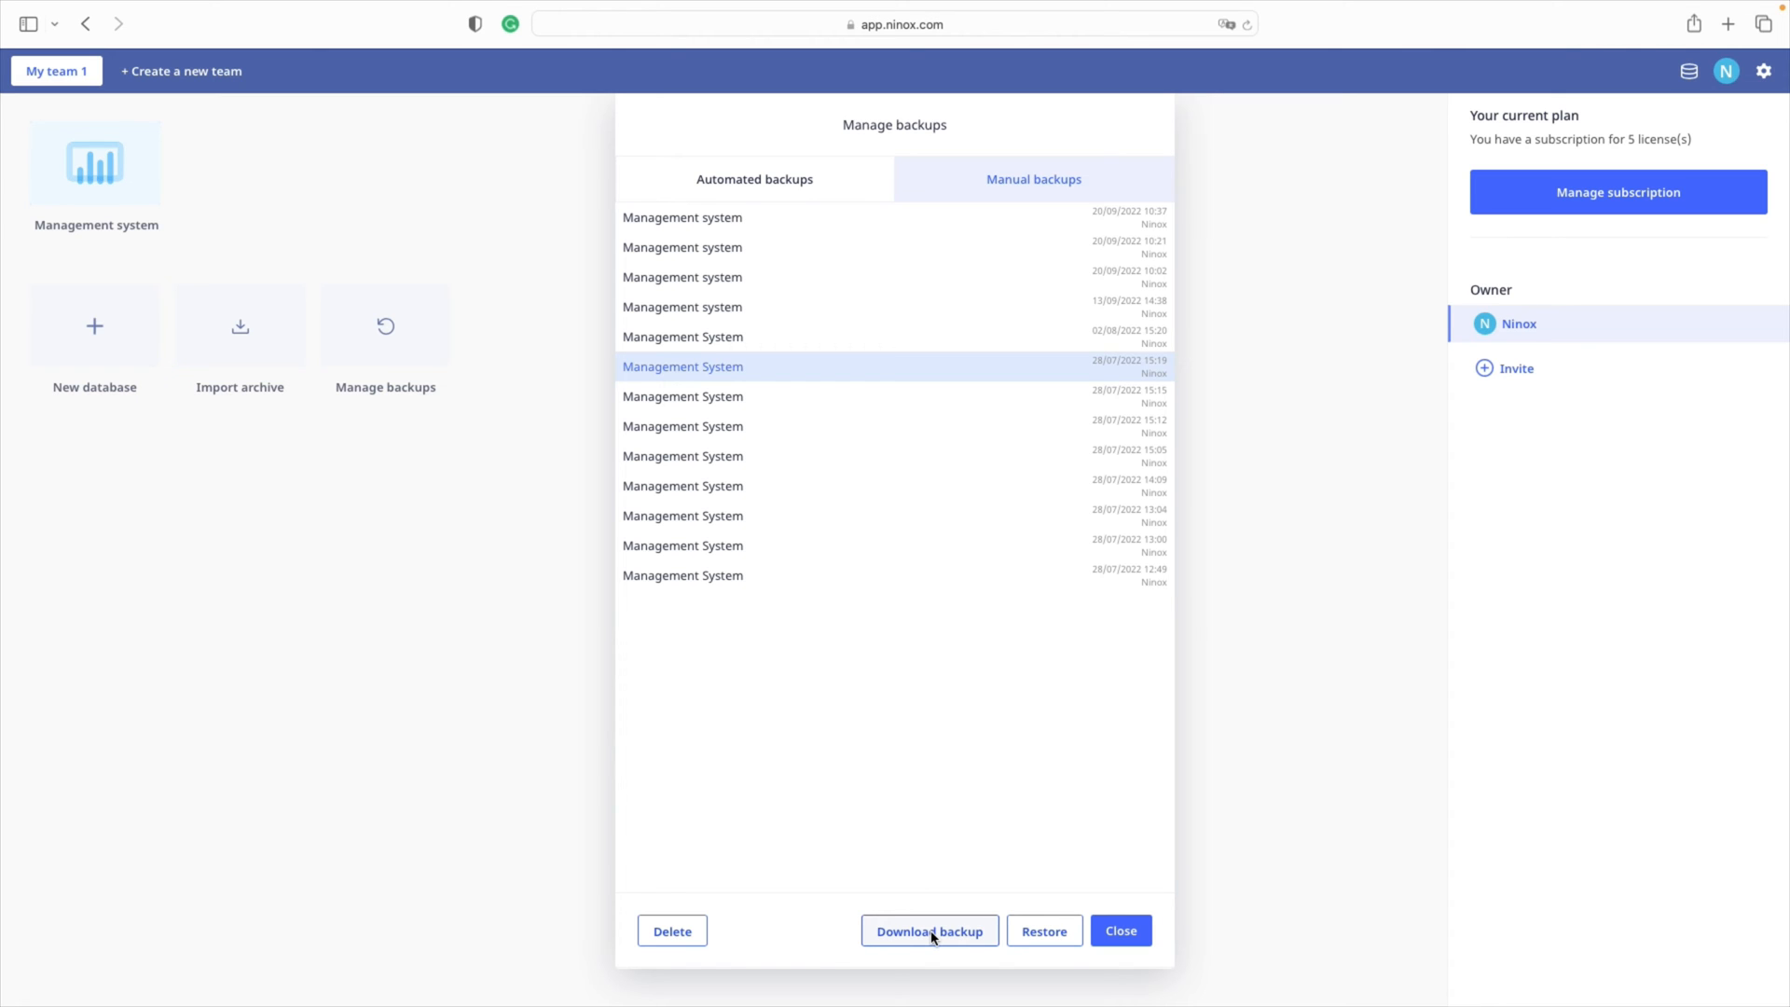
mouse_move(747, 241)
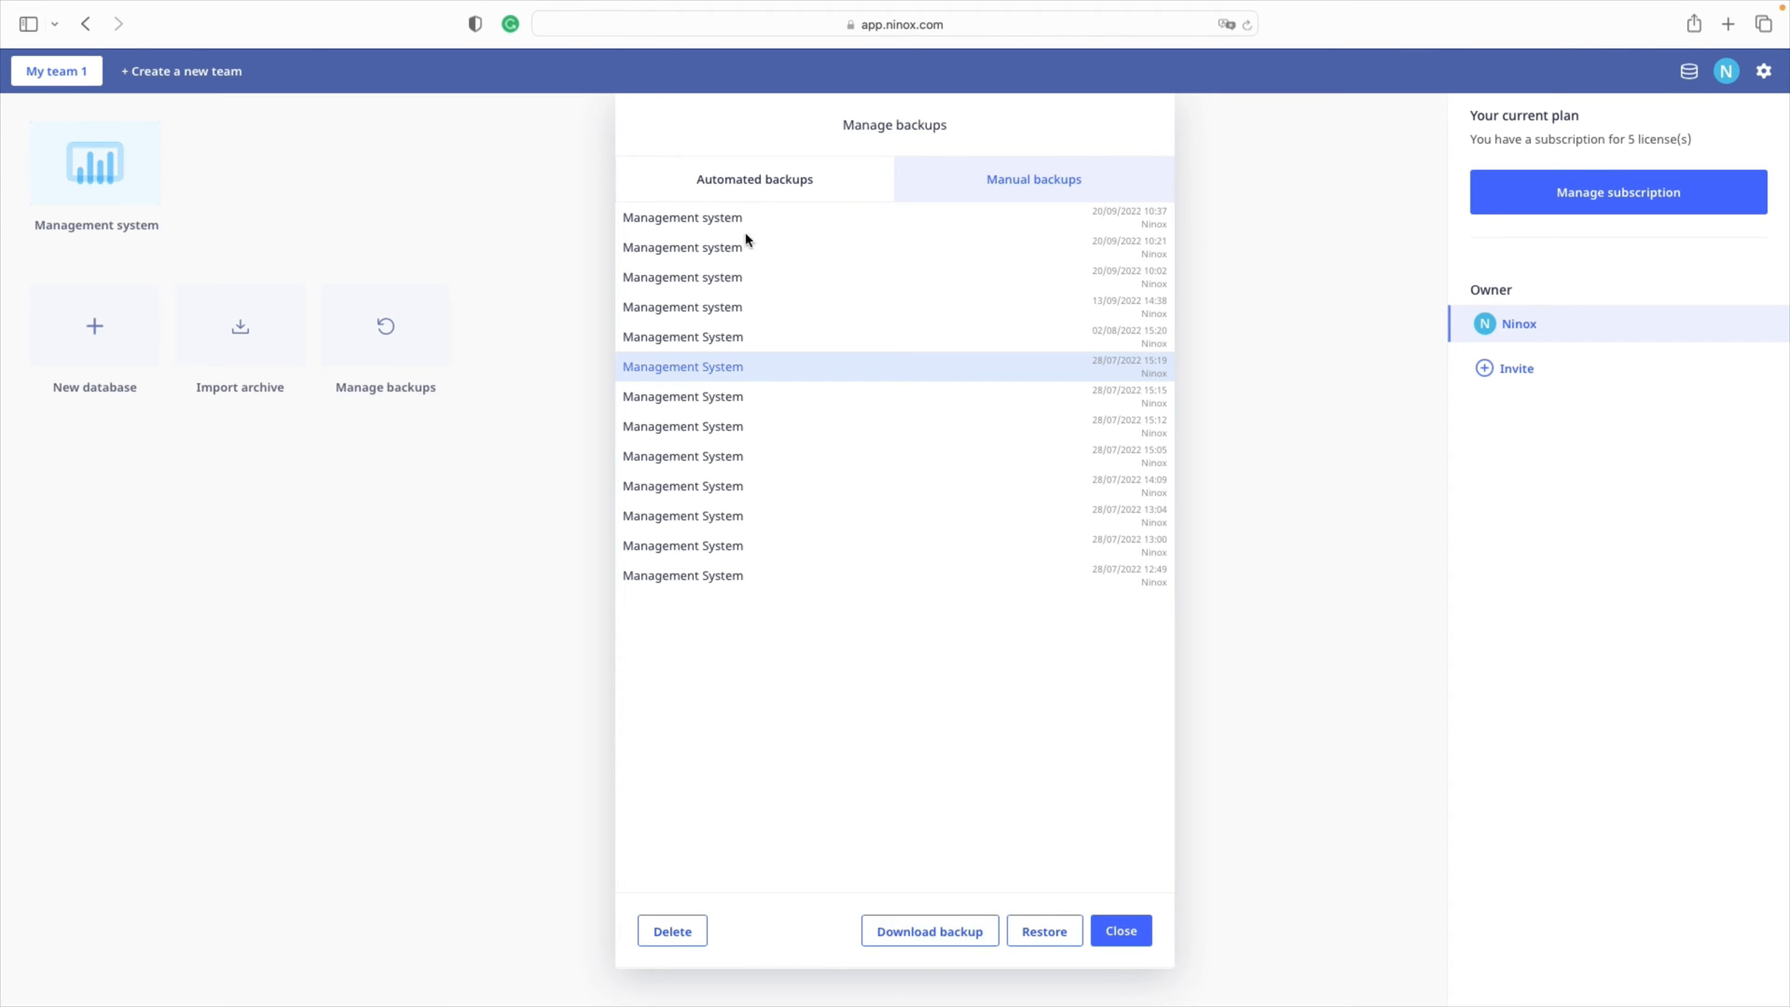
mouse_move(896, 523)
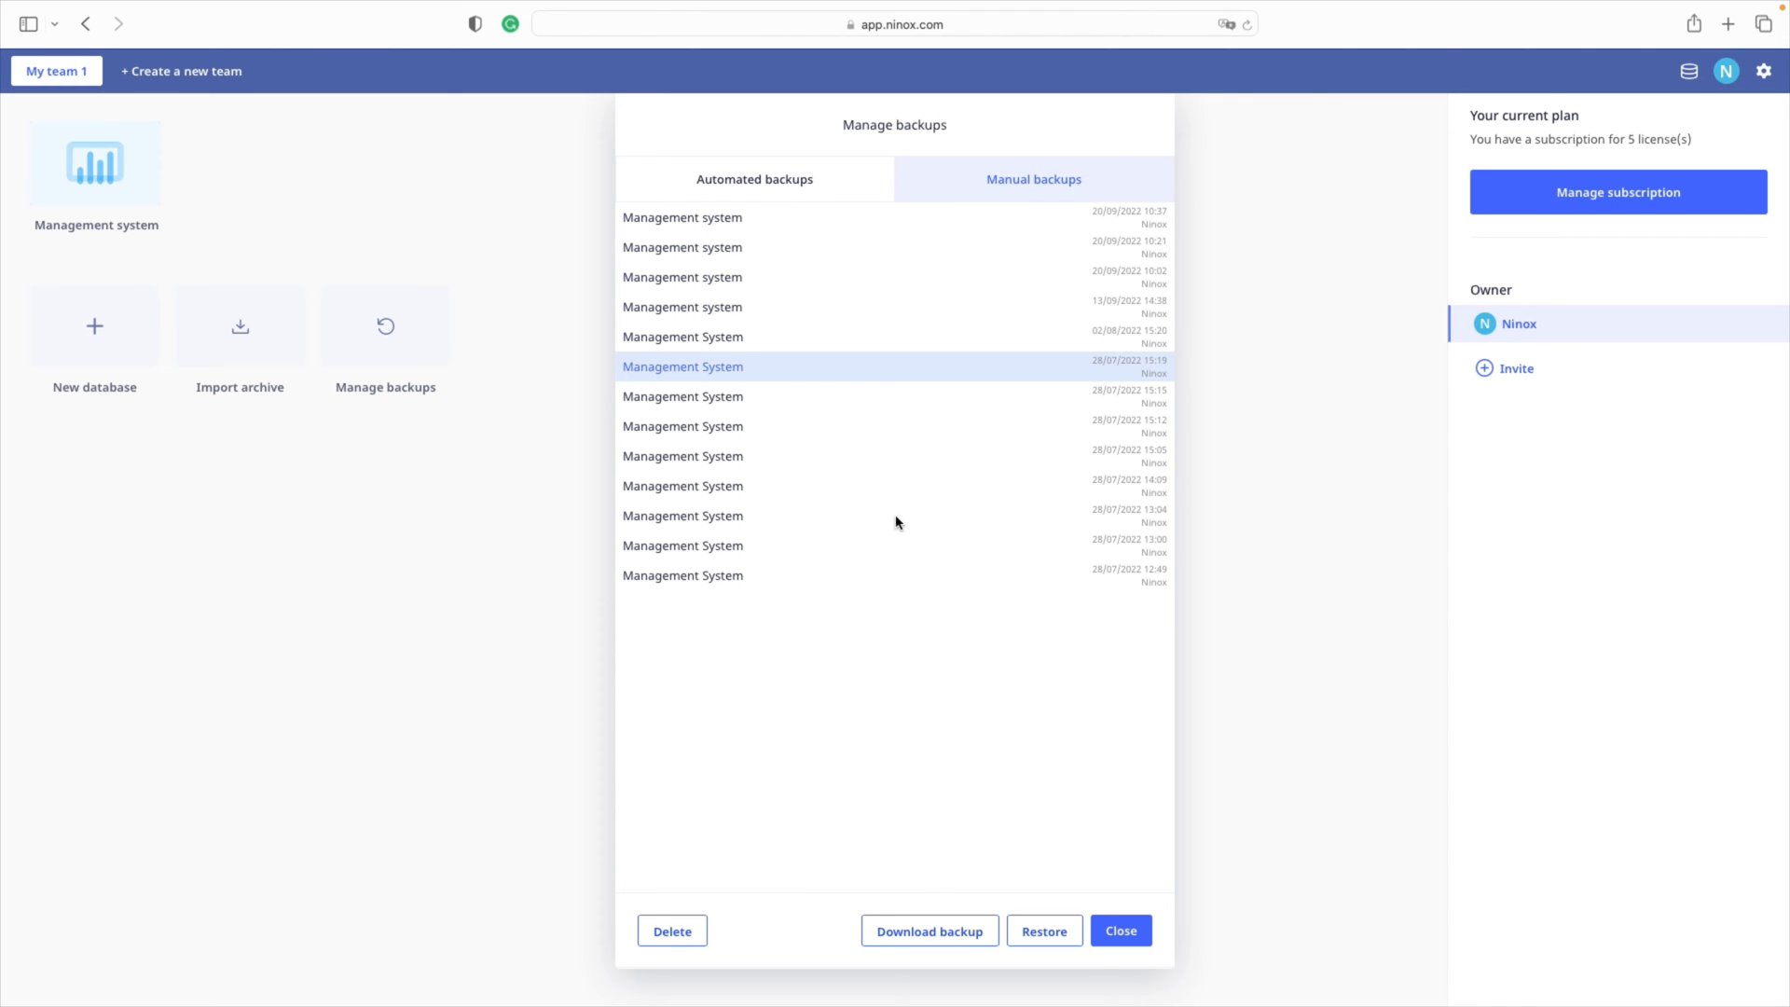
mouse_move(1042, 931)
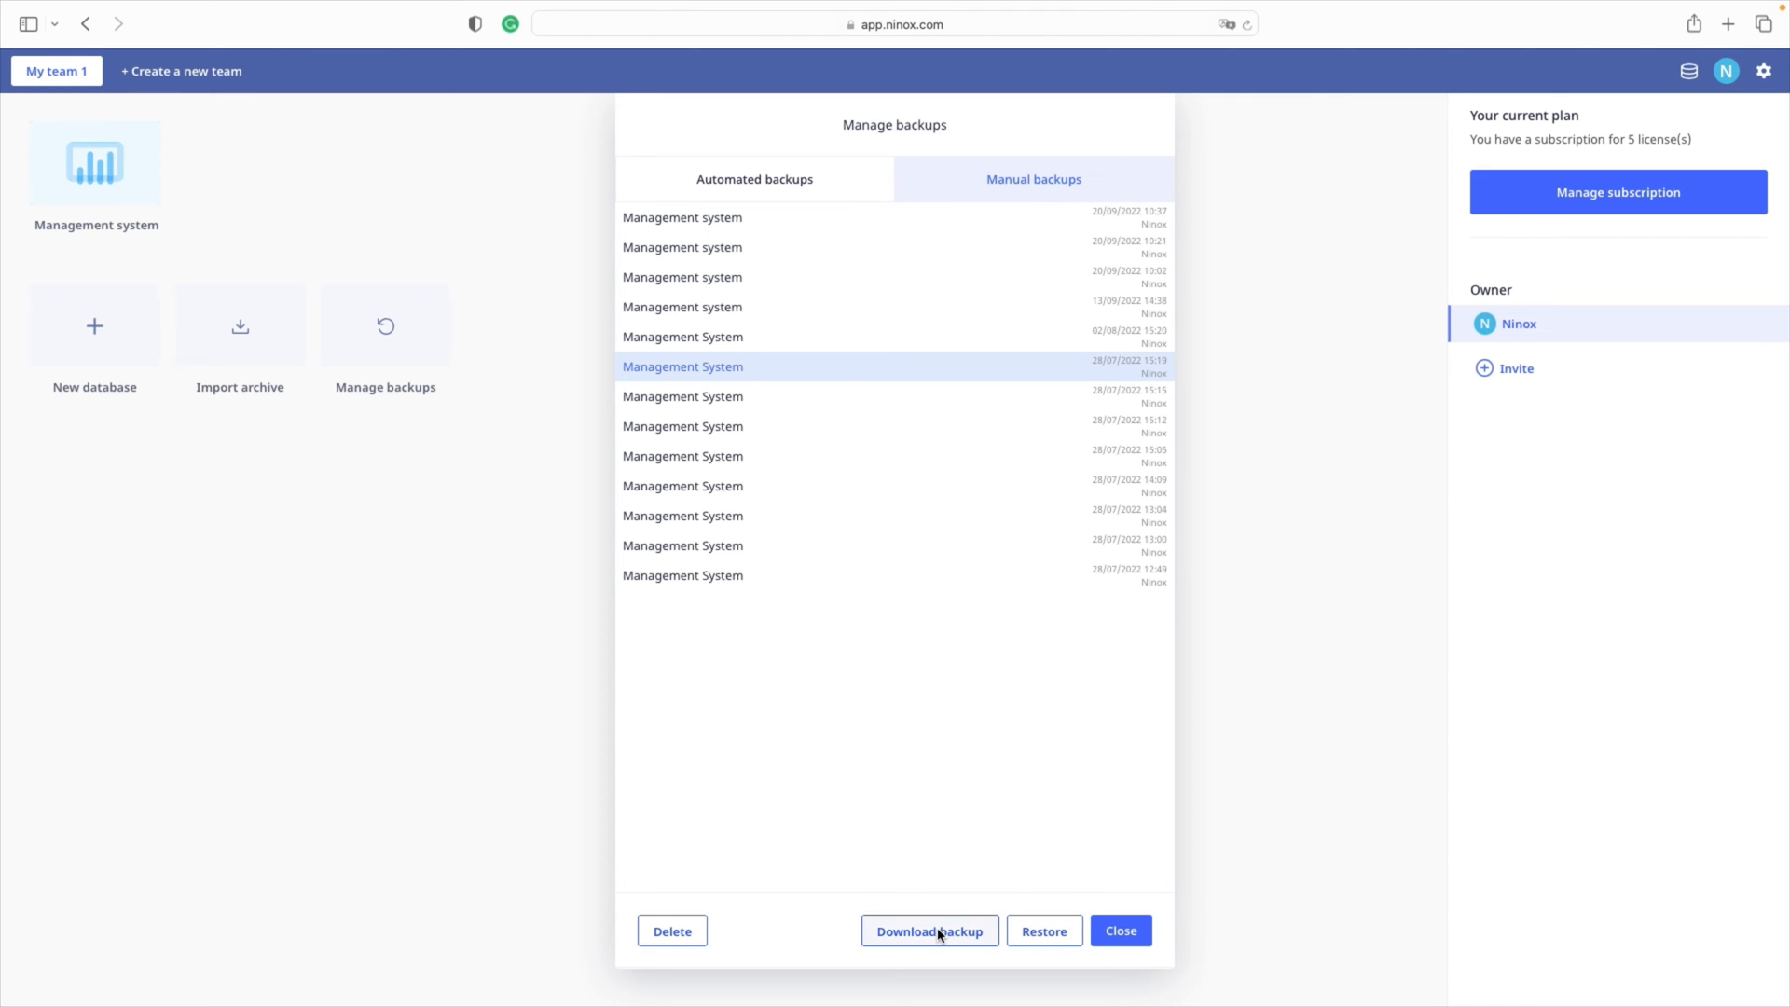
left_click(929, 931)
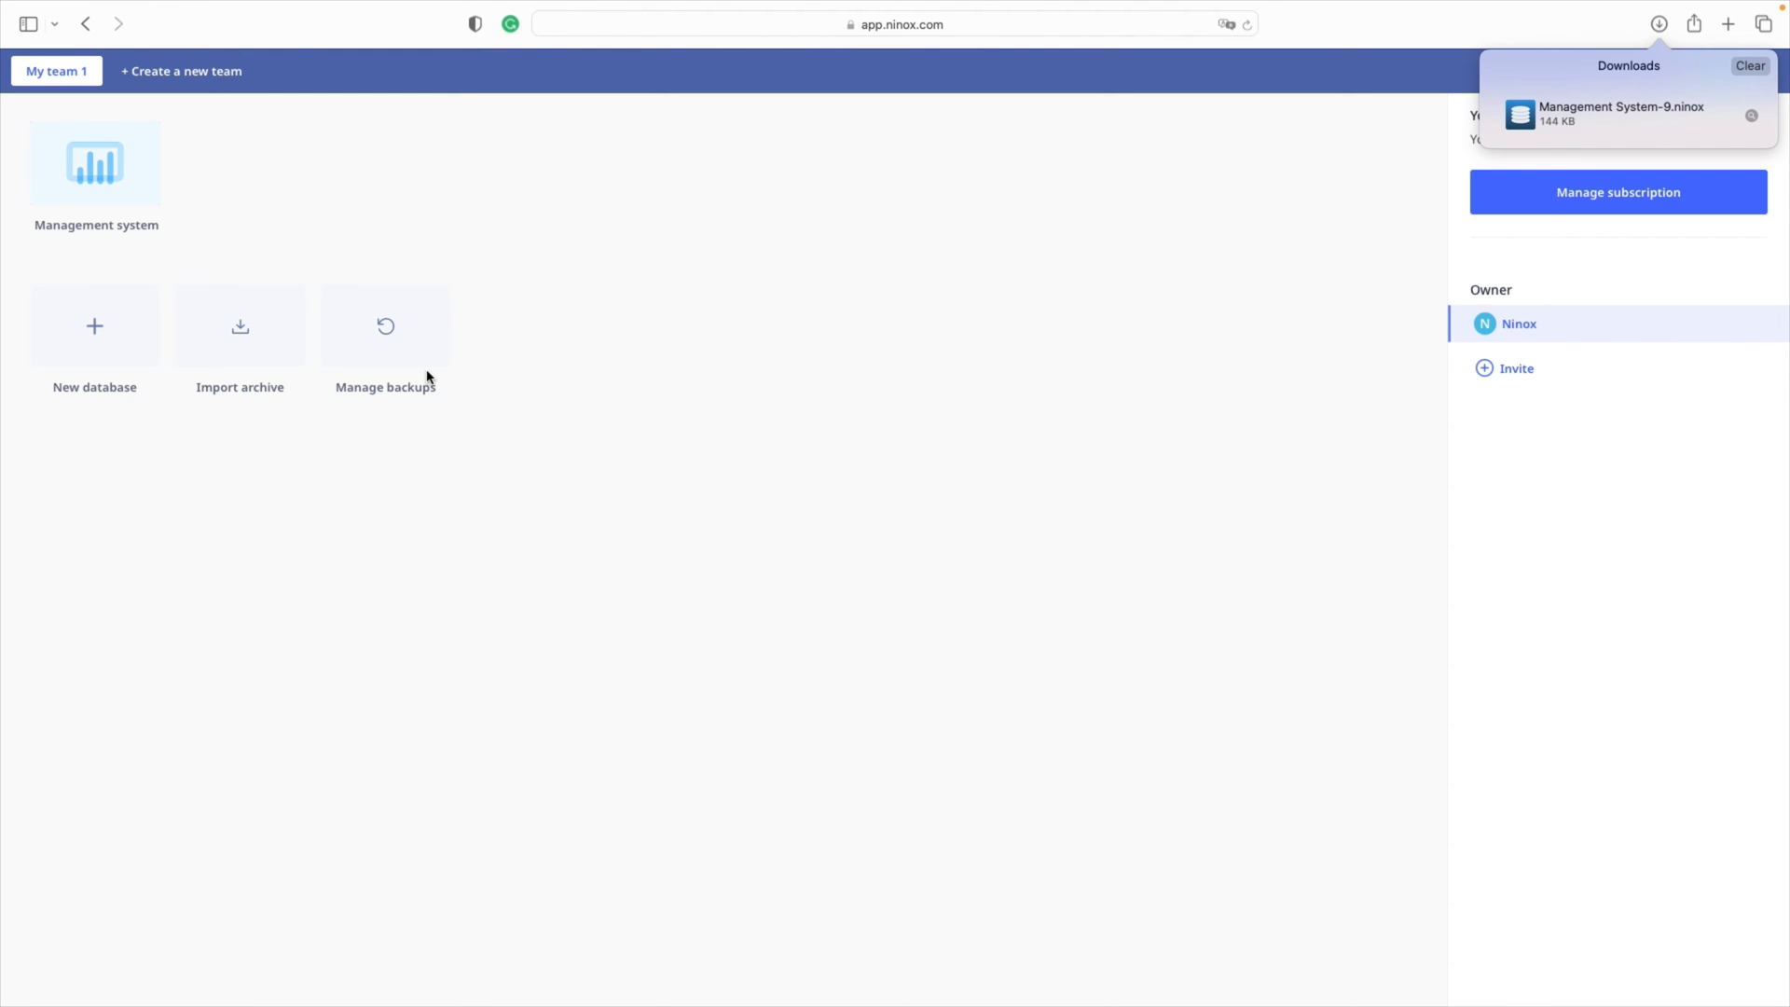
Step: Finish with Management System-9.ninox downloaded and the Manage backups window closed
left_click(96, 162)
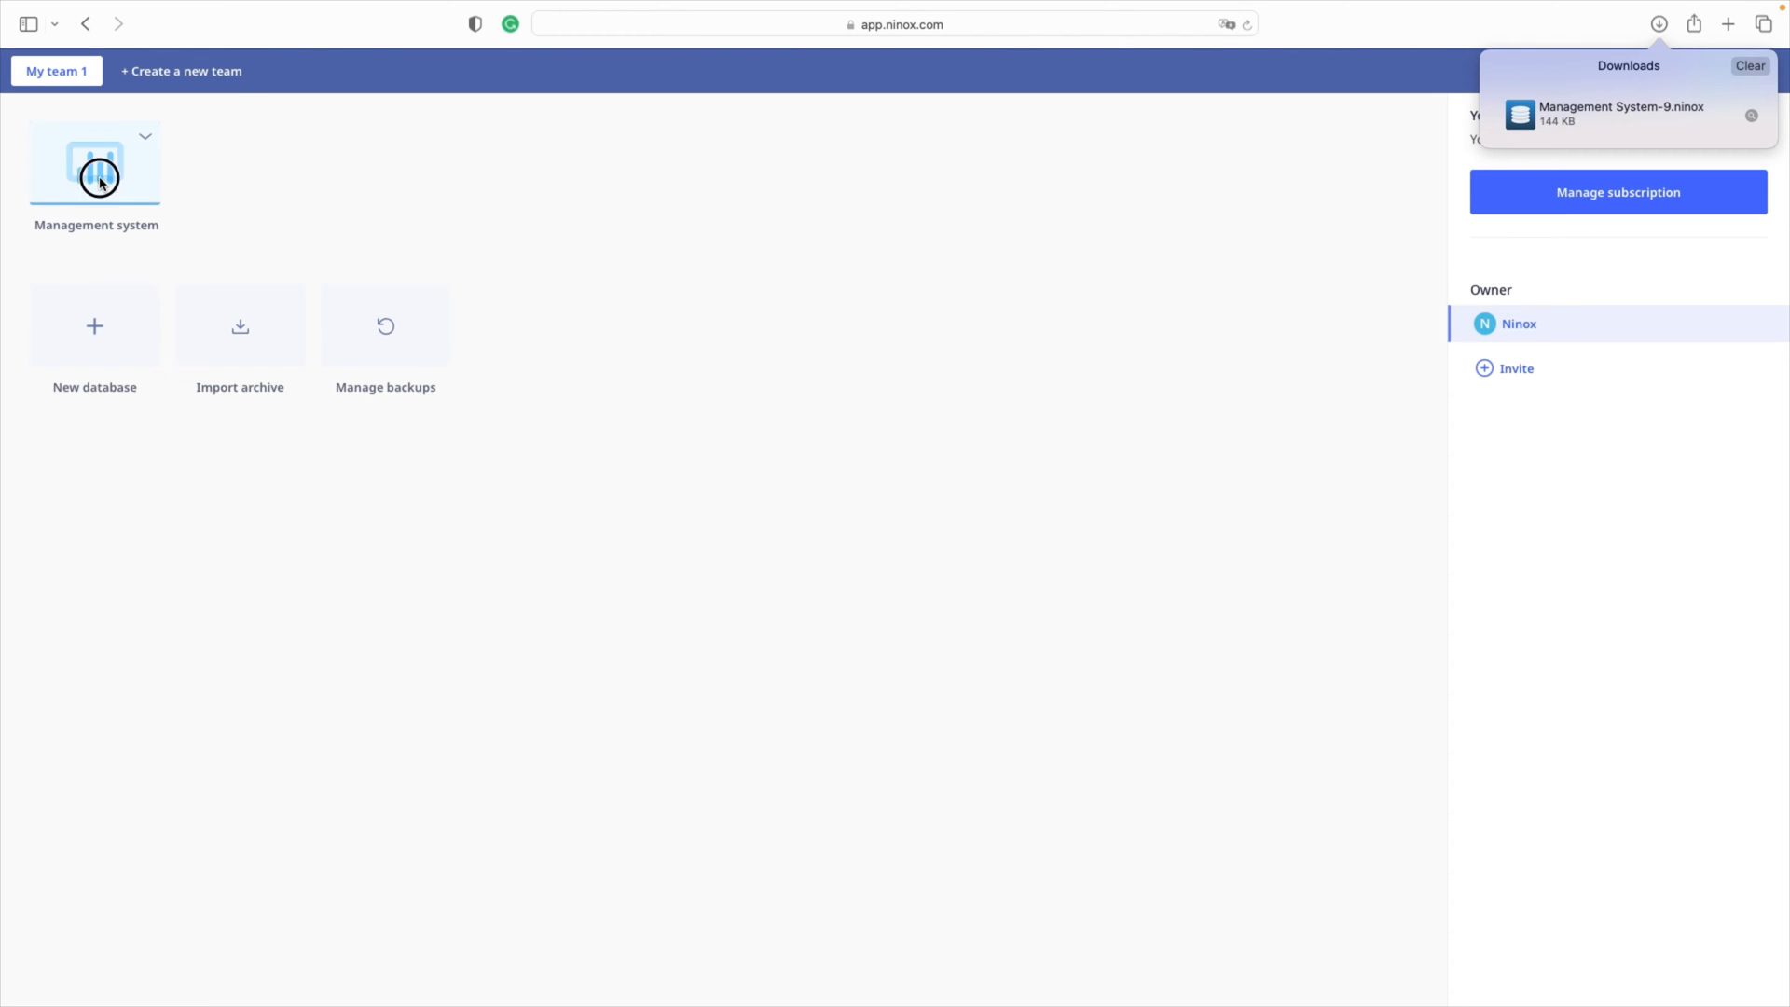
Step: Open the Management system database's Company table and show its gear options menu
left_click(96, 164)
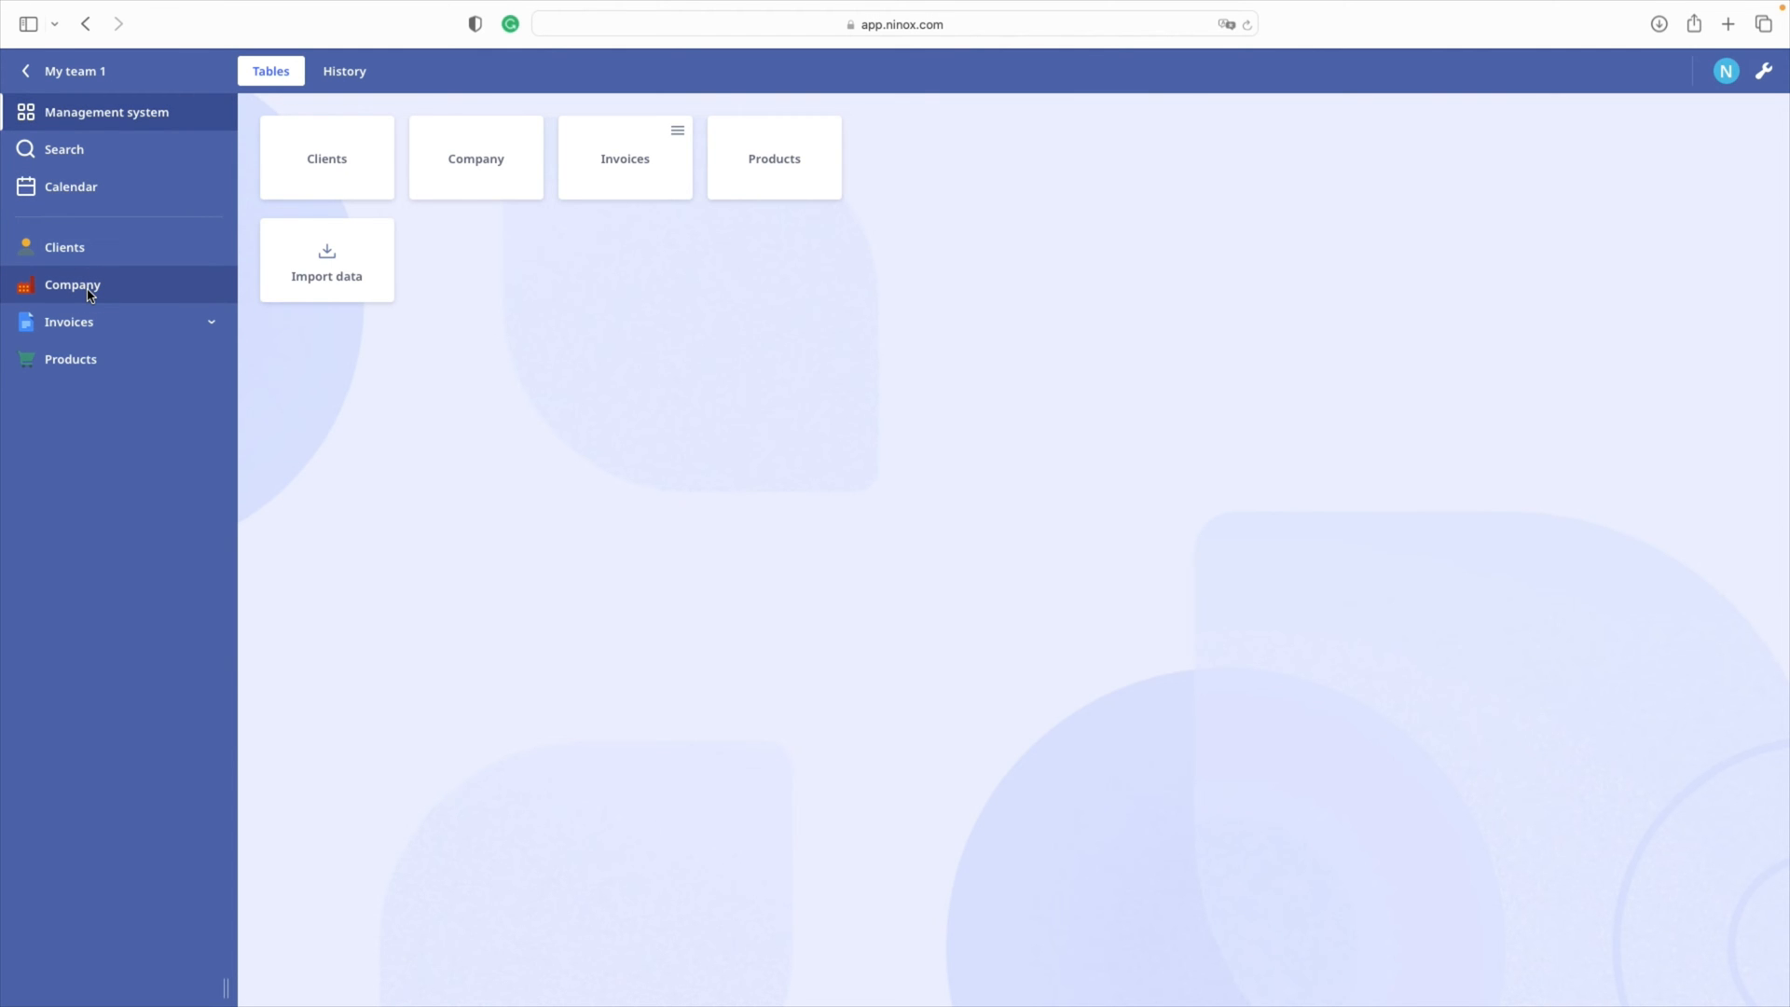
left_click(475, 157)
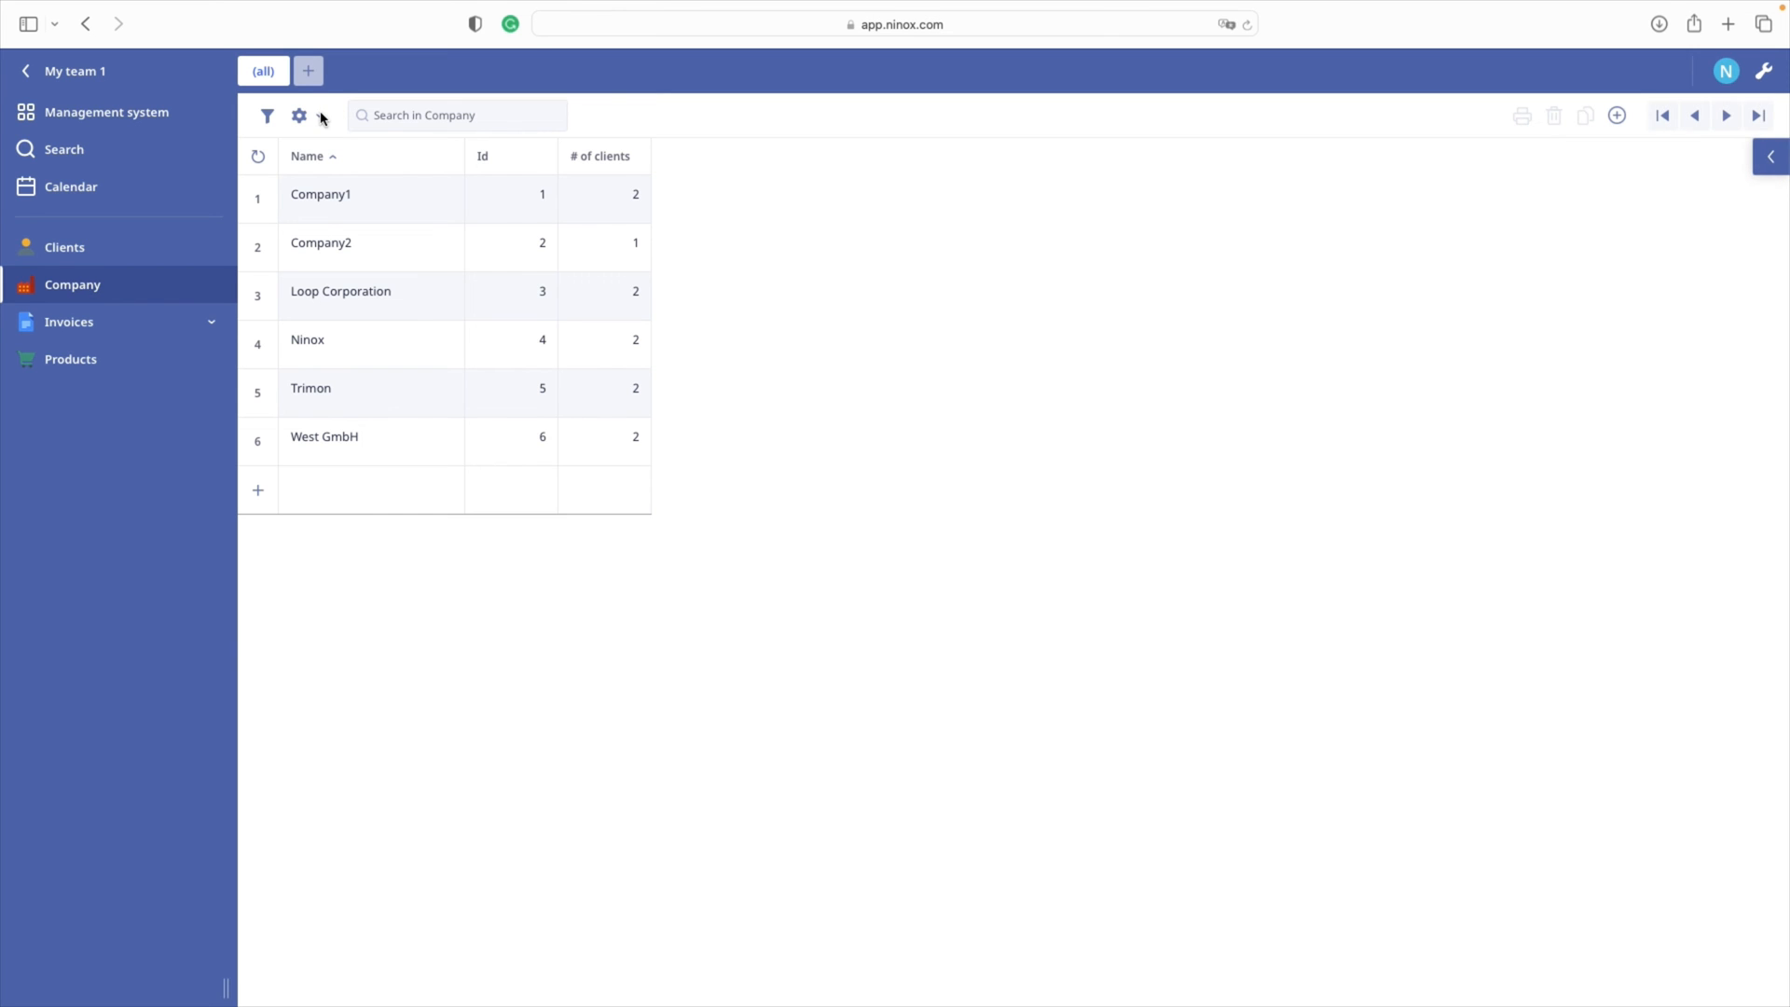
left_click(299, 115)
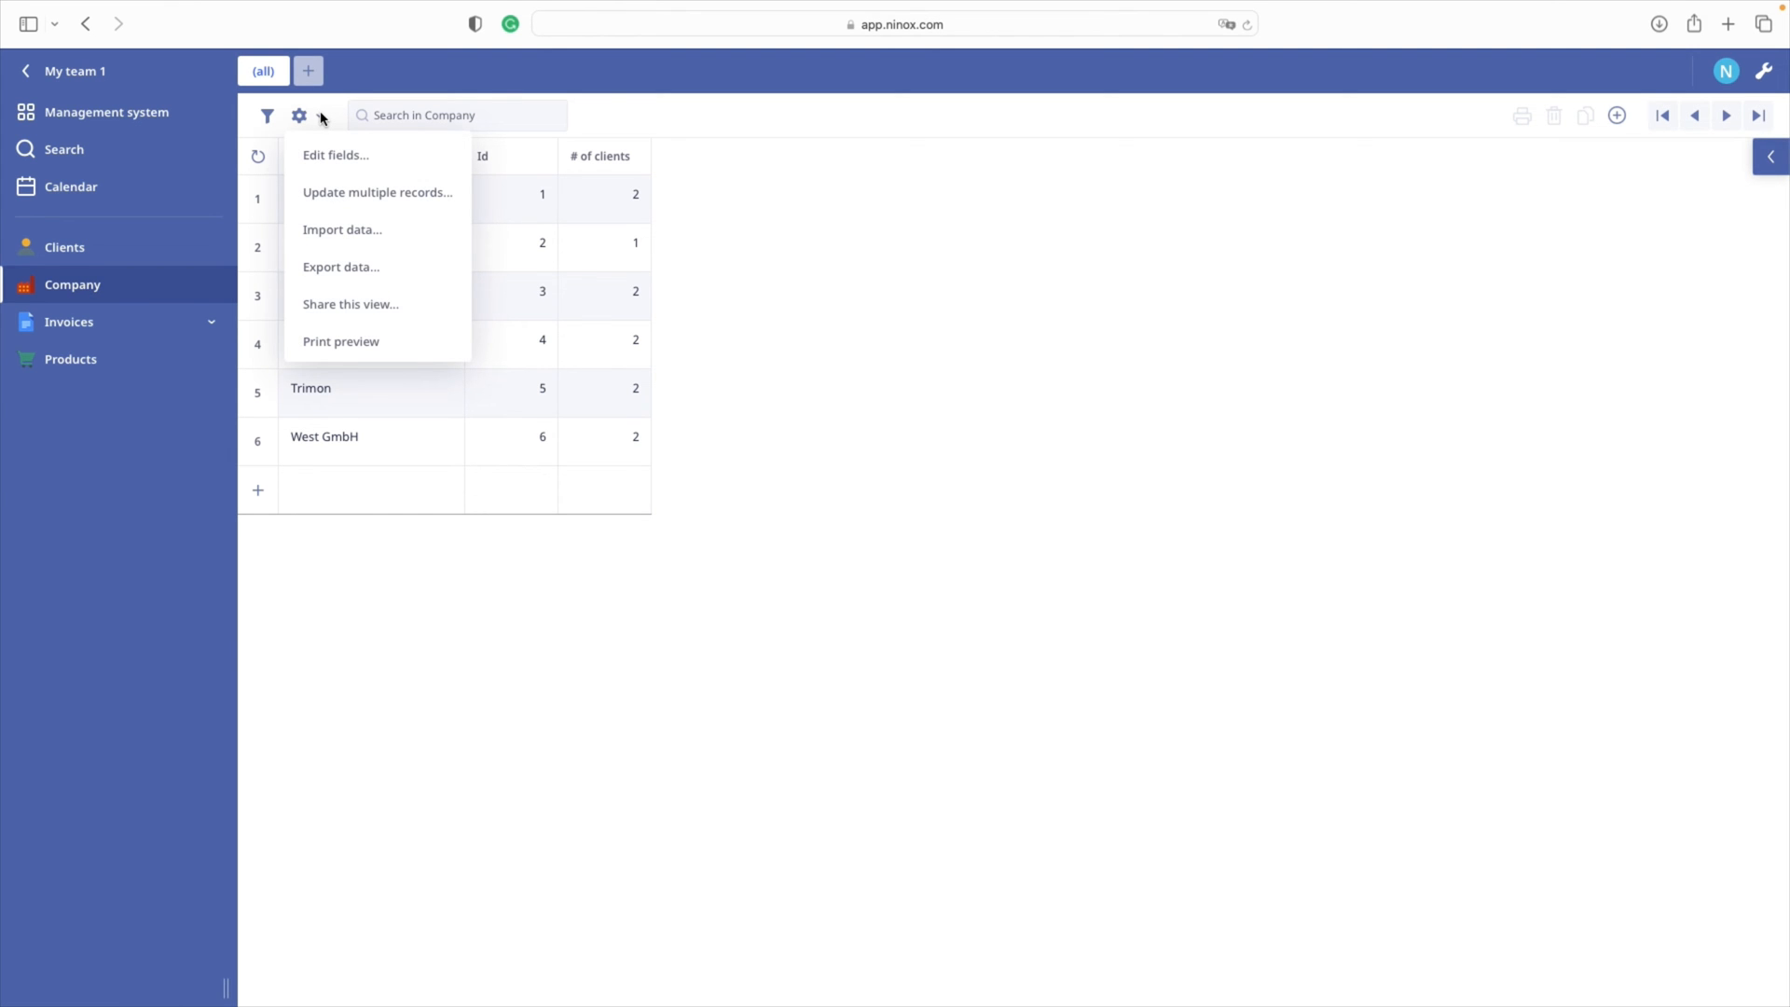
mouse_move(336, 273)
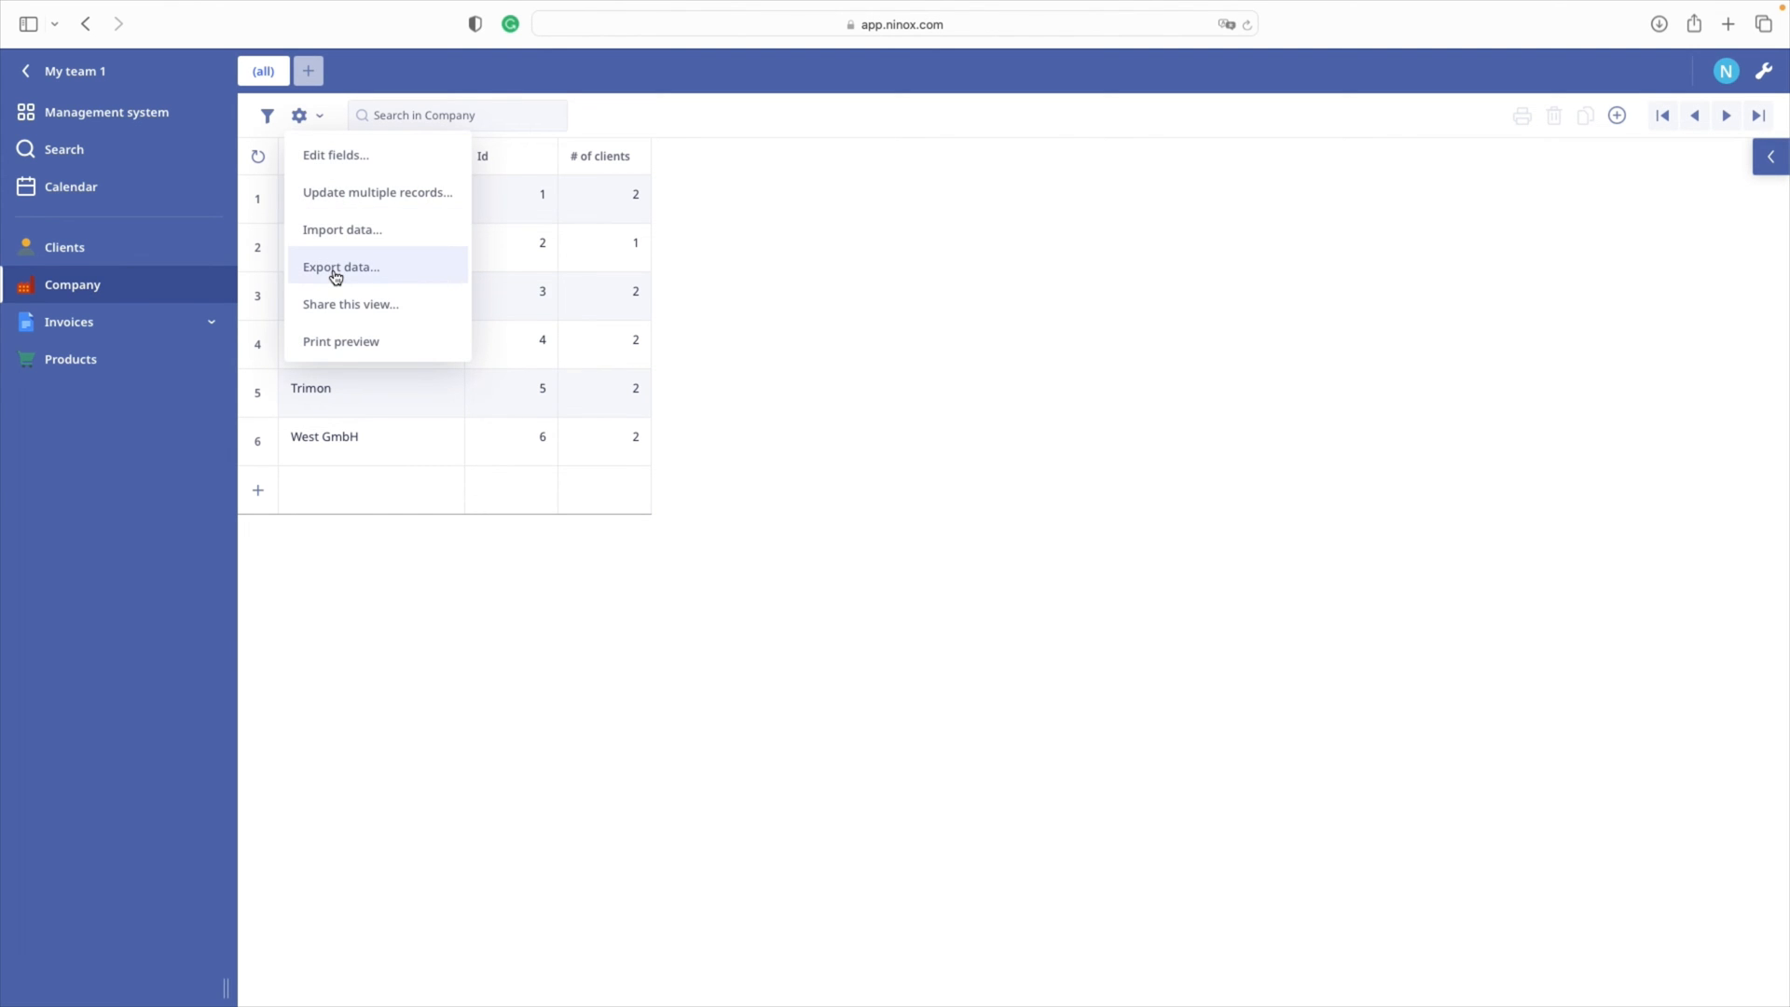
left_click(340, 266)
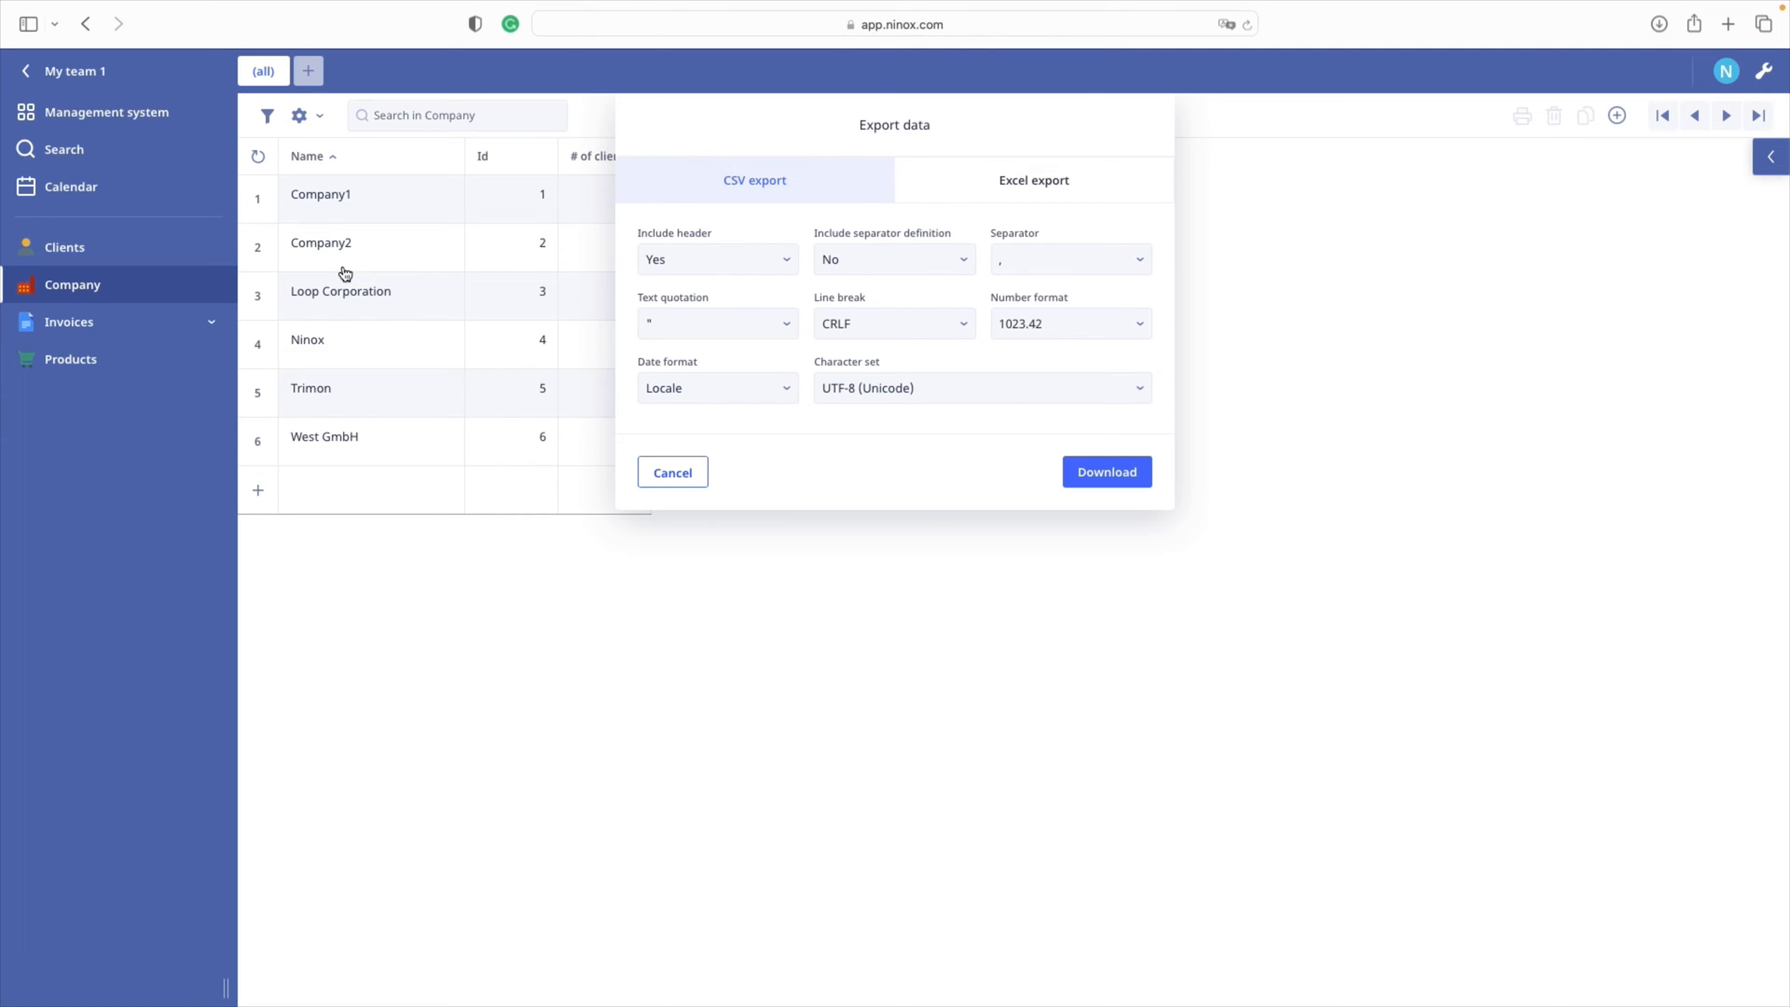
mouse_move(705, 237)
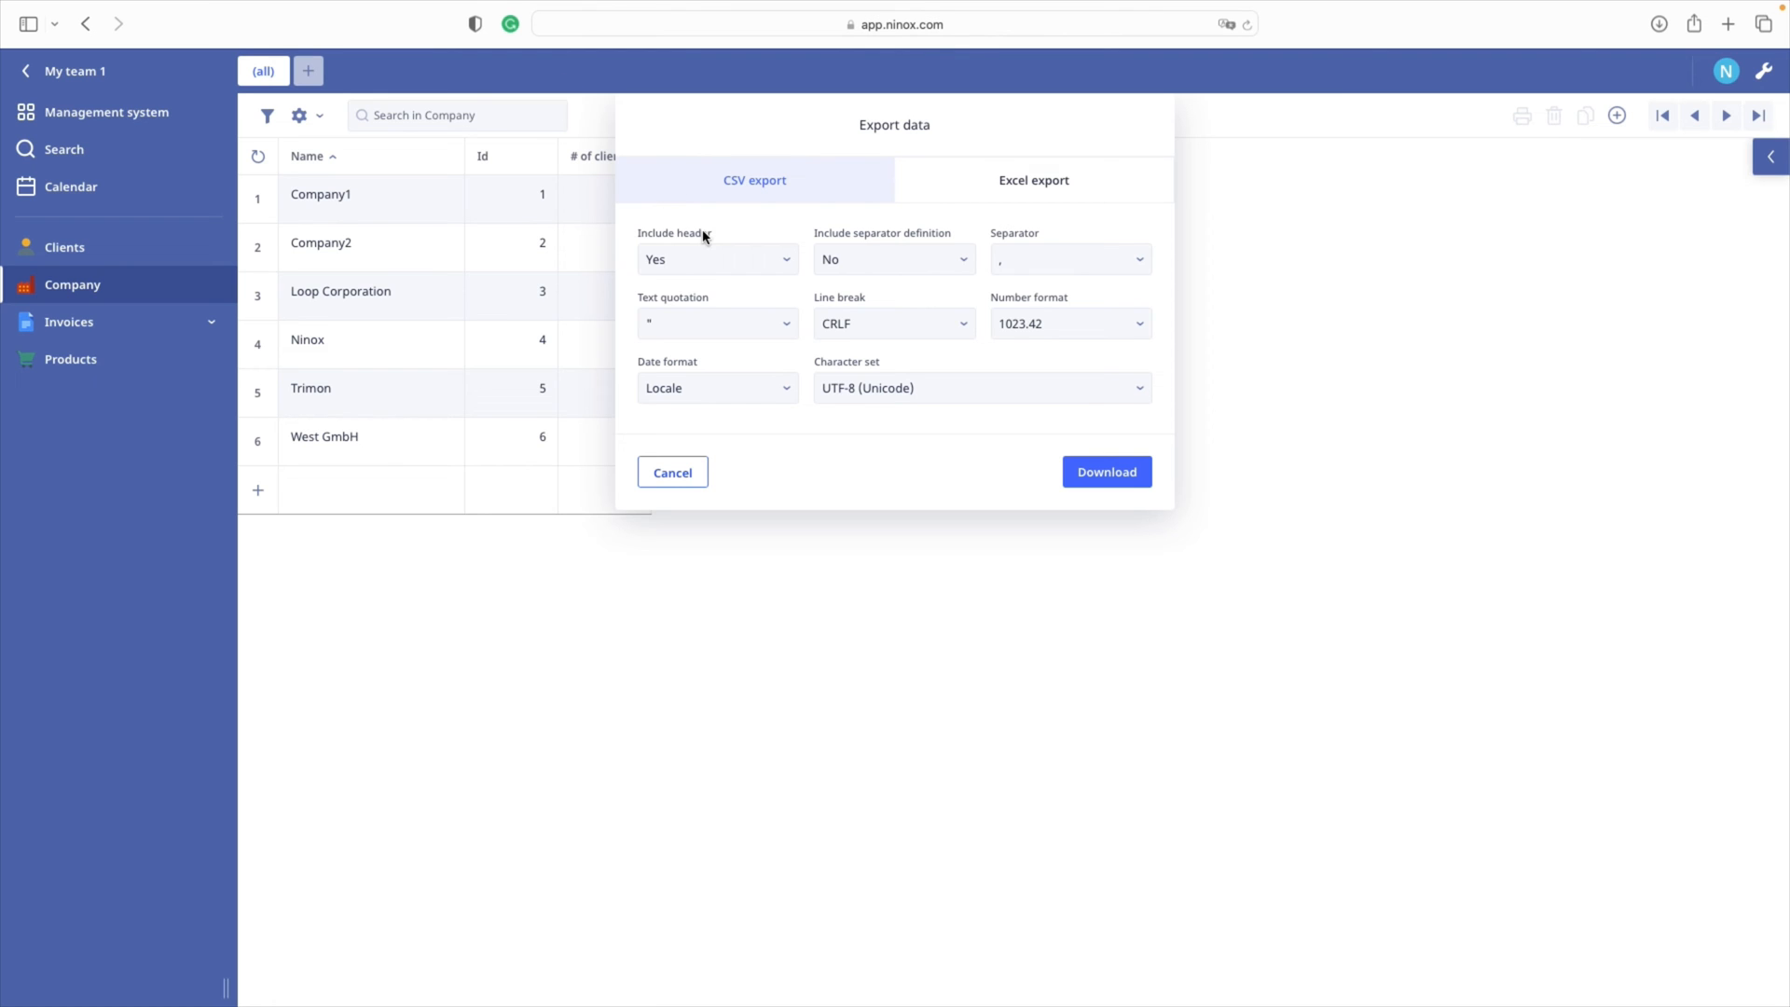
mouse_move(741, 246)
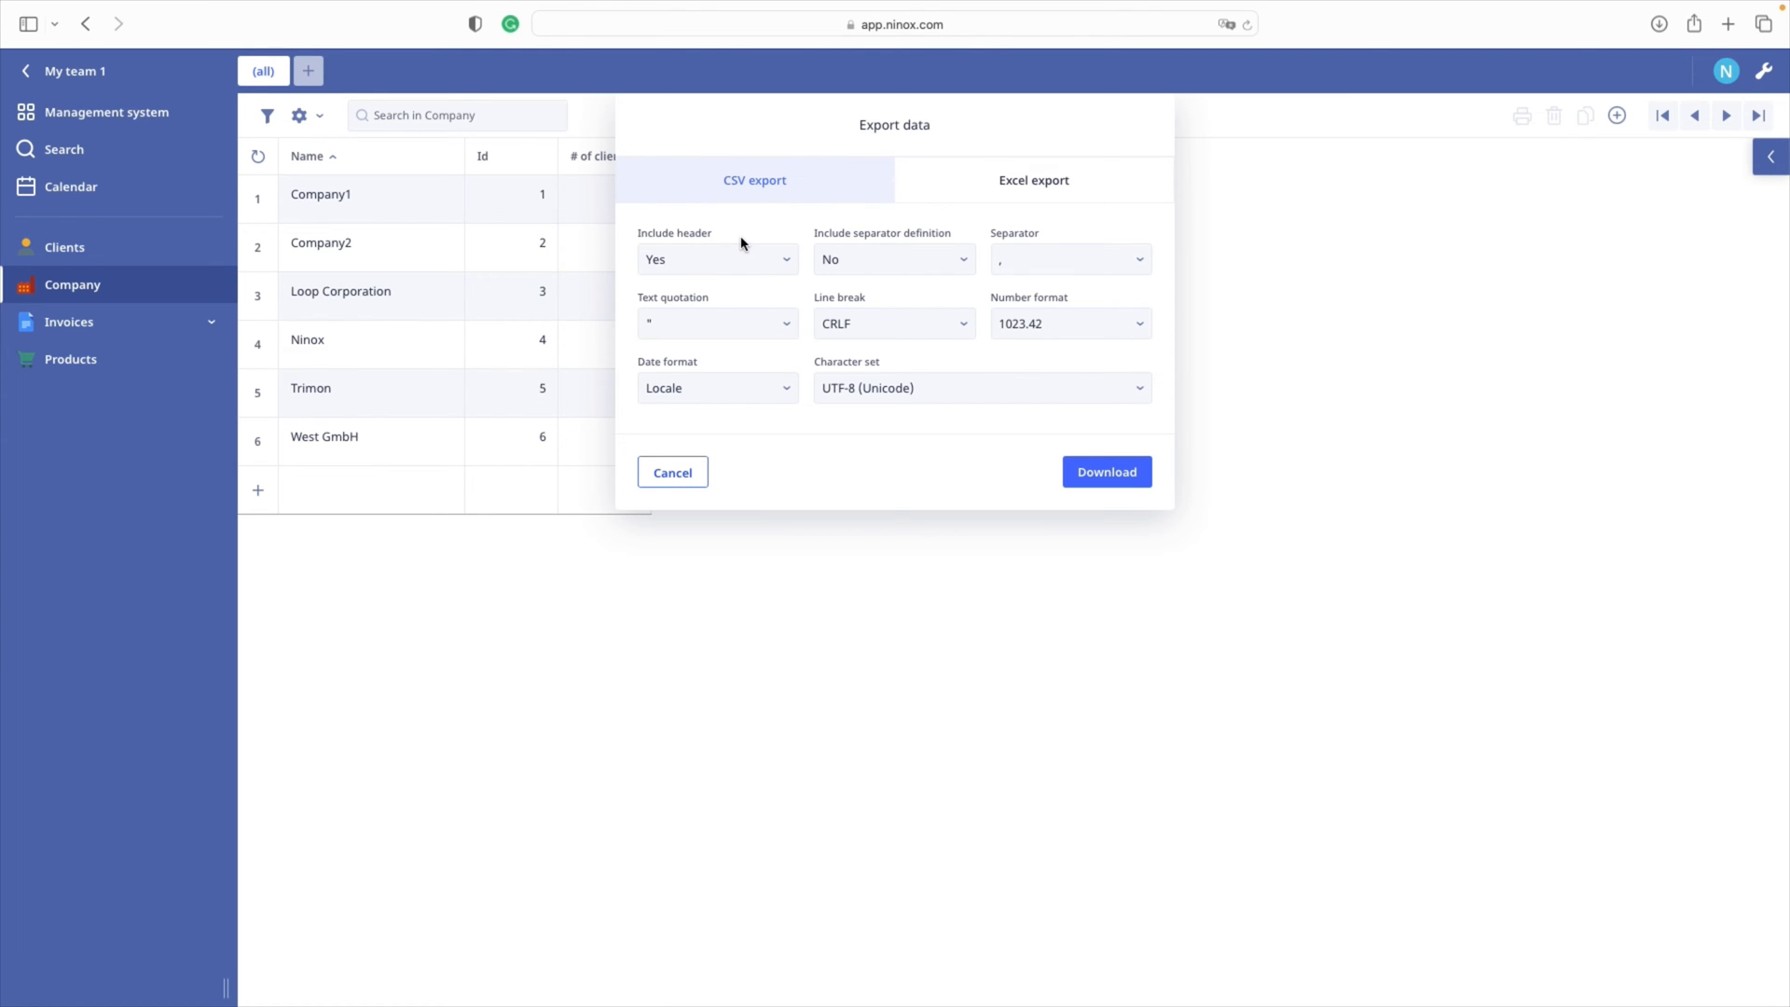
mouse_move(1047, 263)
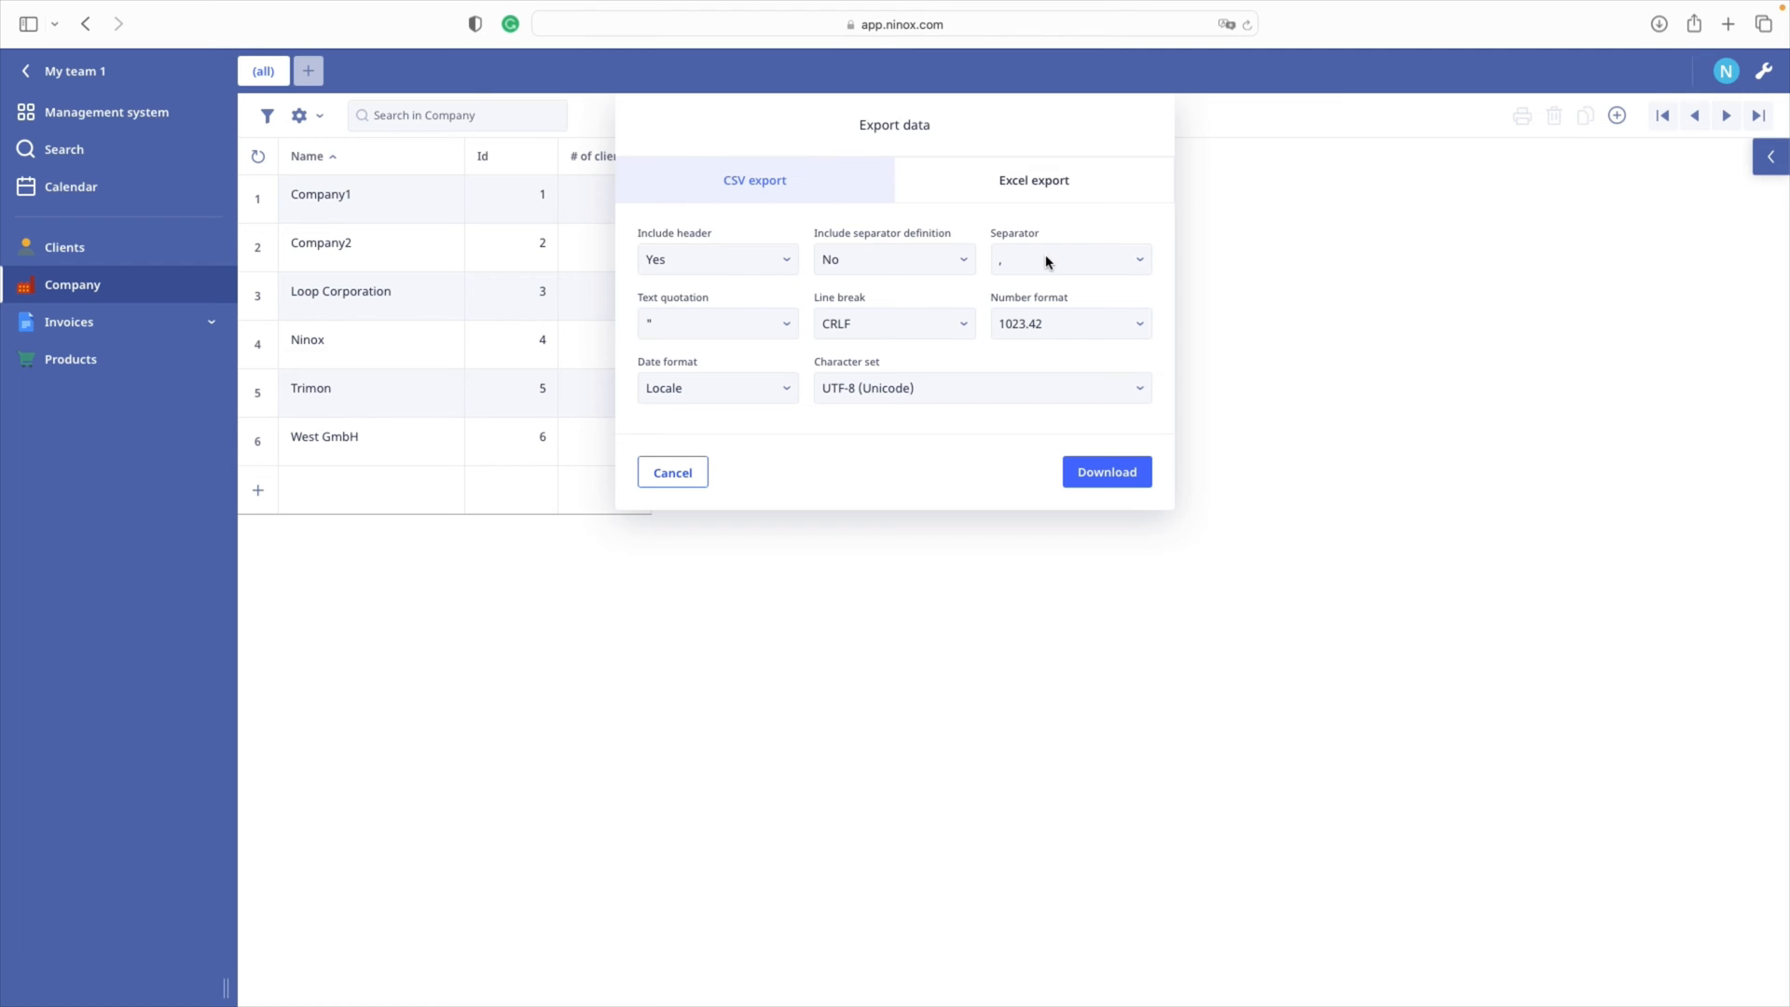
left_click(716, 323)
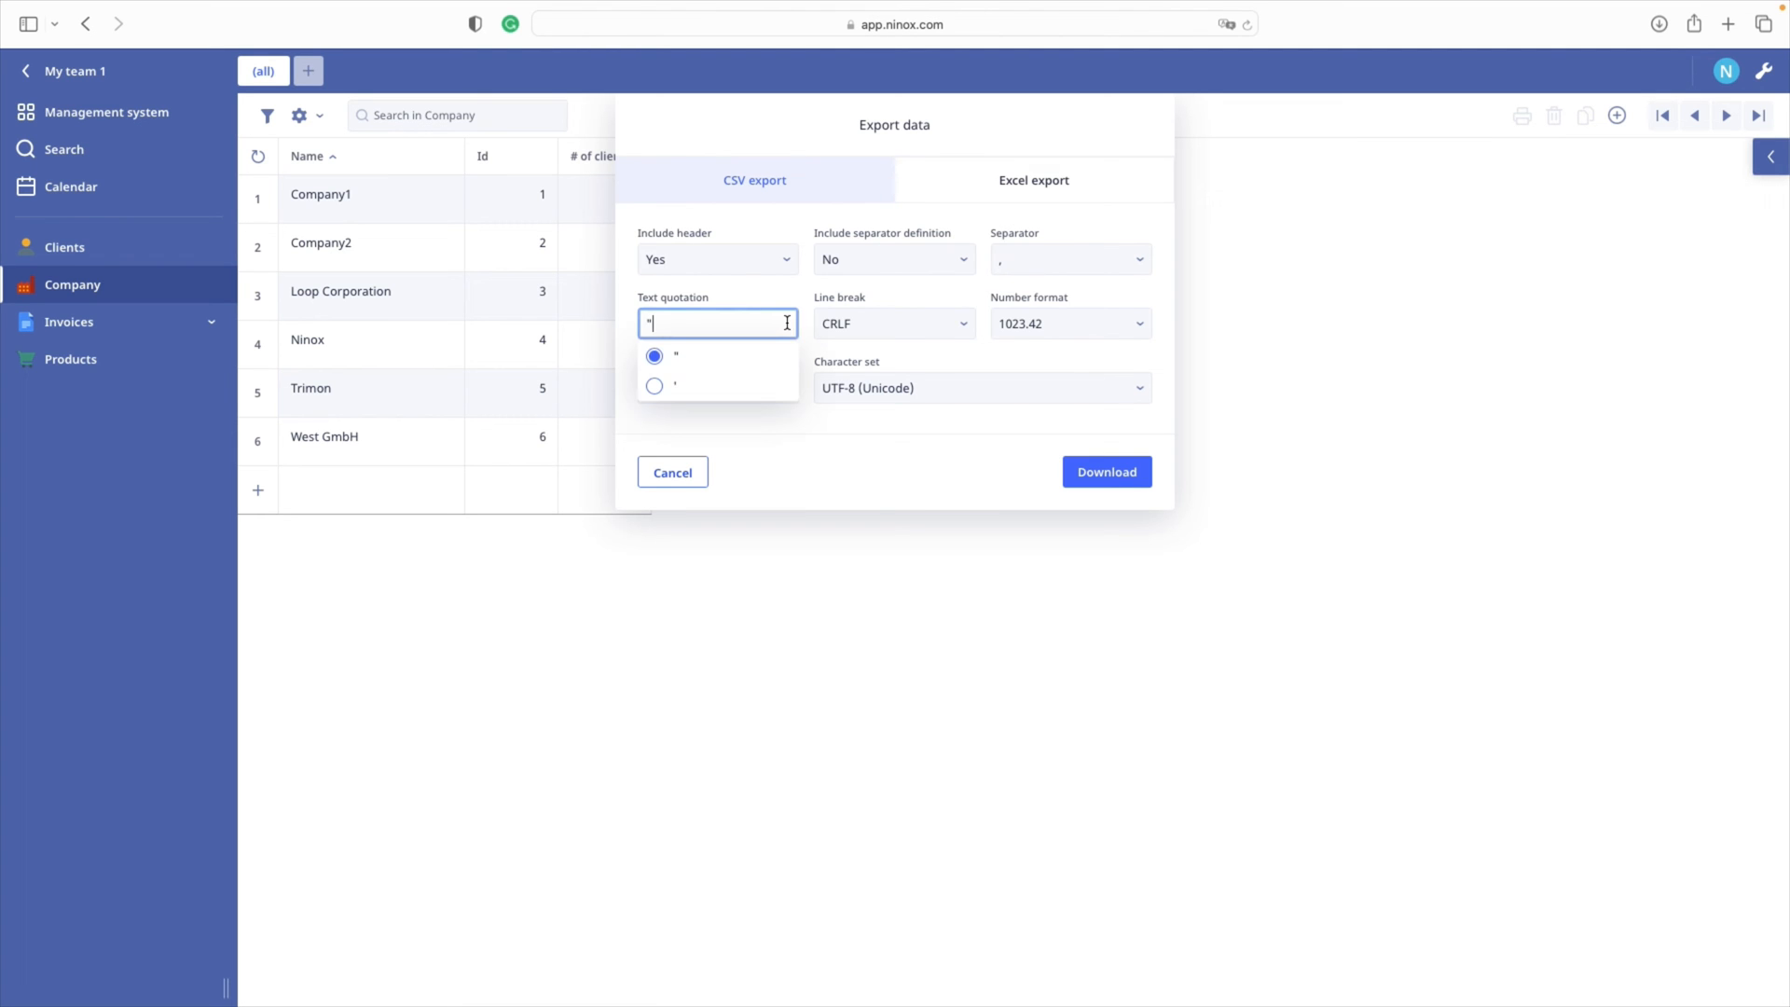
left_click(655, 356)
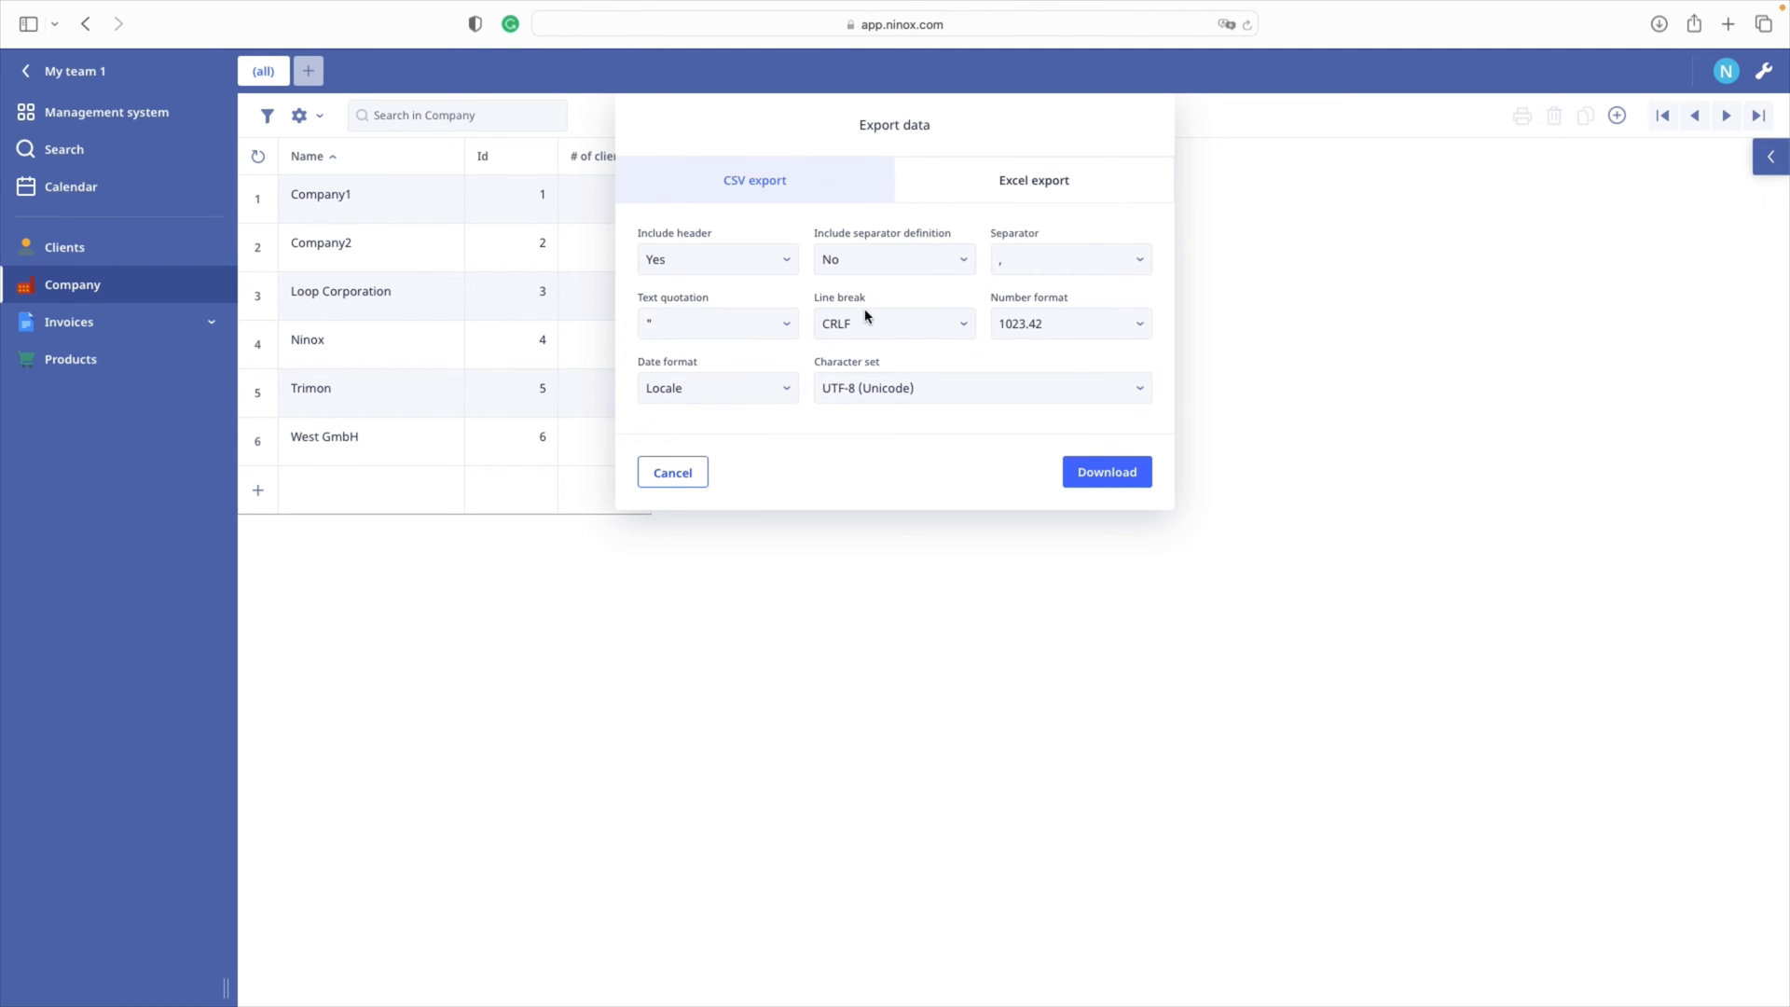
mouse_move(865, 351)
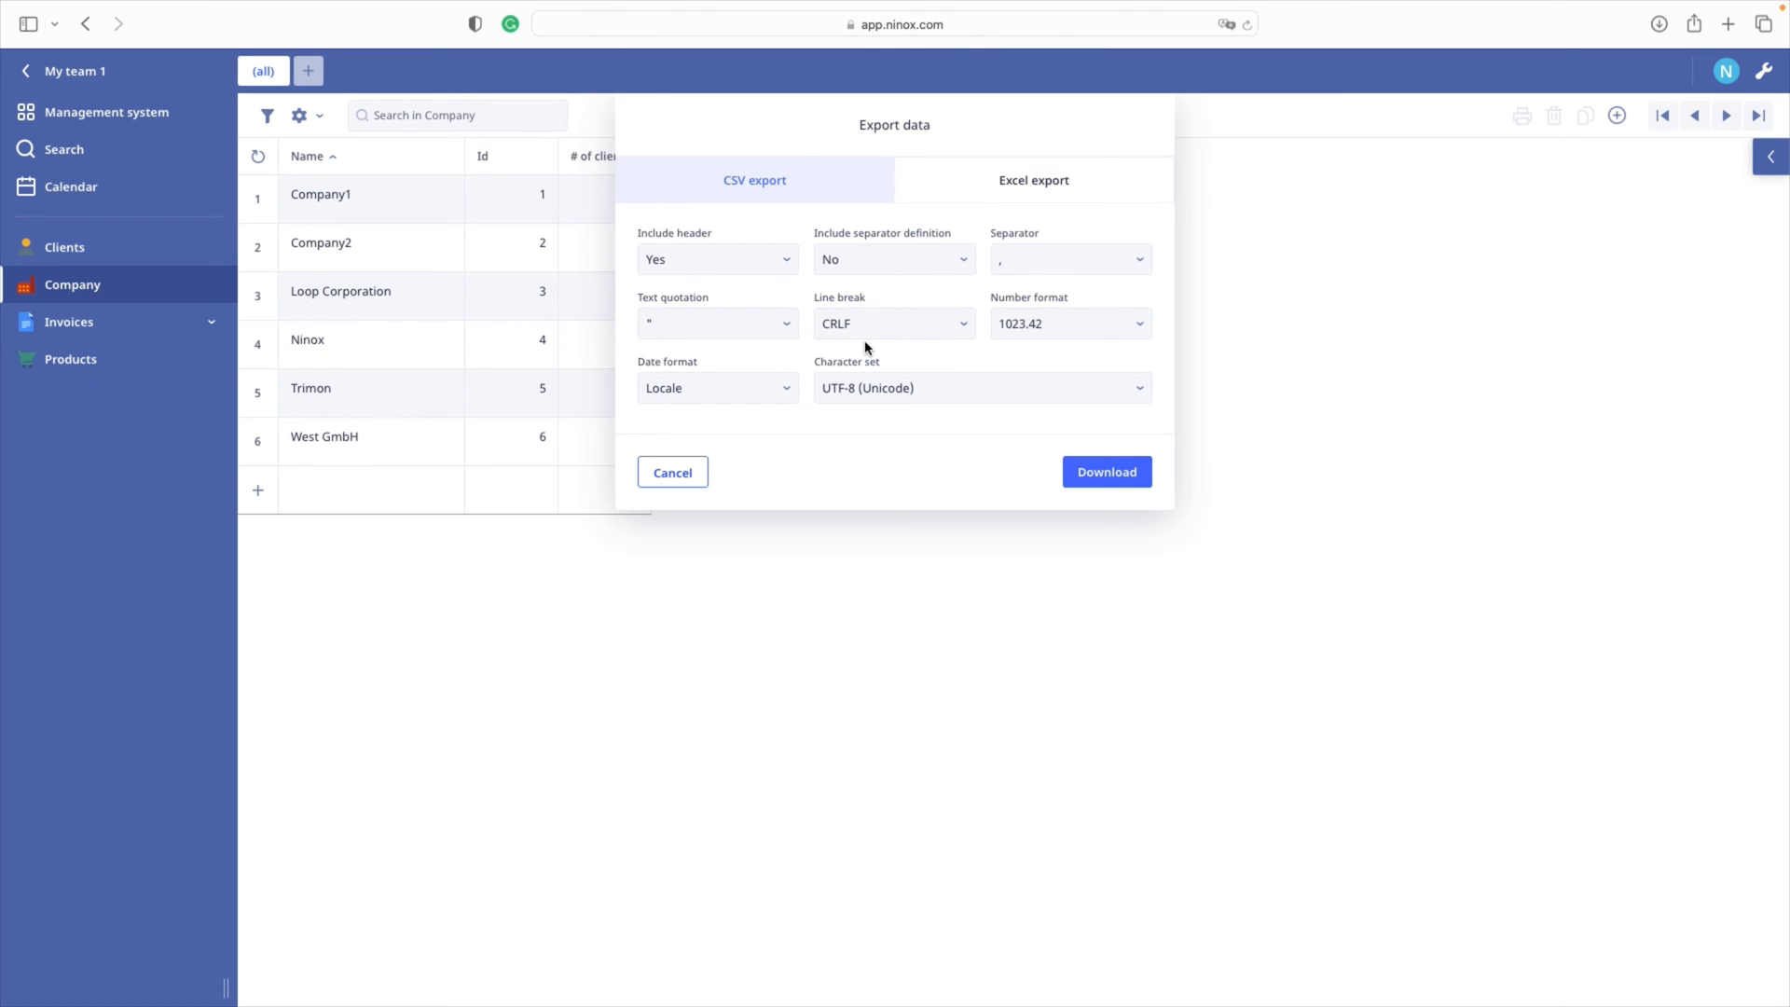
mouse_move(863, 334)
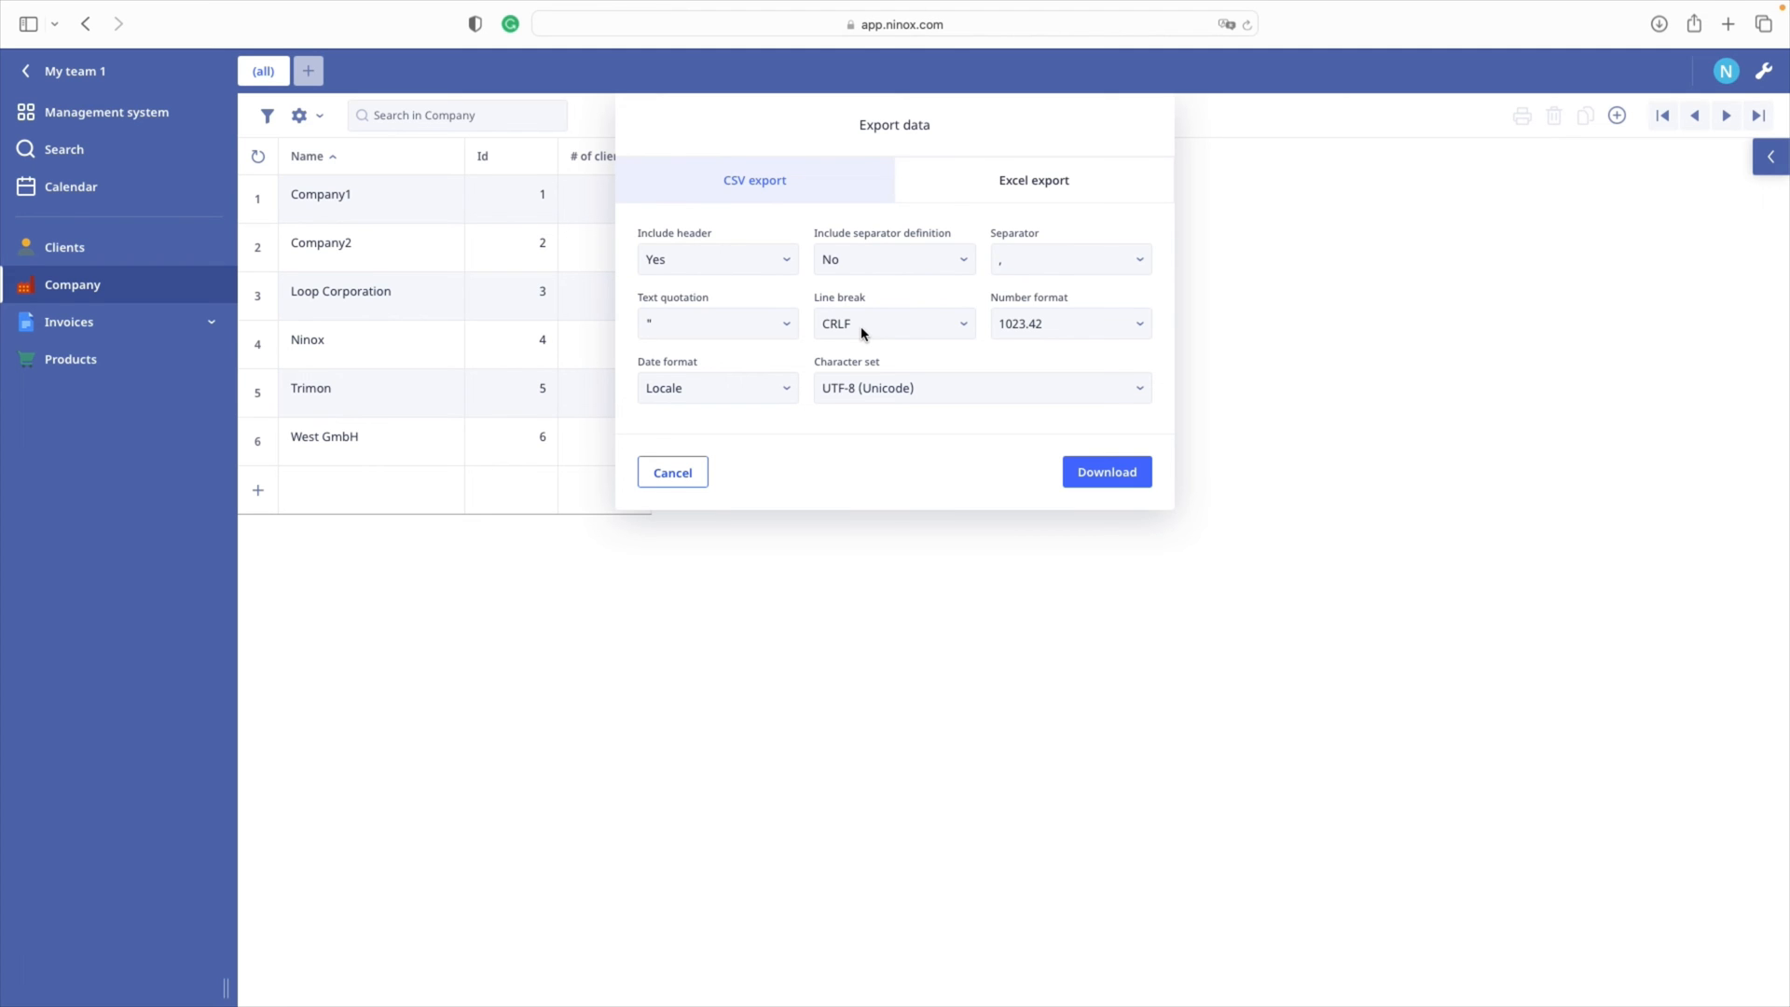
left_click(894, 324)
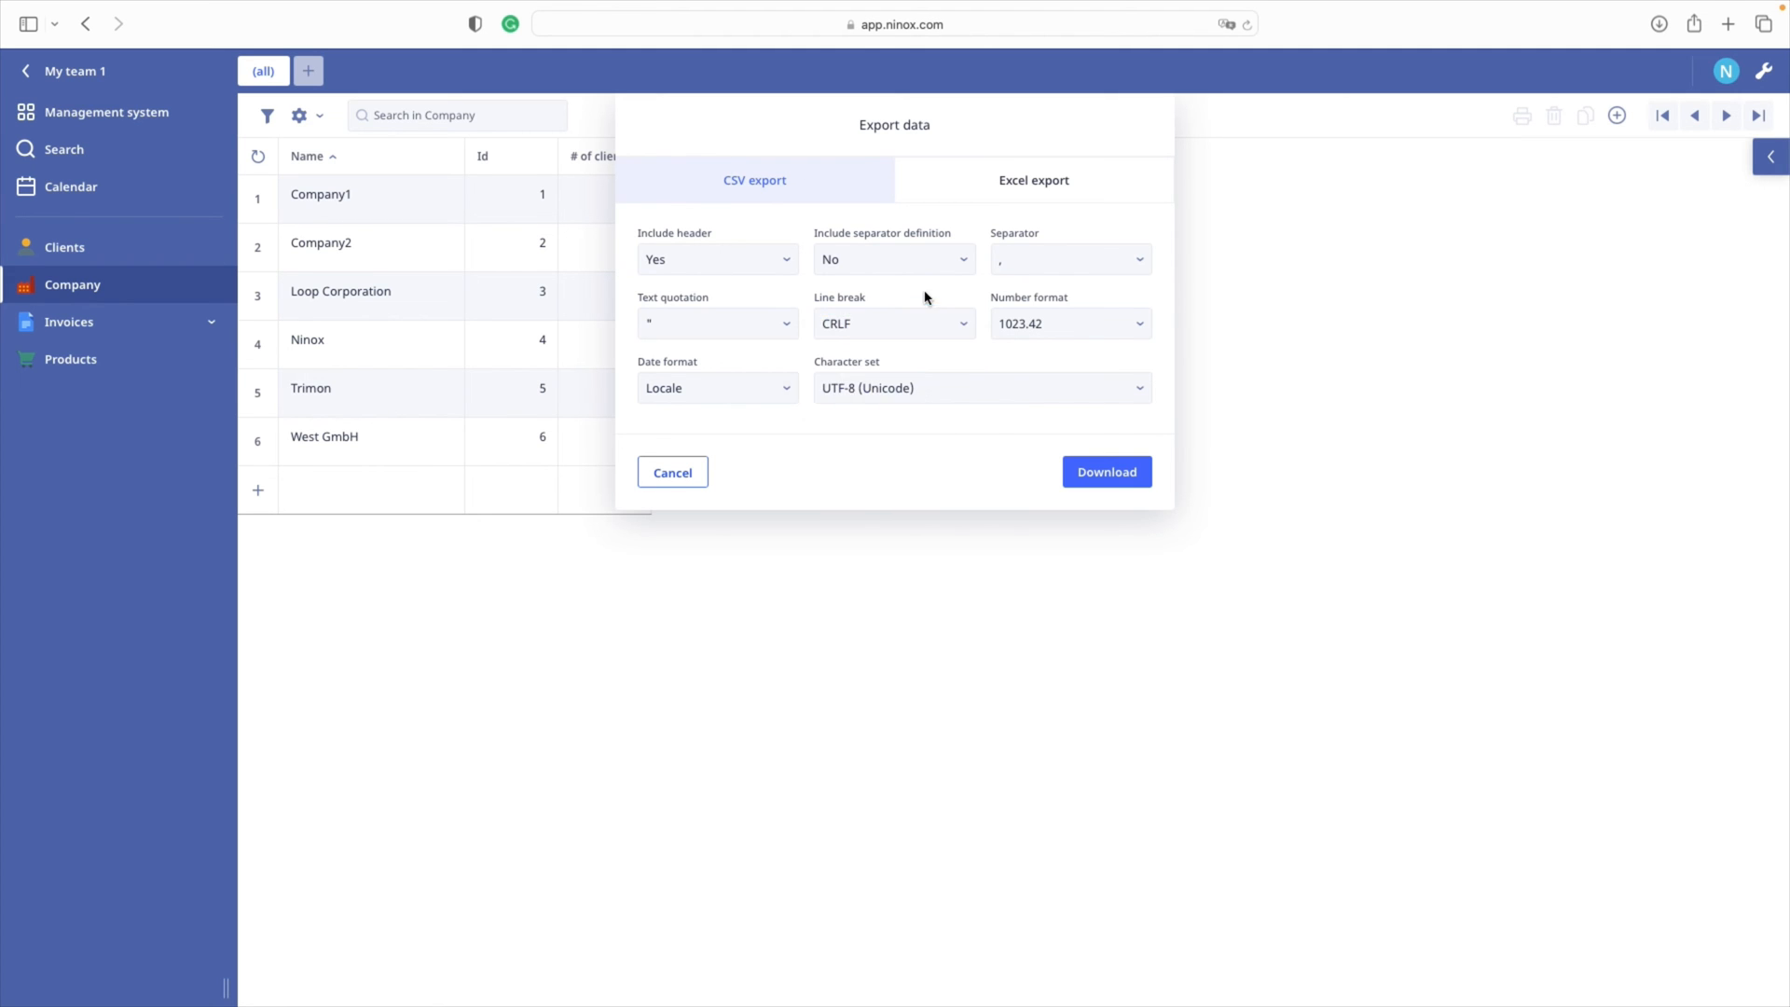
mouse_move(1094, 298)
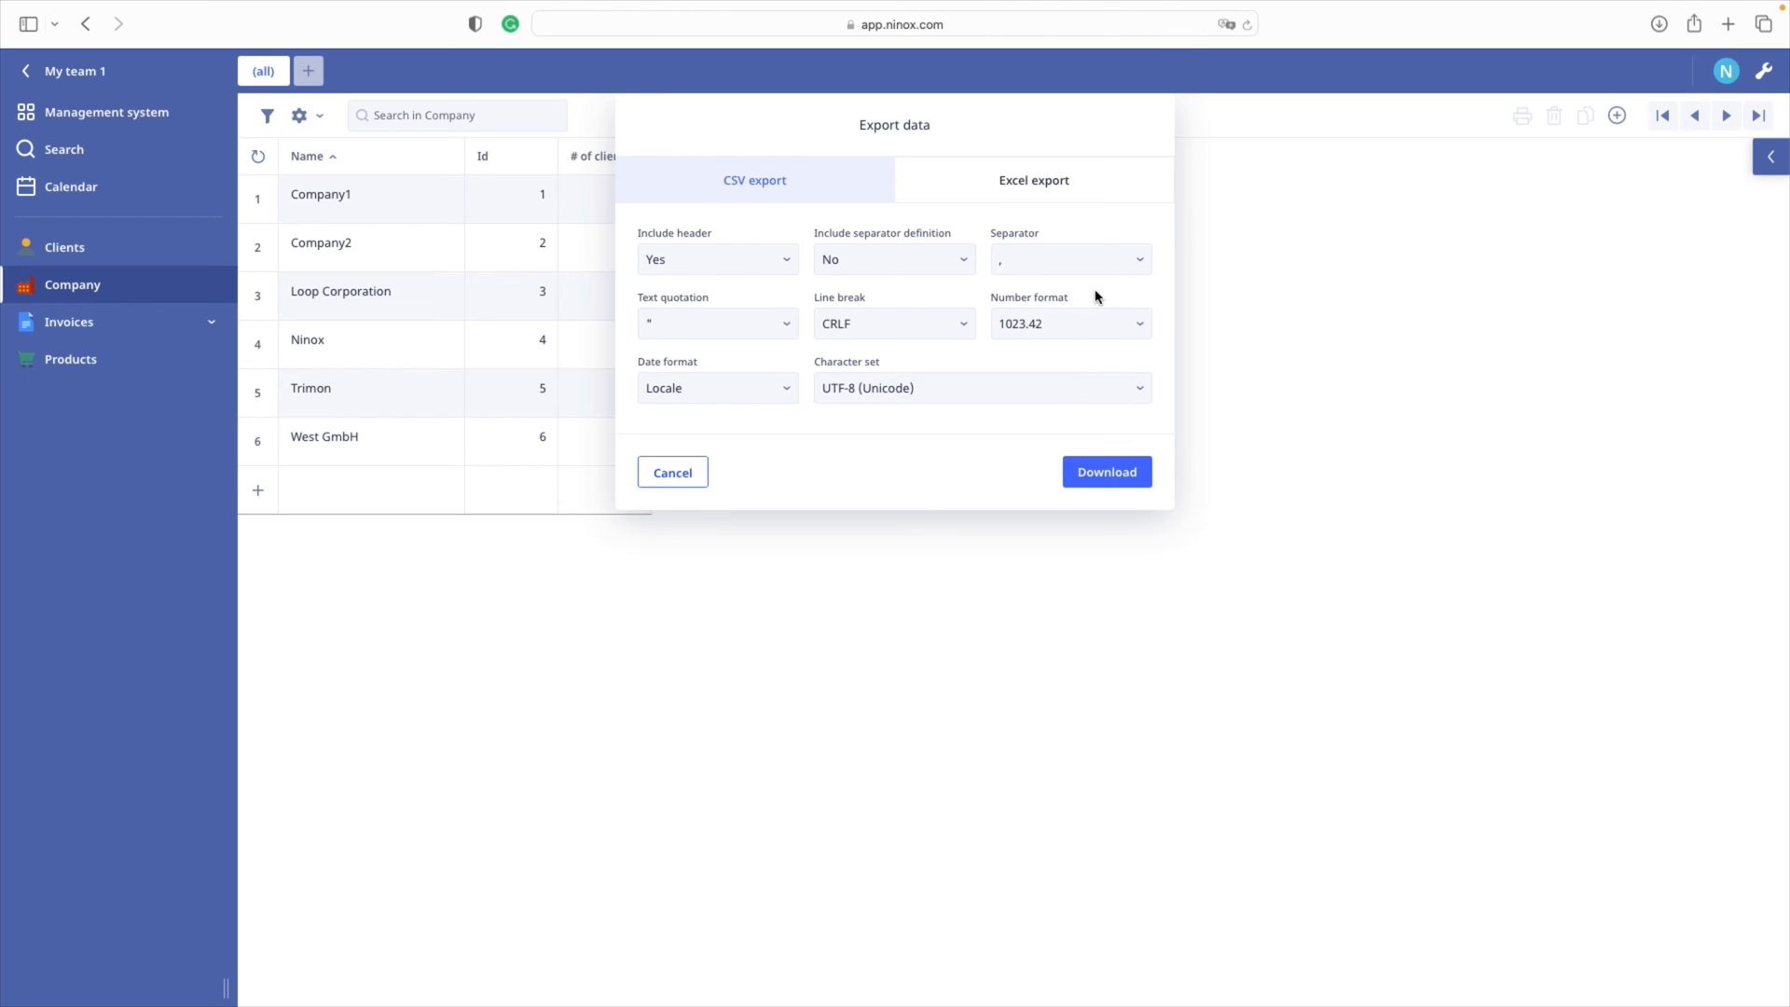
mouse_move(875, 387)
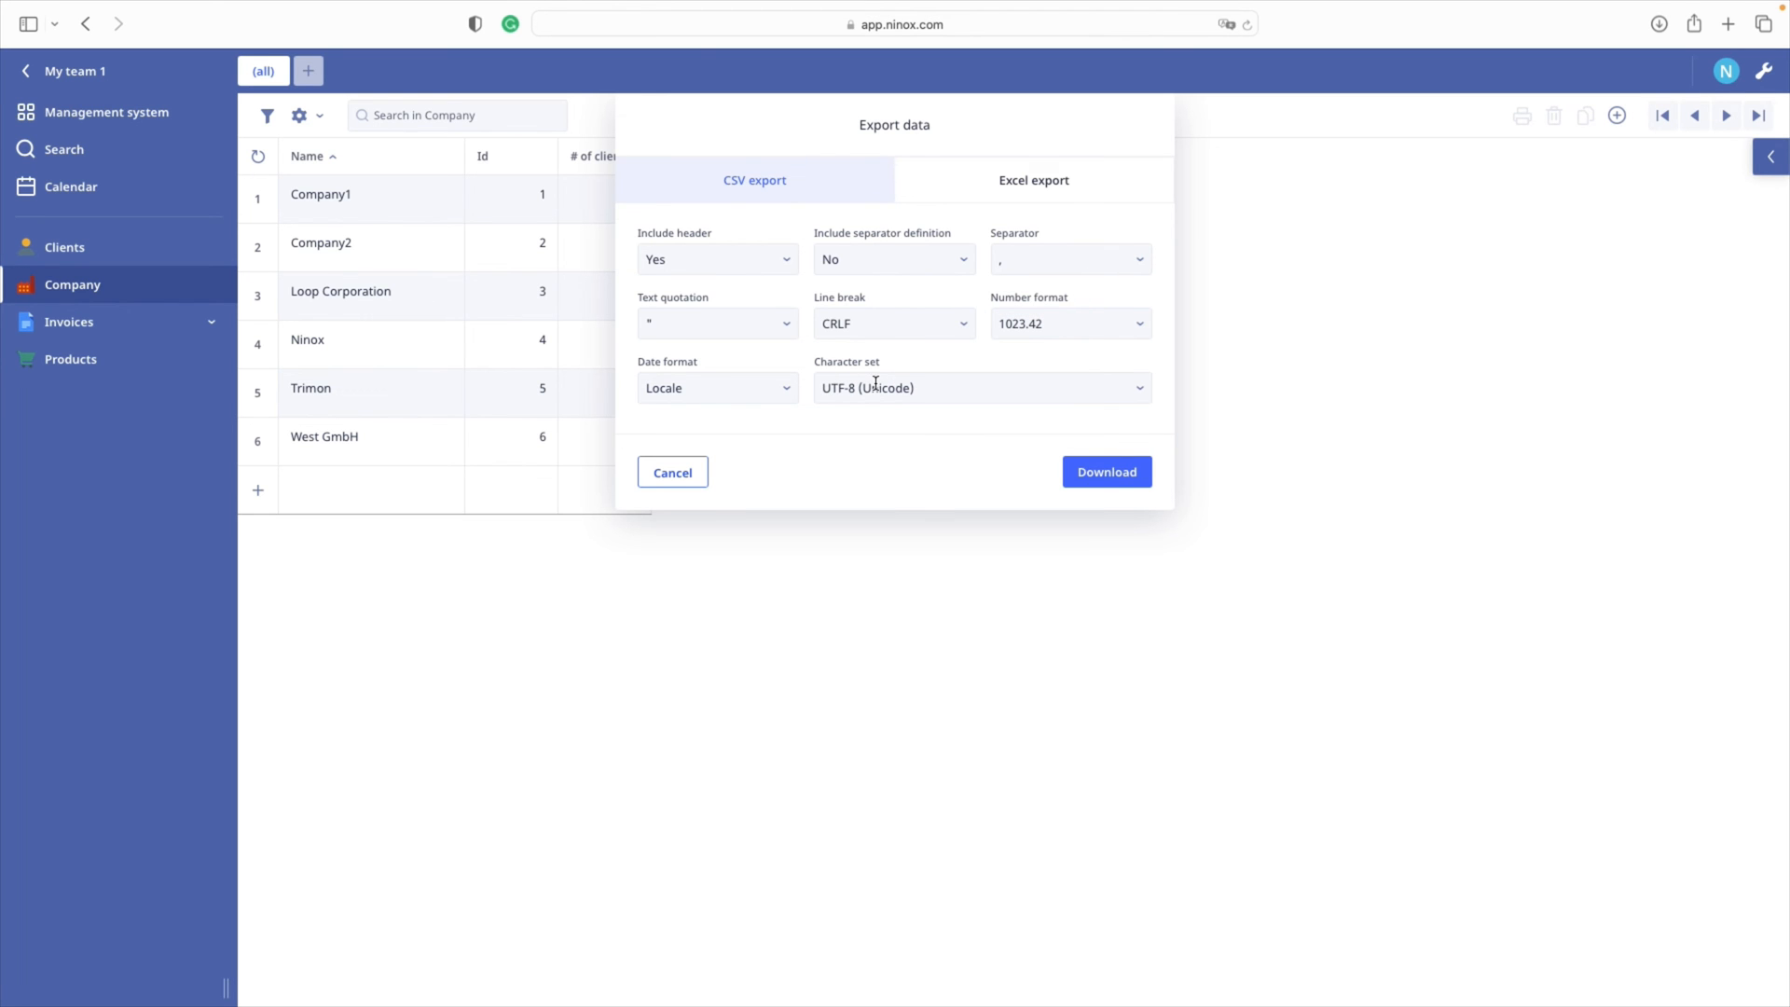
left_click(977, 387)
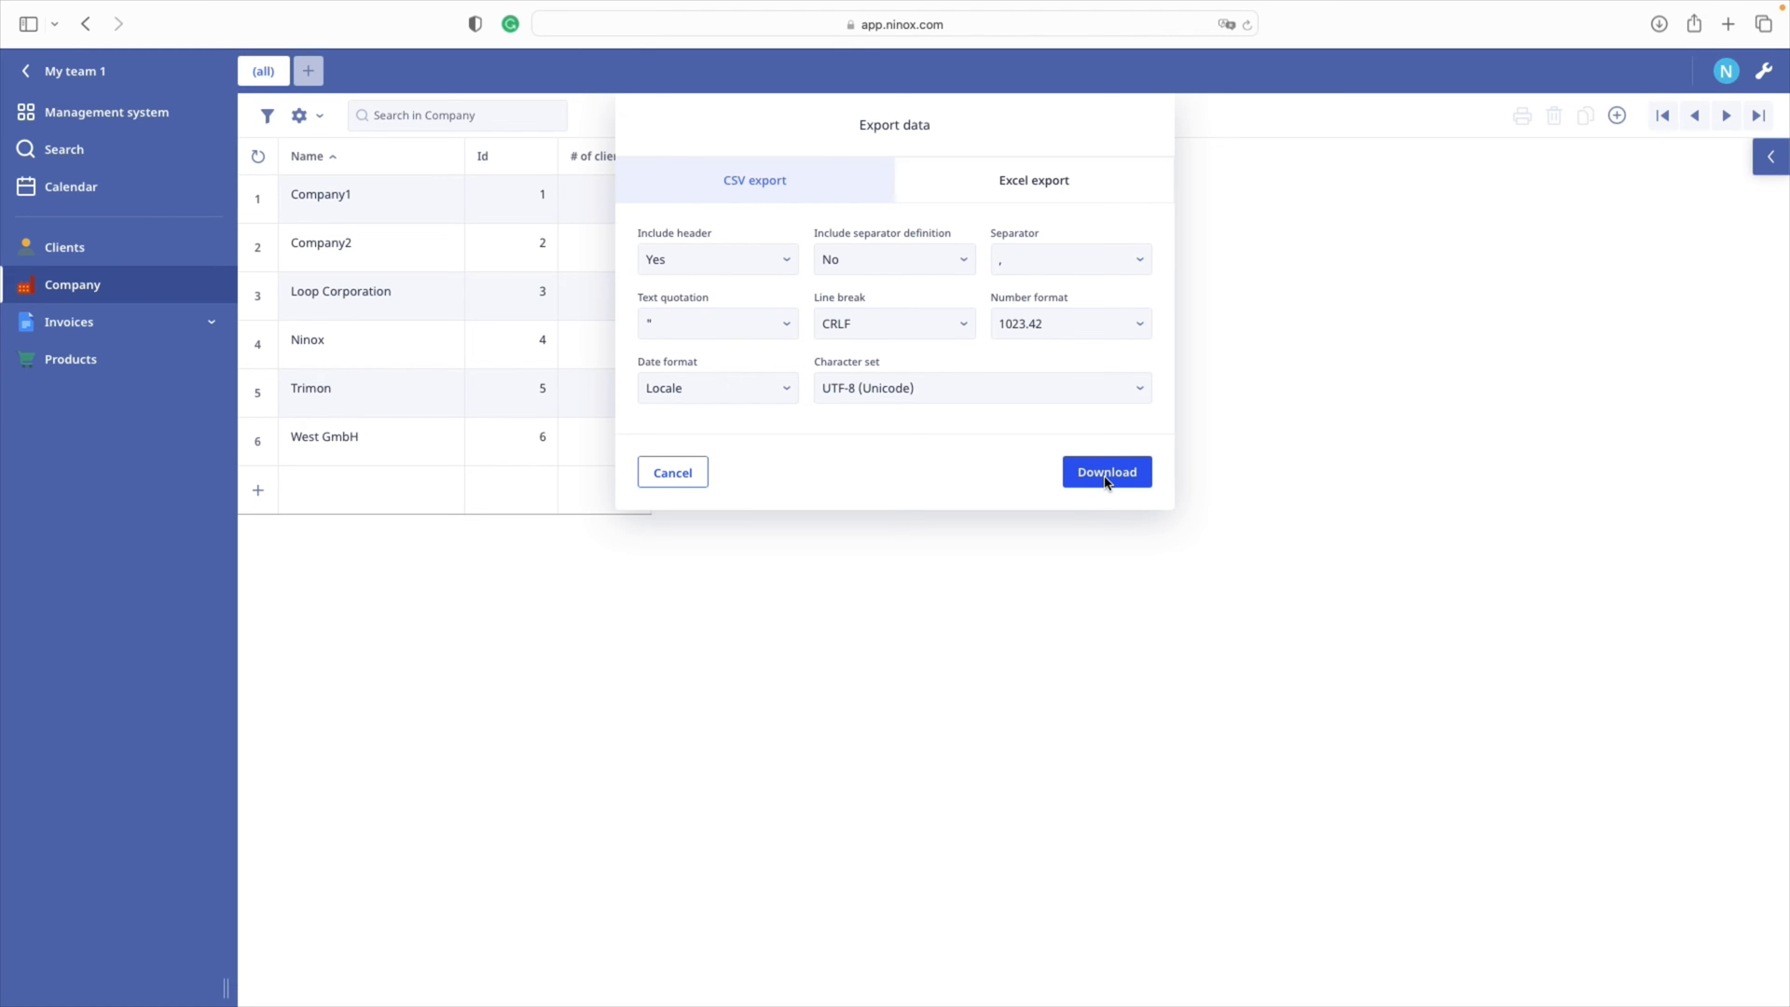
Step: Export the Company table as Company-7.csv and check it in the downloads list
left_click(1104, 472)
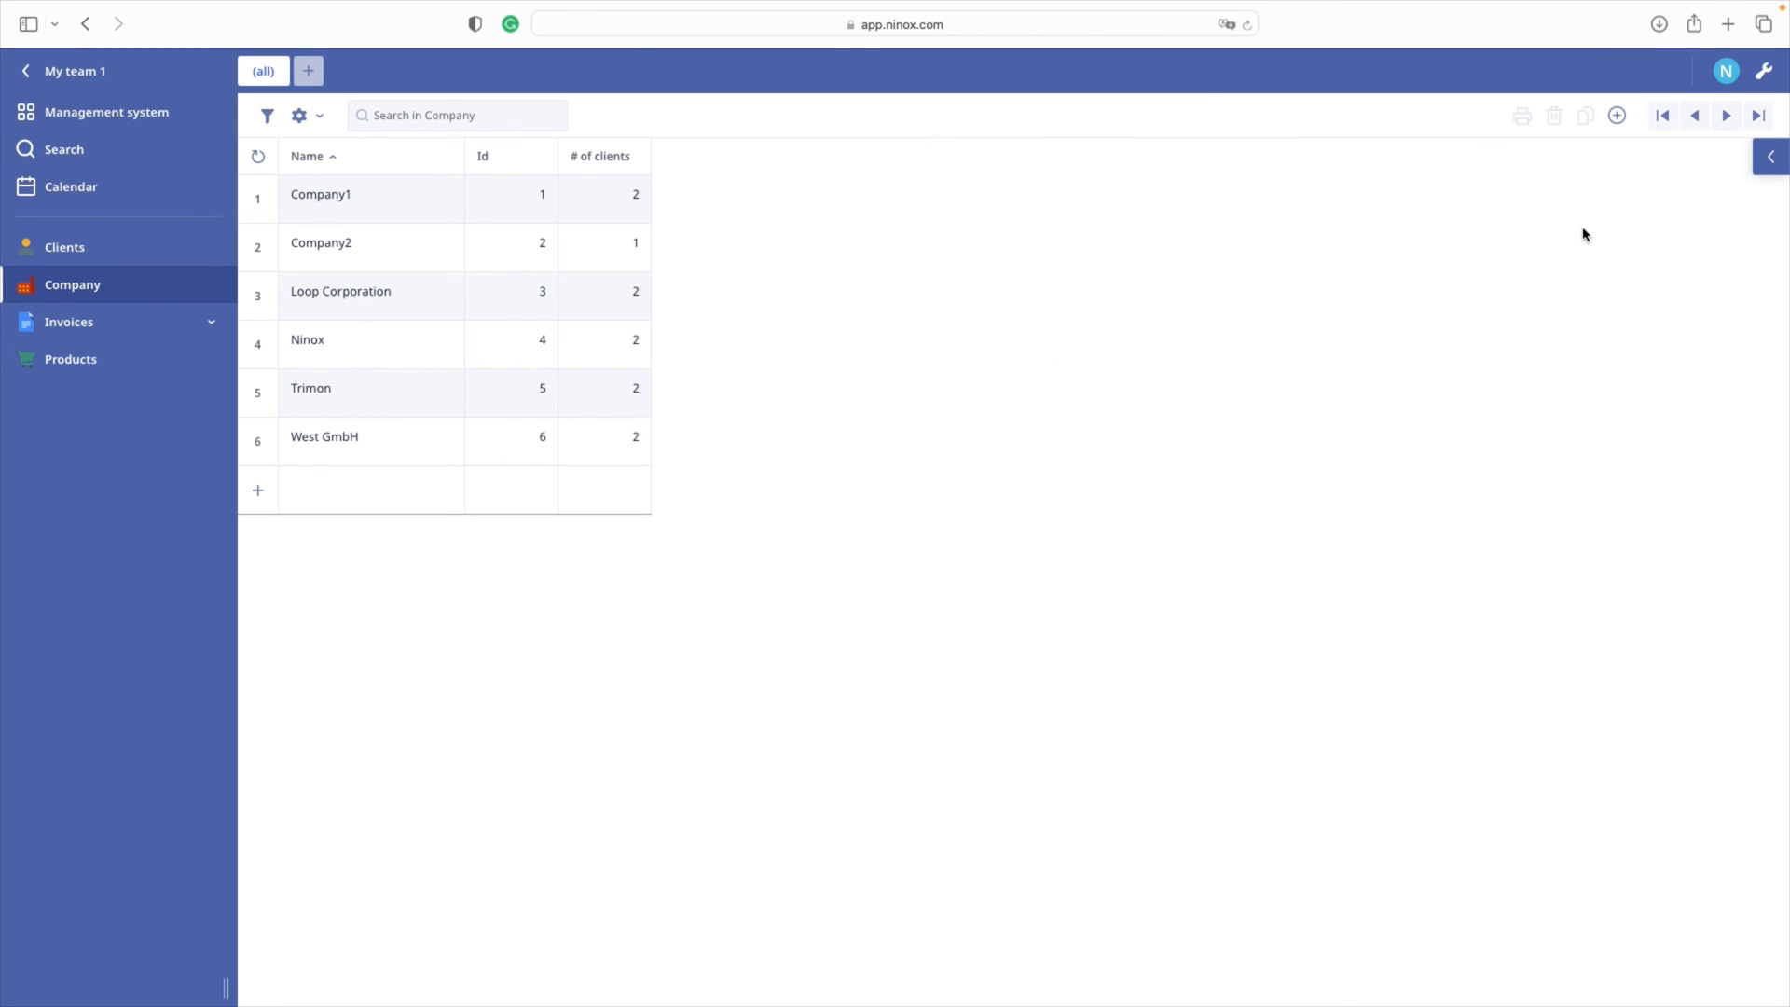
left_click(1658, 24)
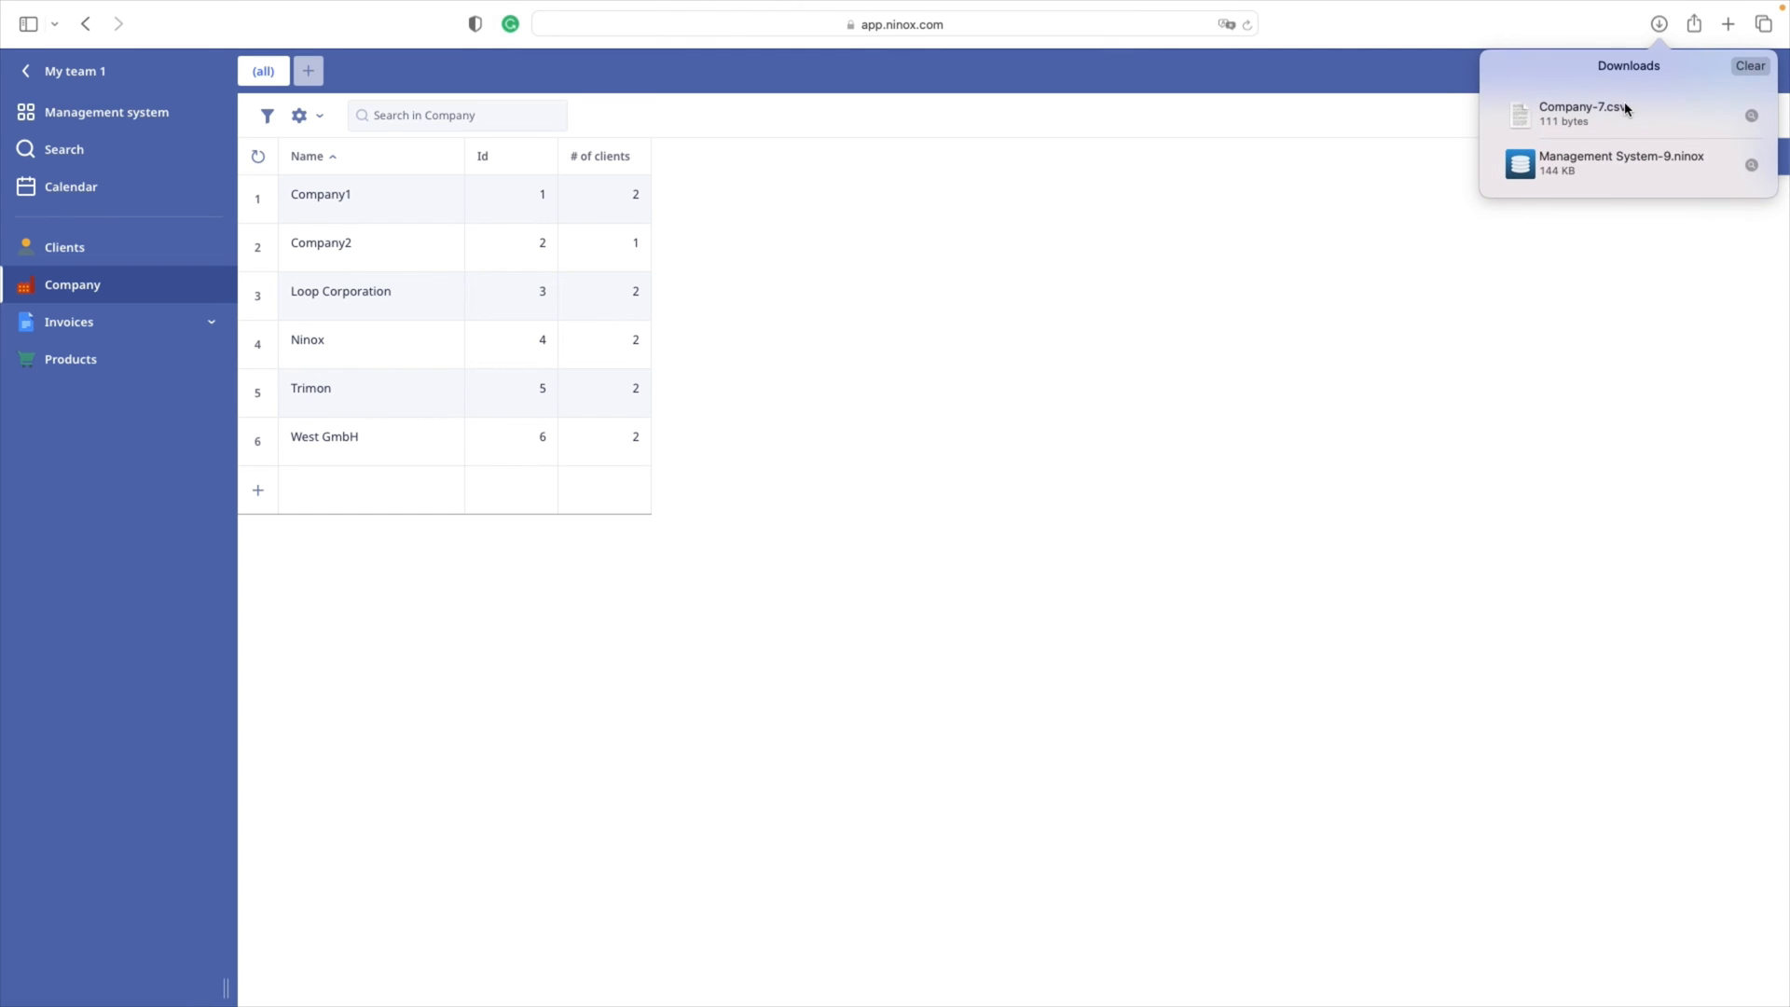
mouse_move(1575, 140)
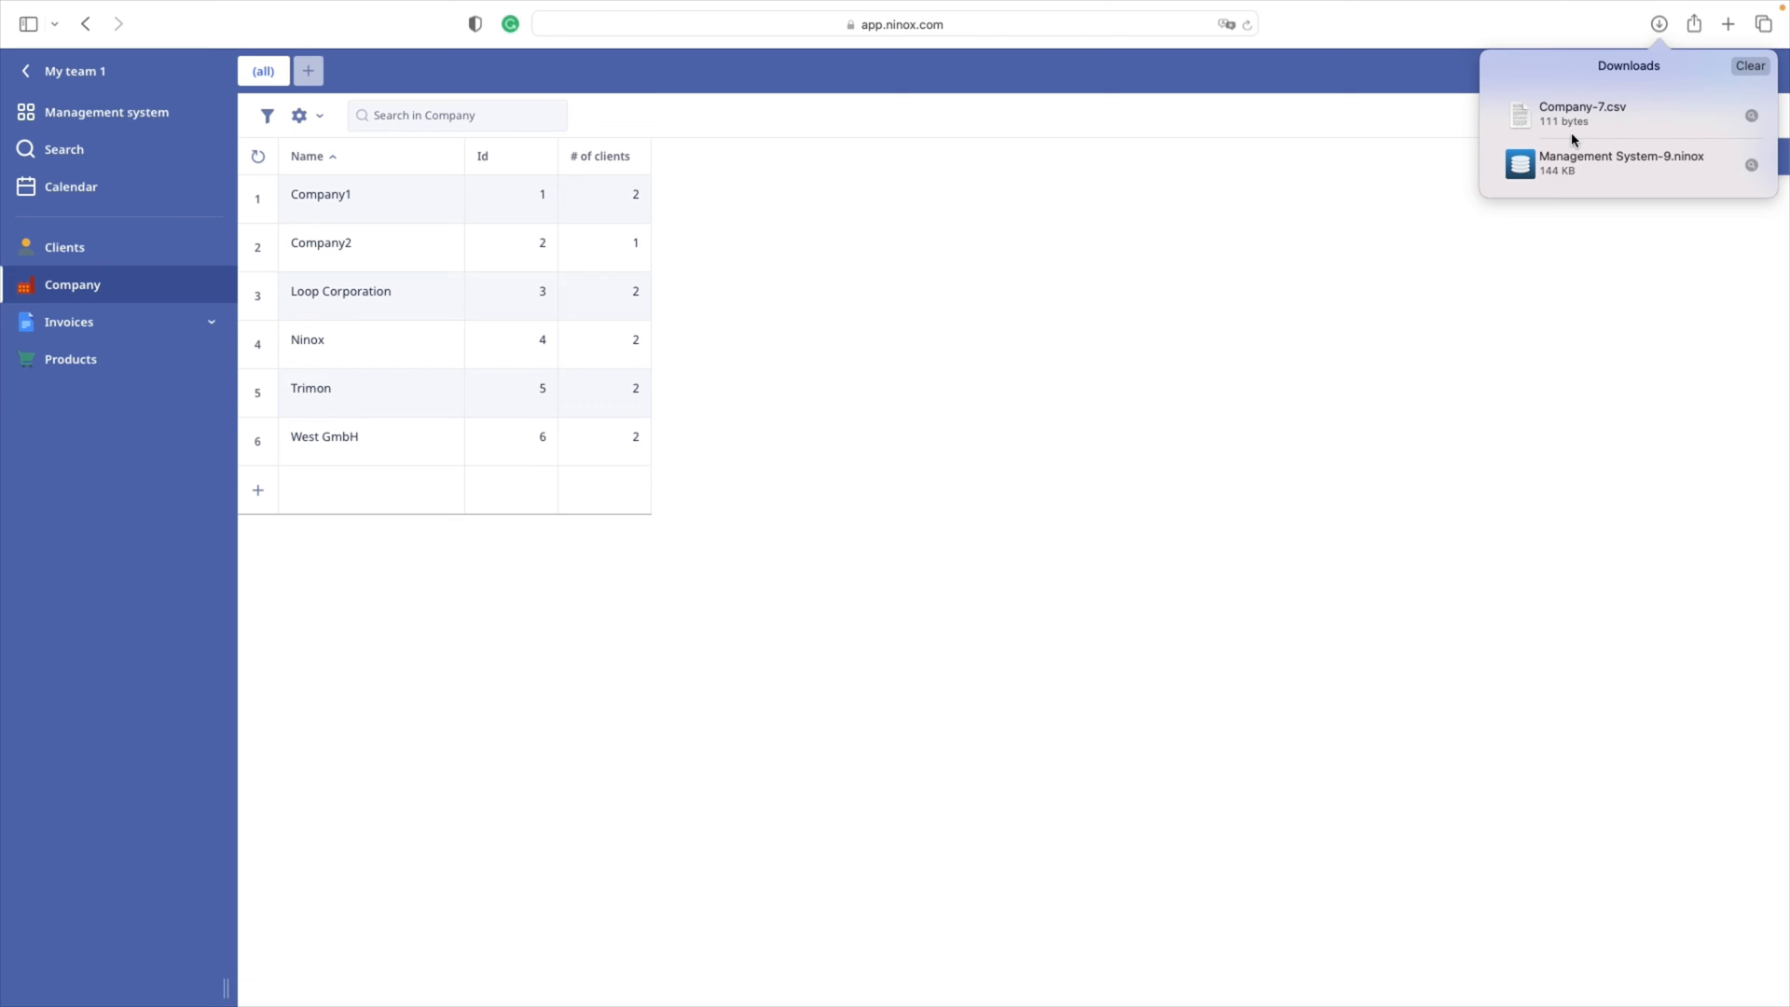
mouse_move(1589, 134)
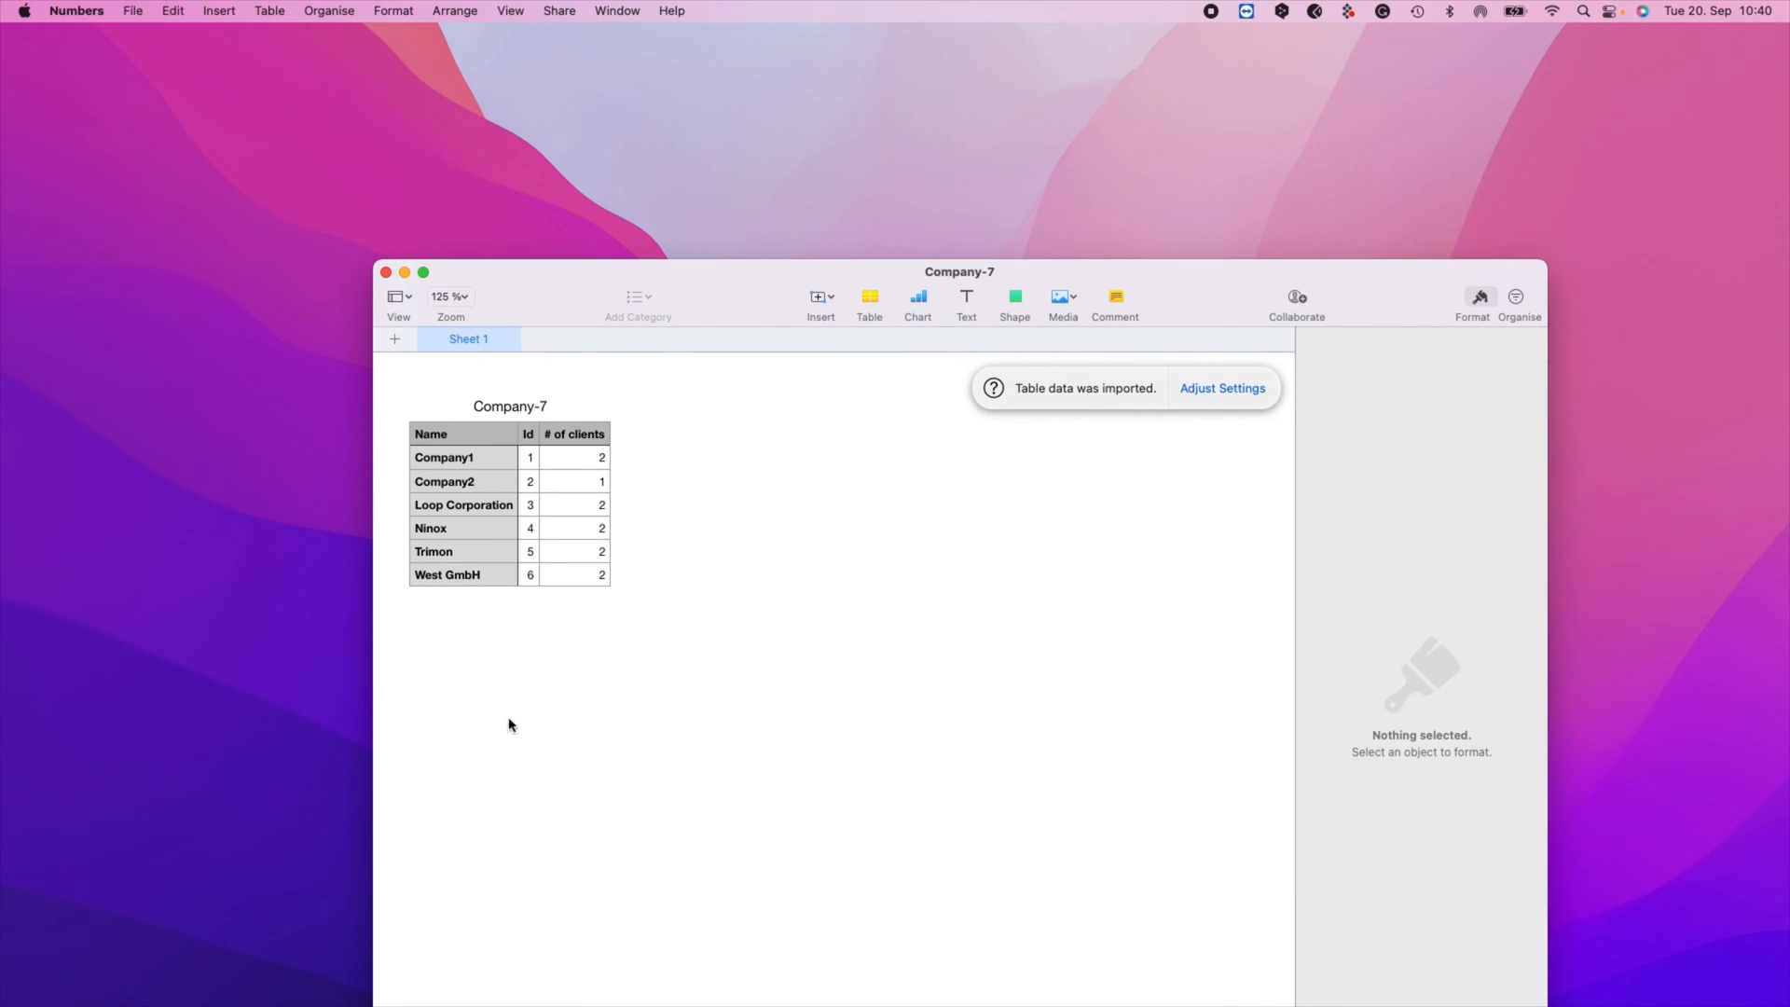
mouse_move(624, 669)
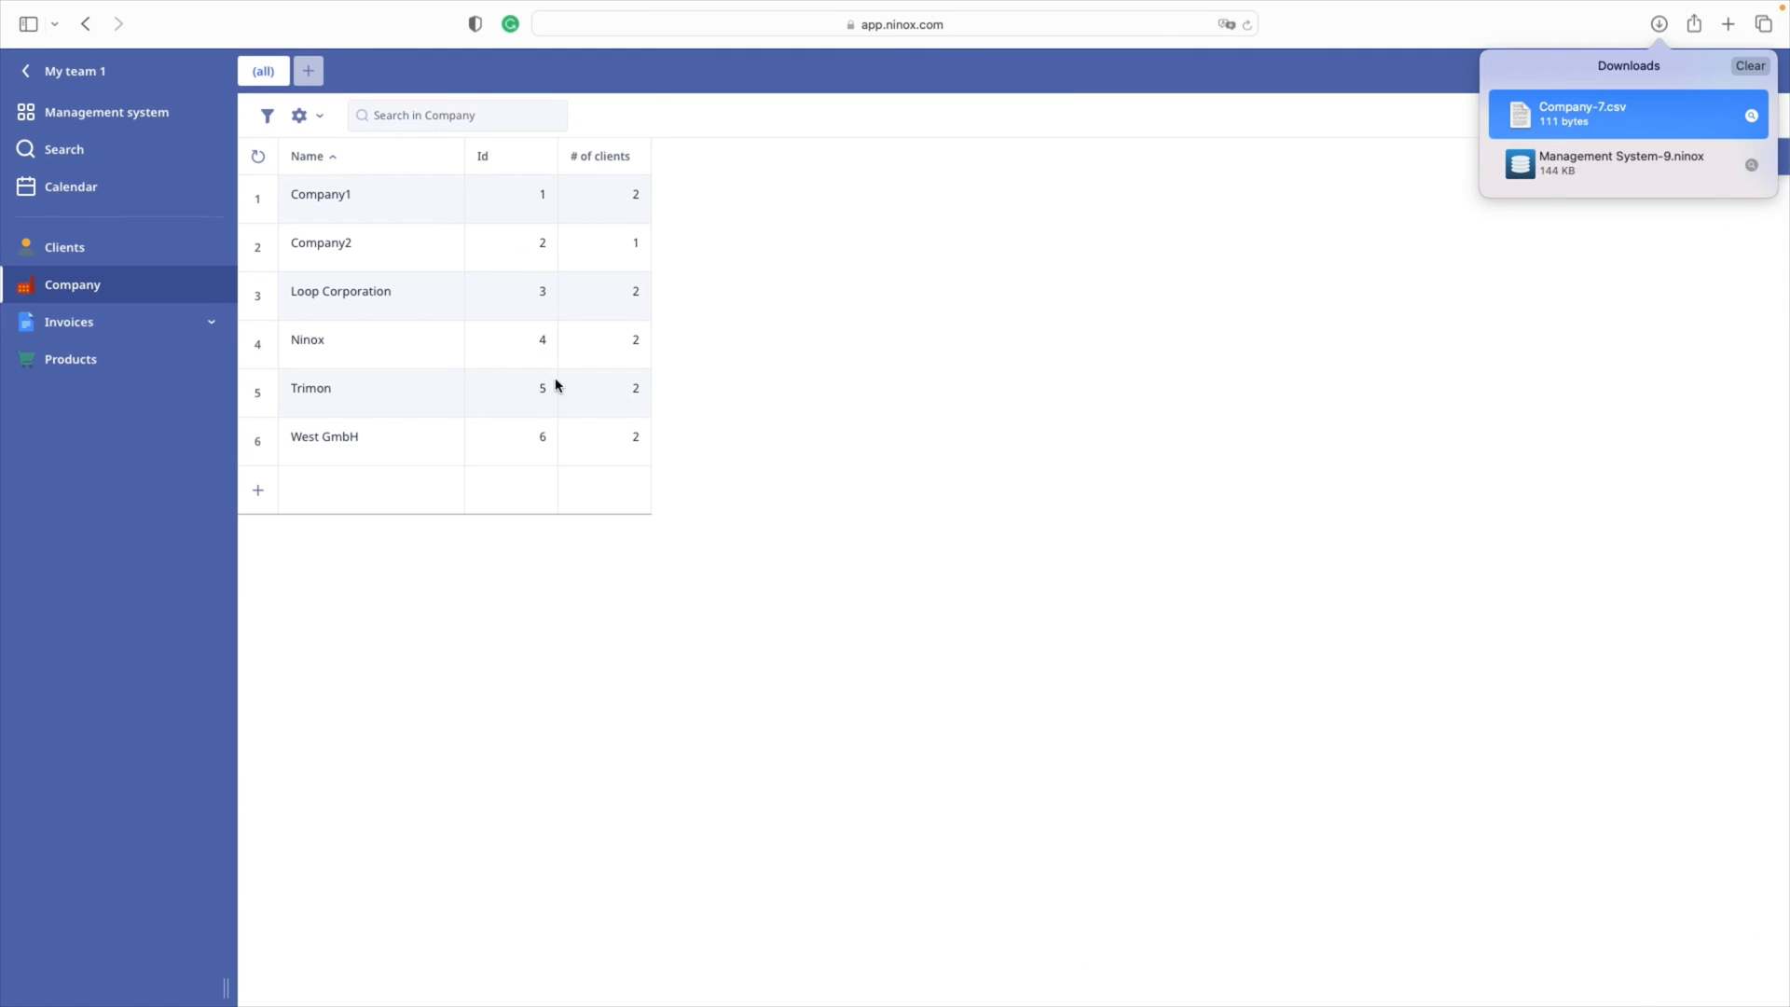
Step: Export the Company table as Company-6.xlsx and open it from downloads
left_click(298, 116)
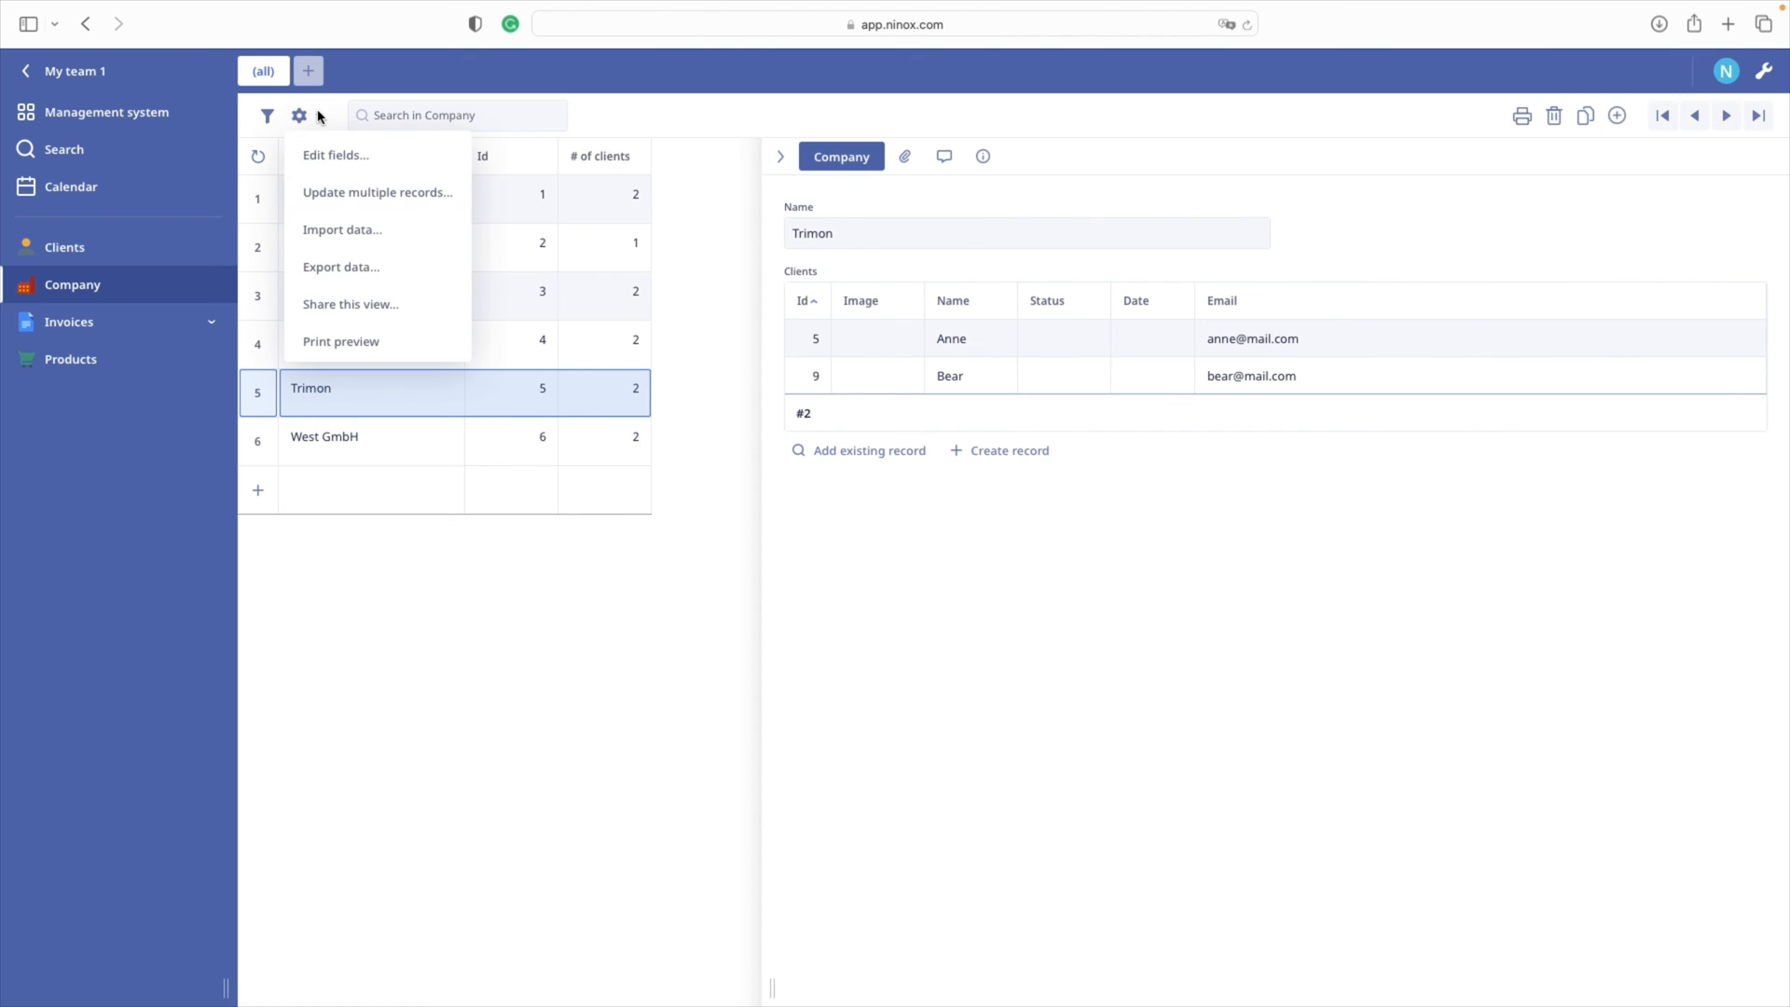
left_click(341, 266)
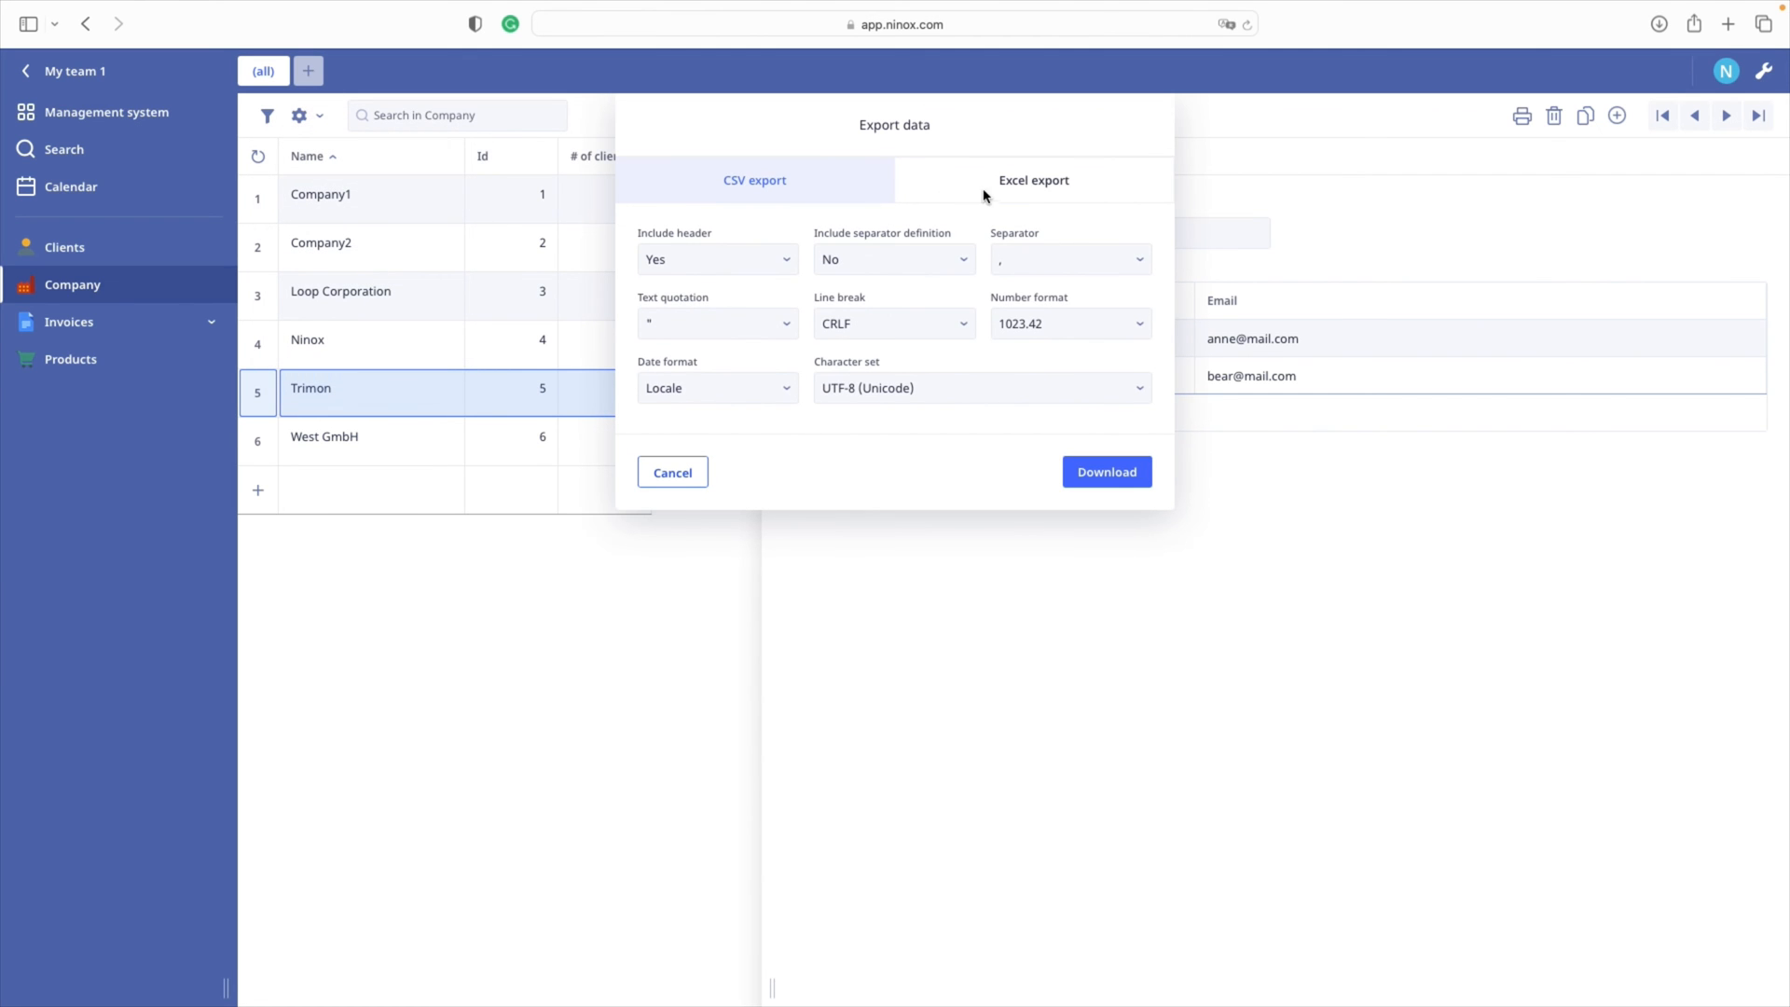
left_click(1033, 180)
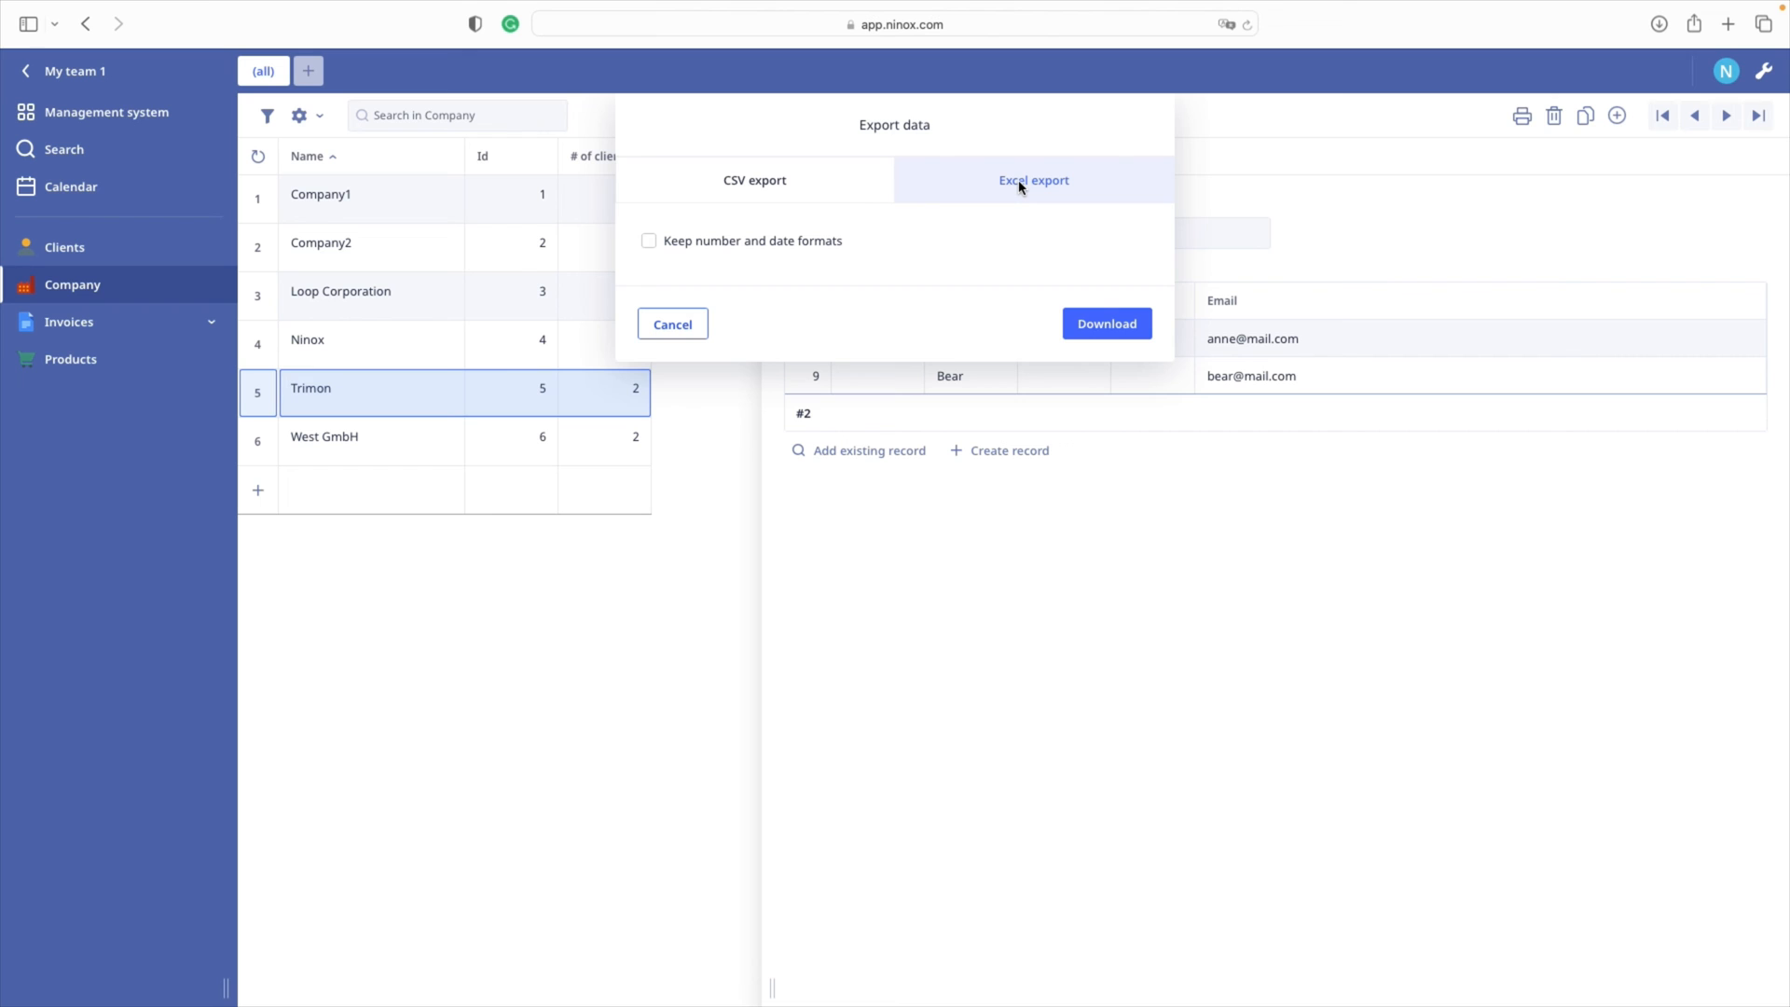
mouse_move(651, 246)
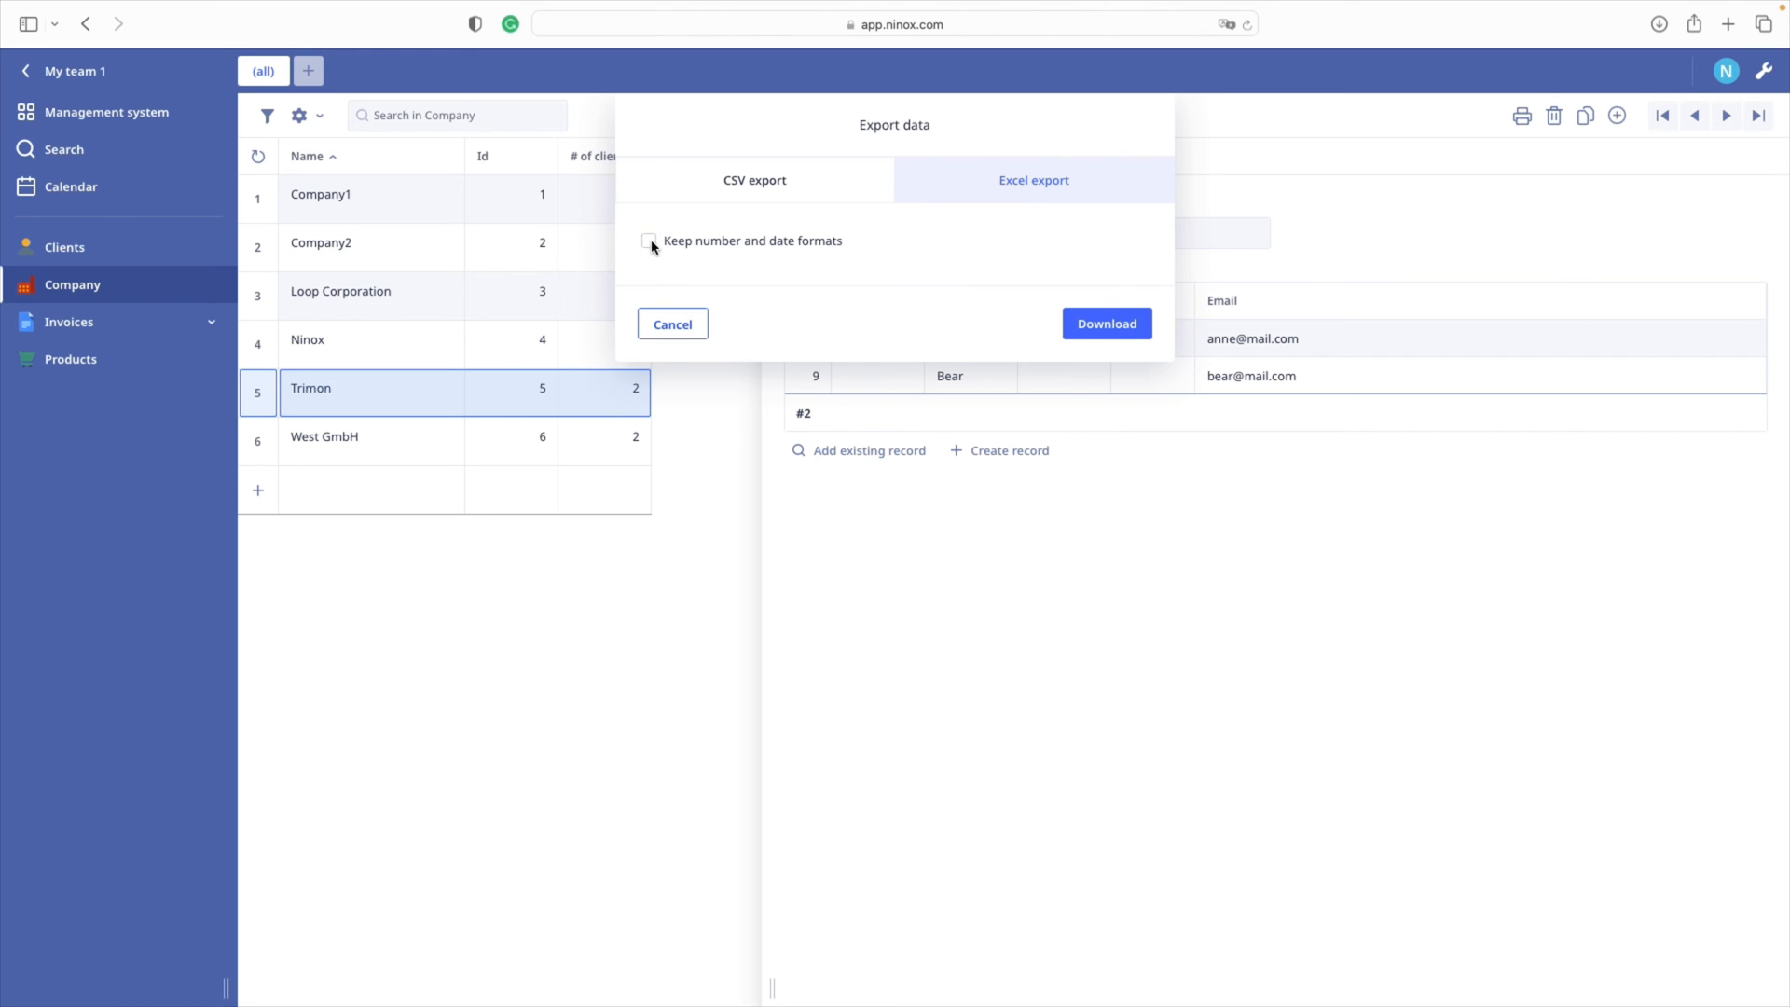
left_click(649, 240)
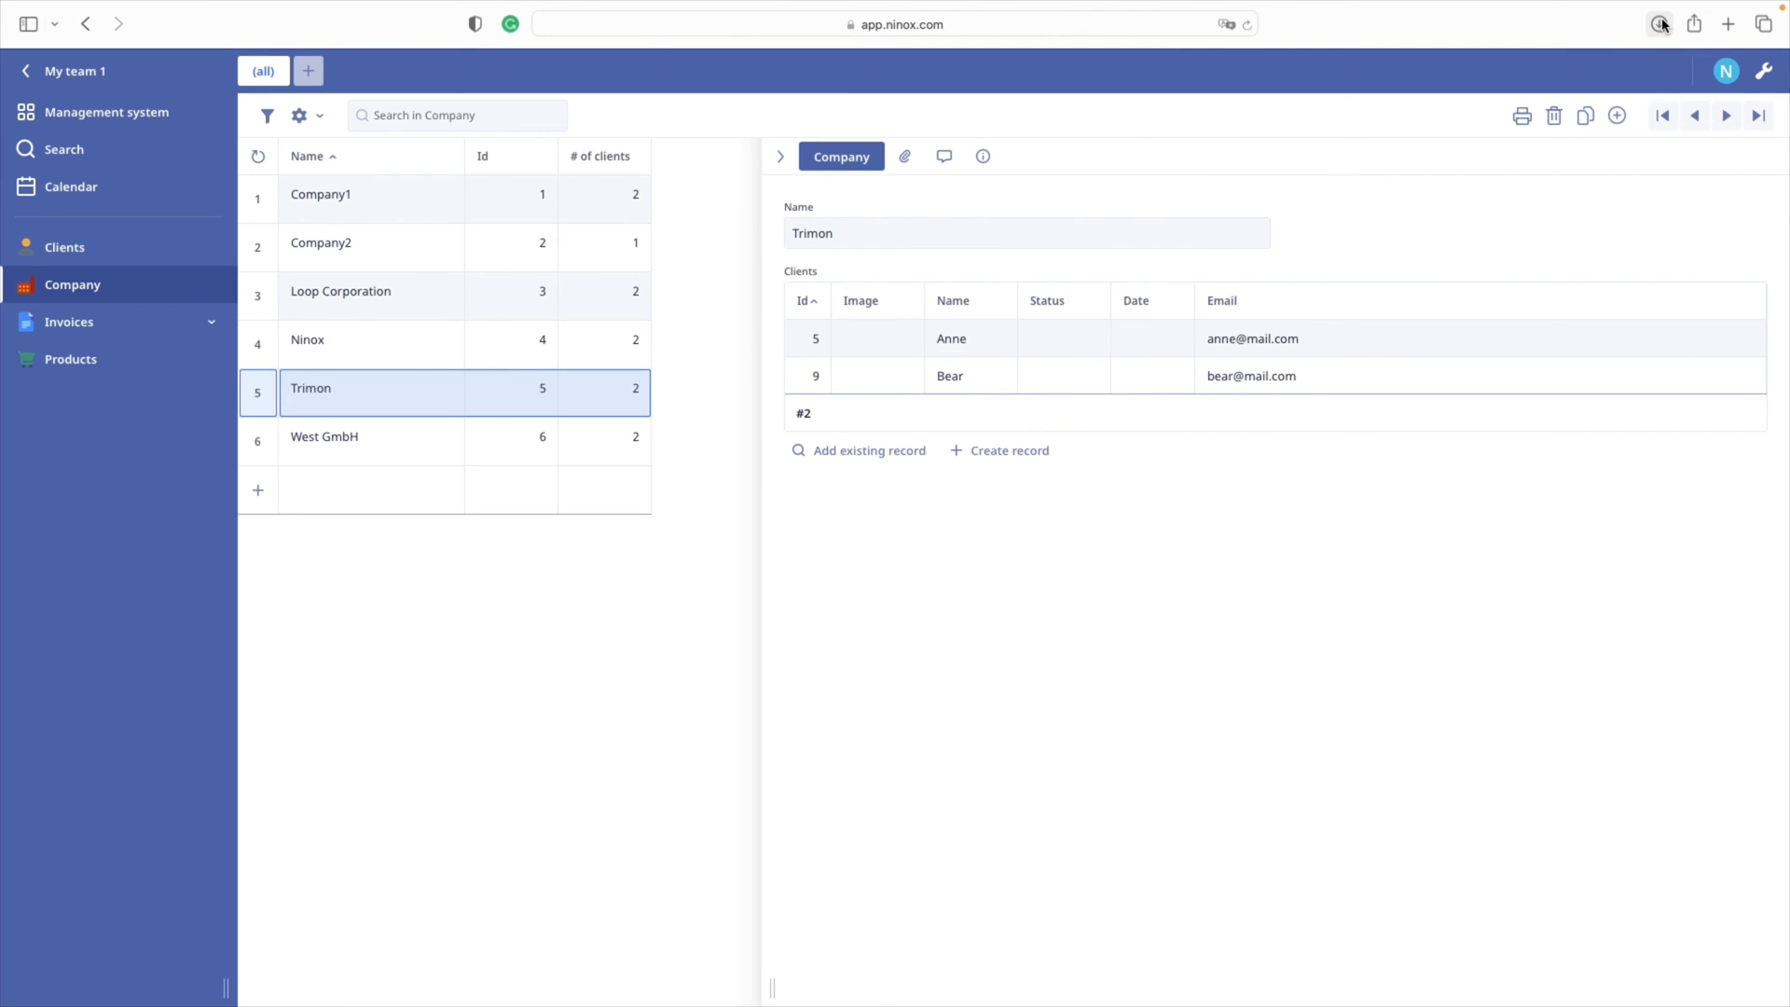
left_click(1660, 23)
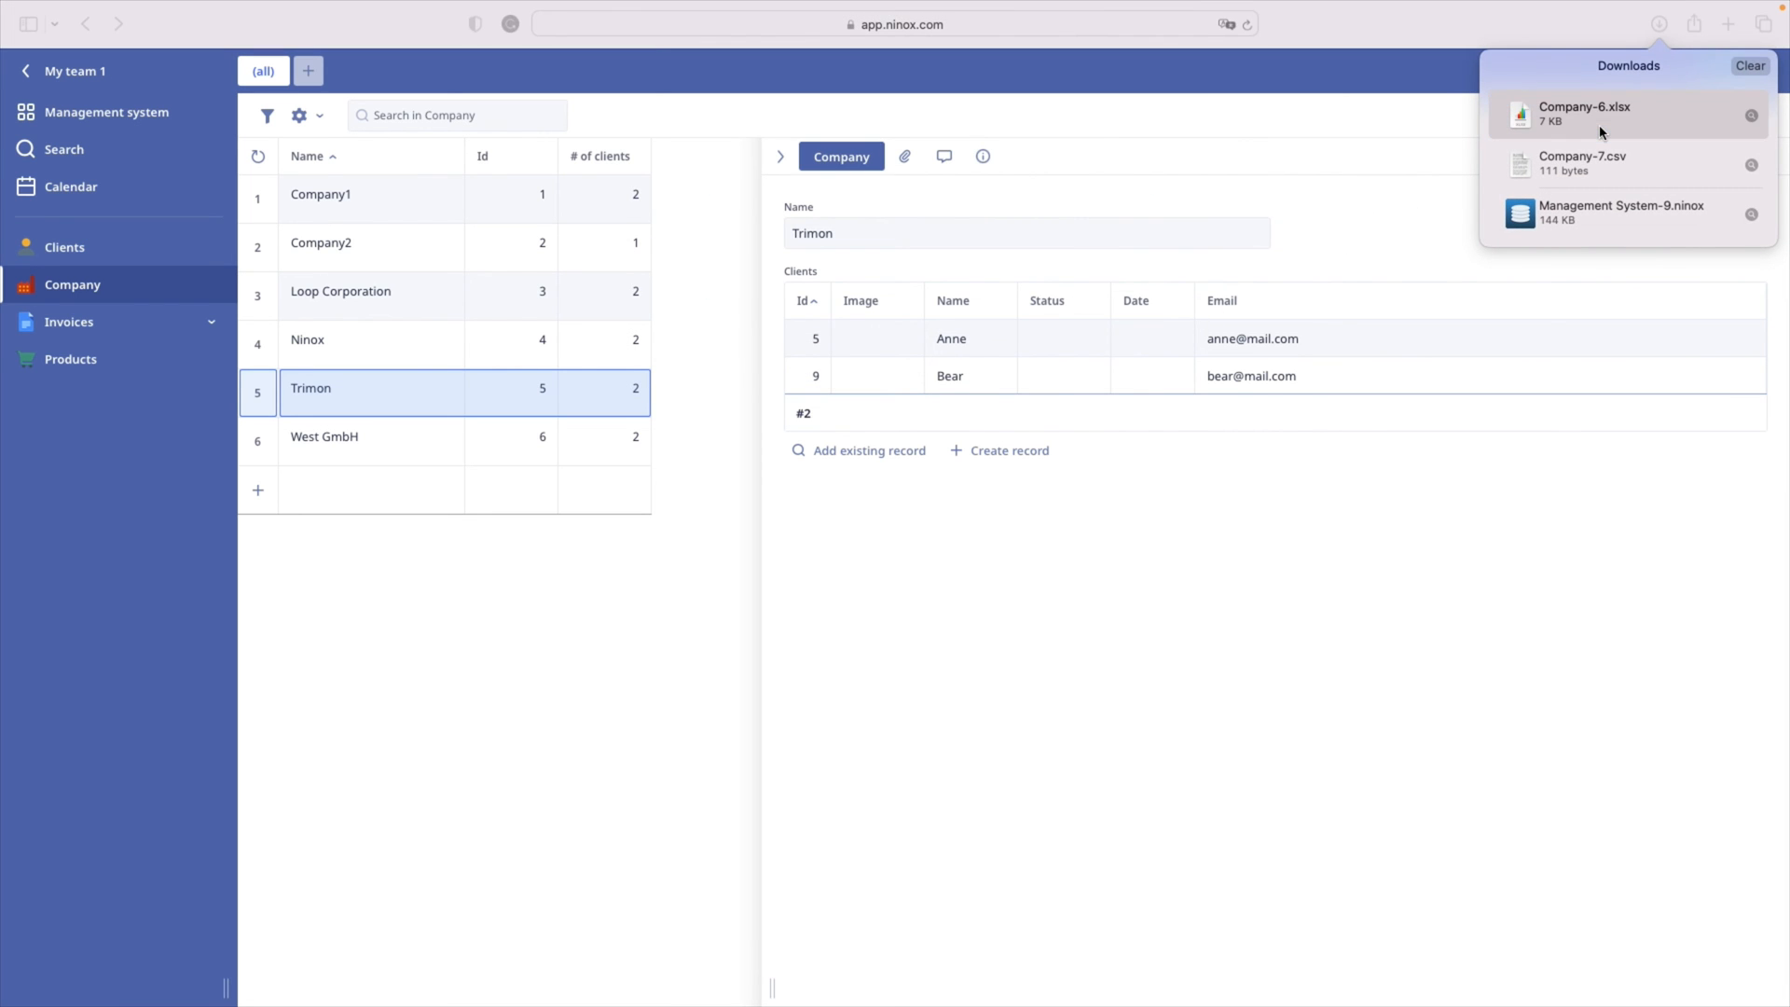
left_click(1587, 113)
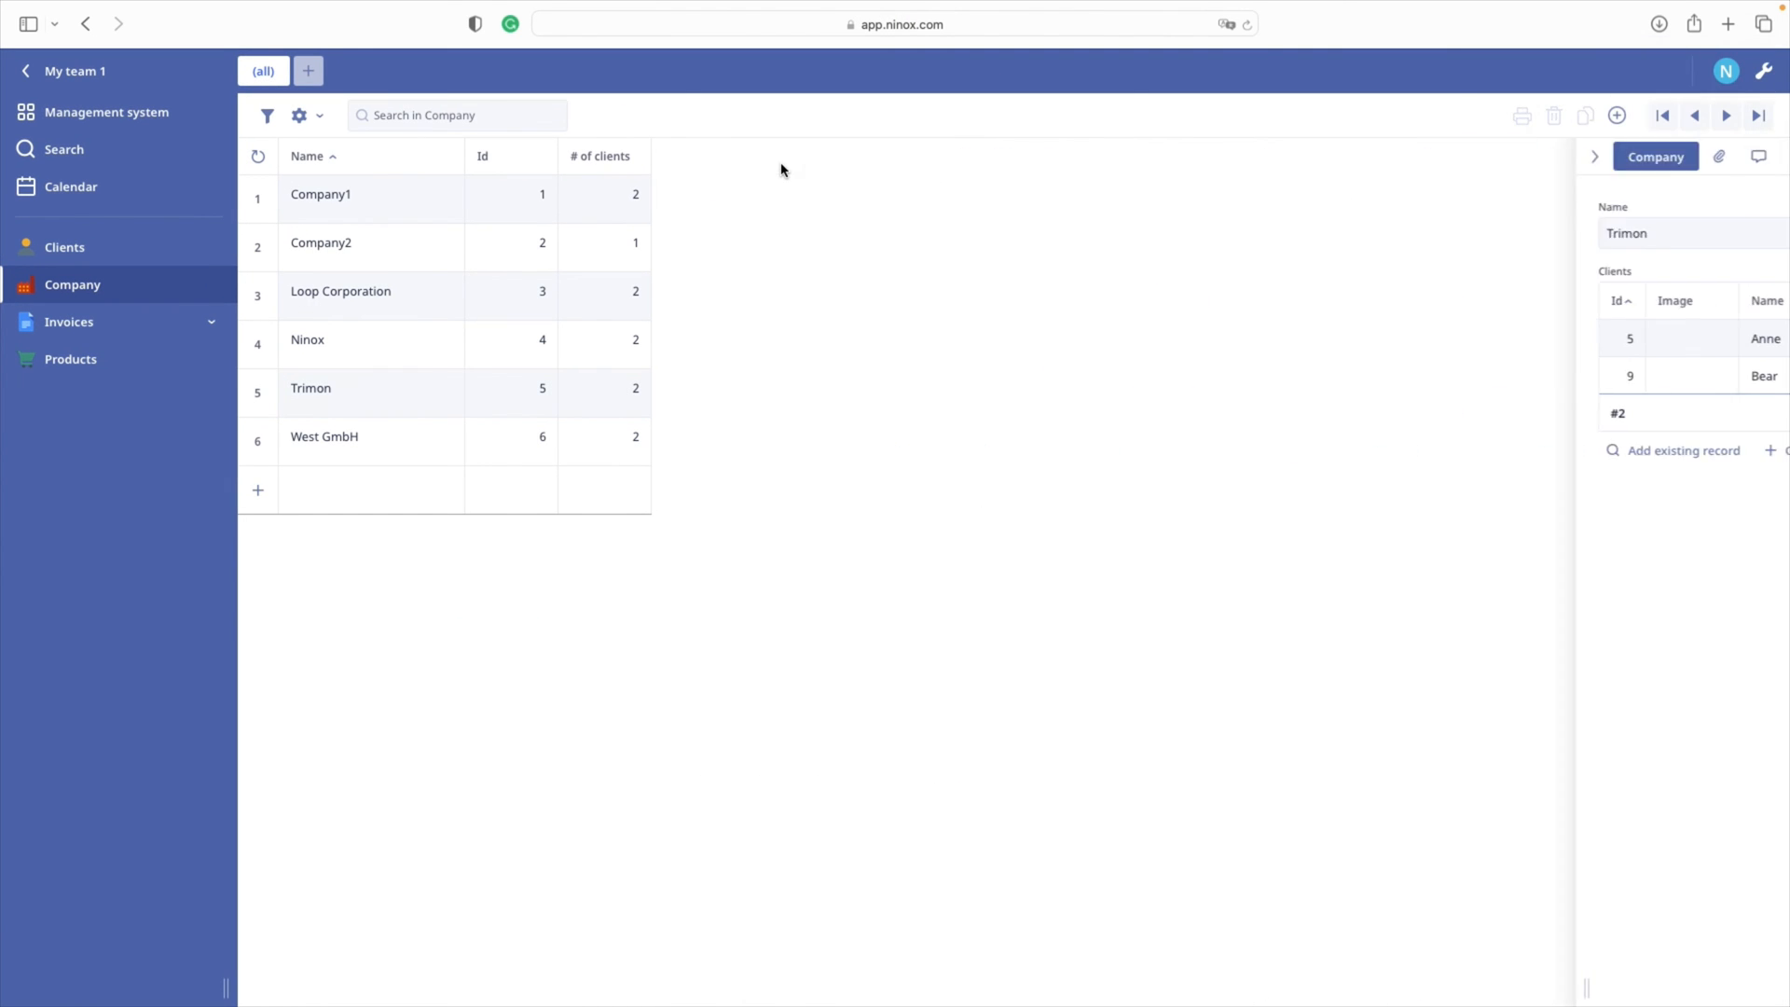
Step: Open the Company view's Share this view settings from the gear menu, sharing still off
left_click(321, 115)
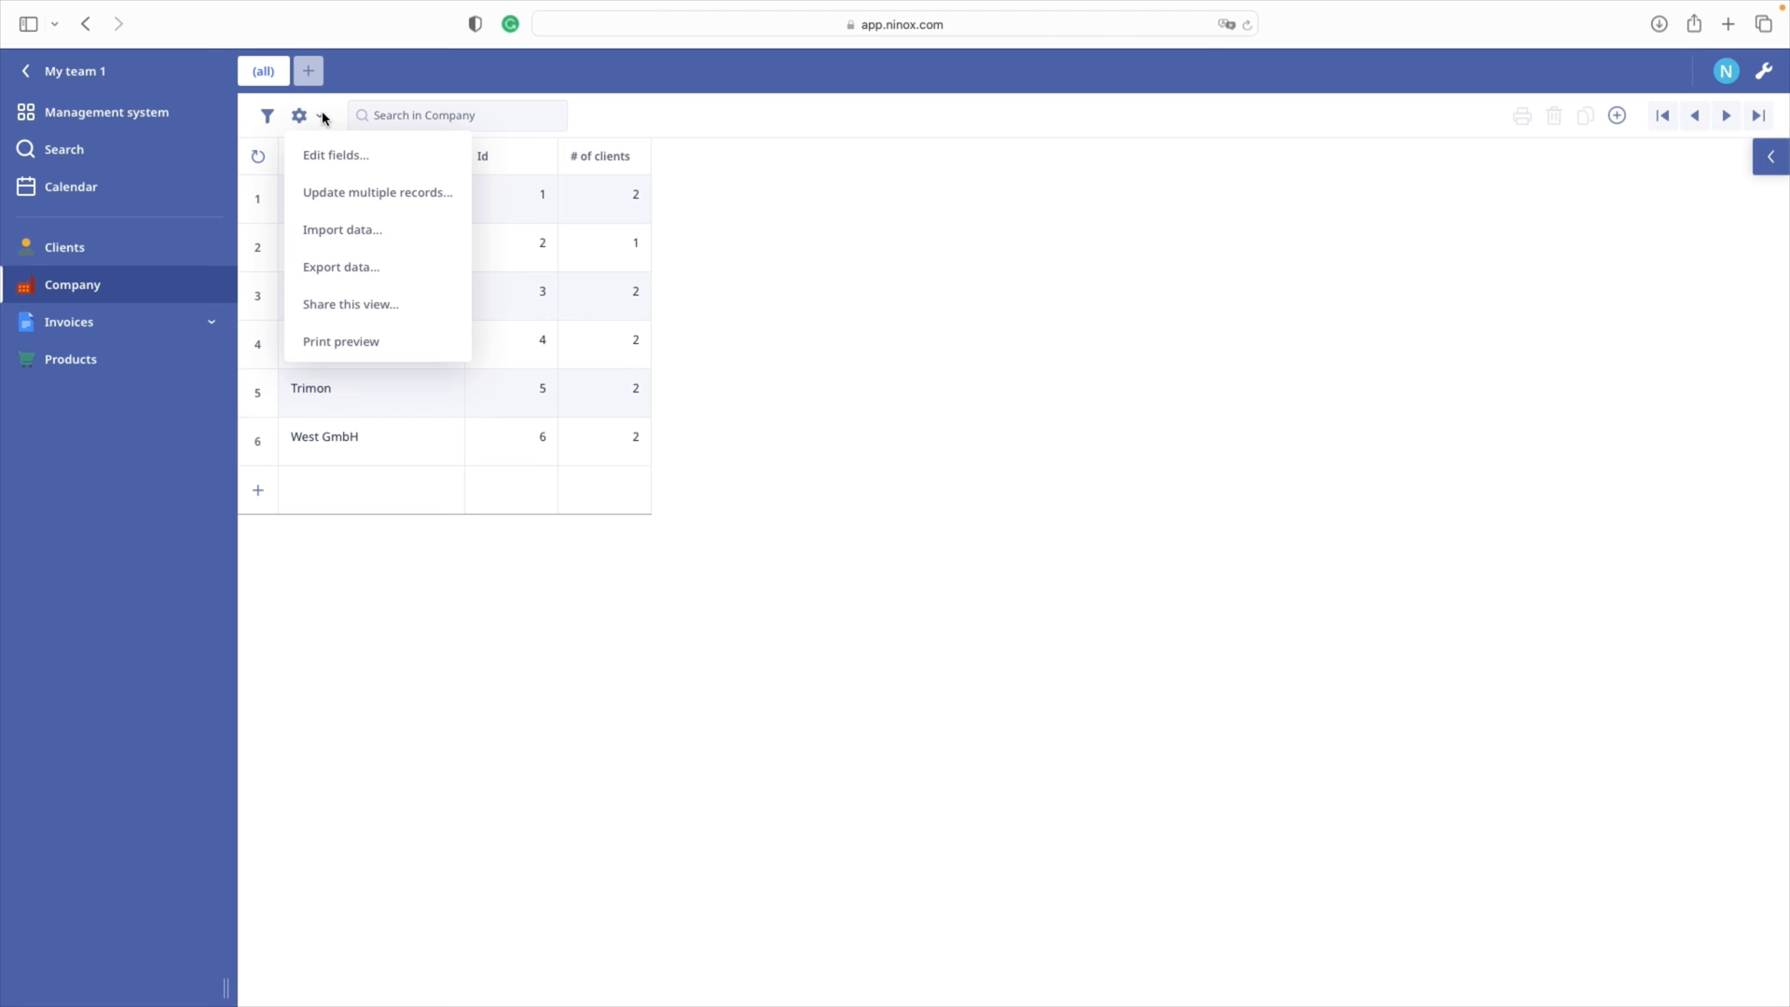
mouse_move(375, 310)
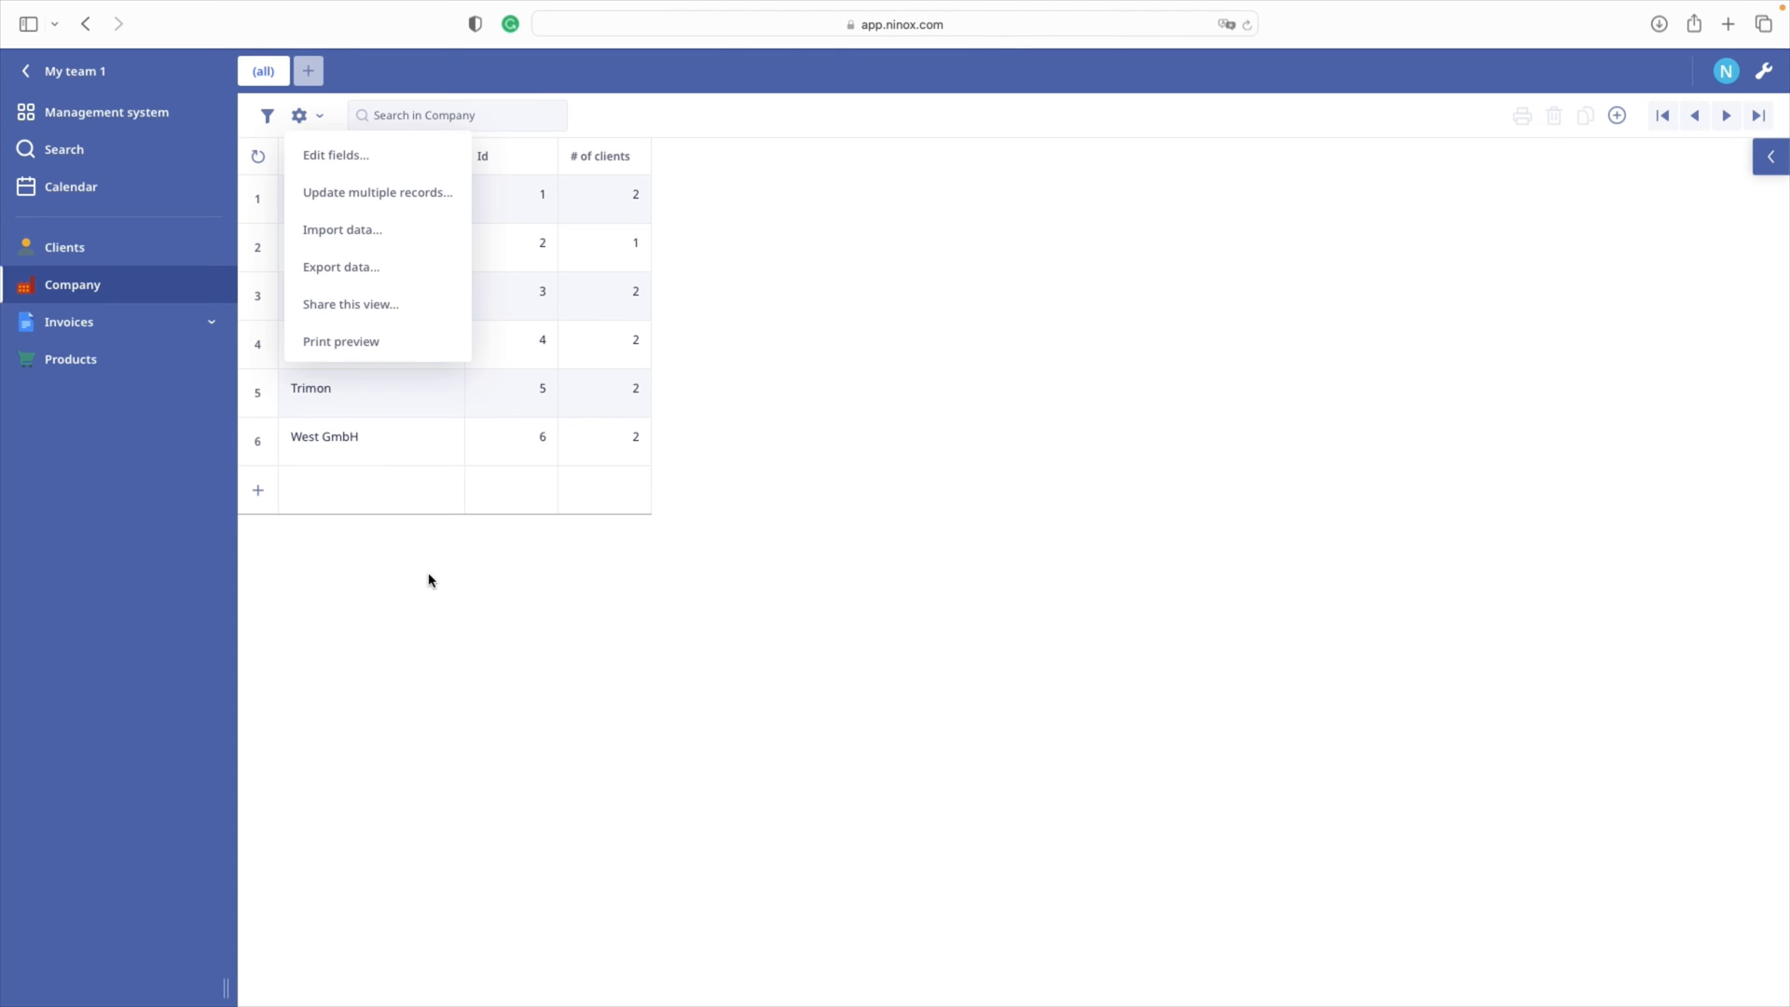
mouse_move(351, 304)
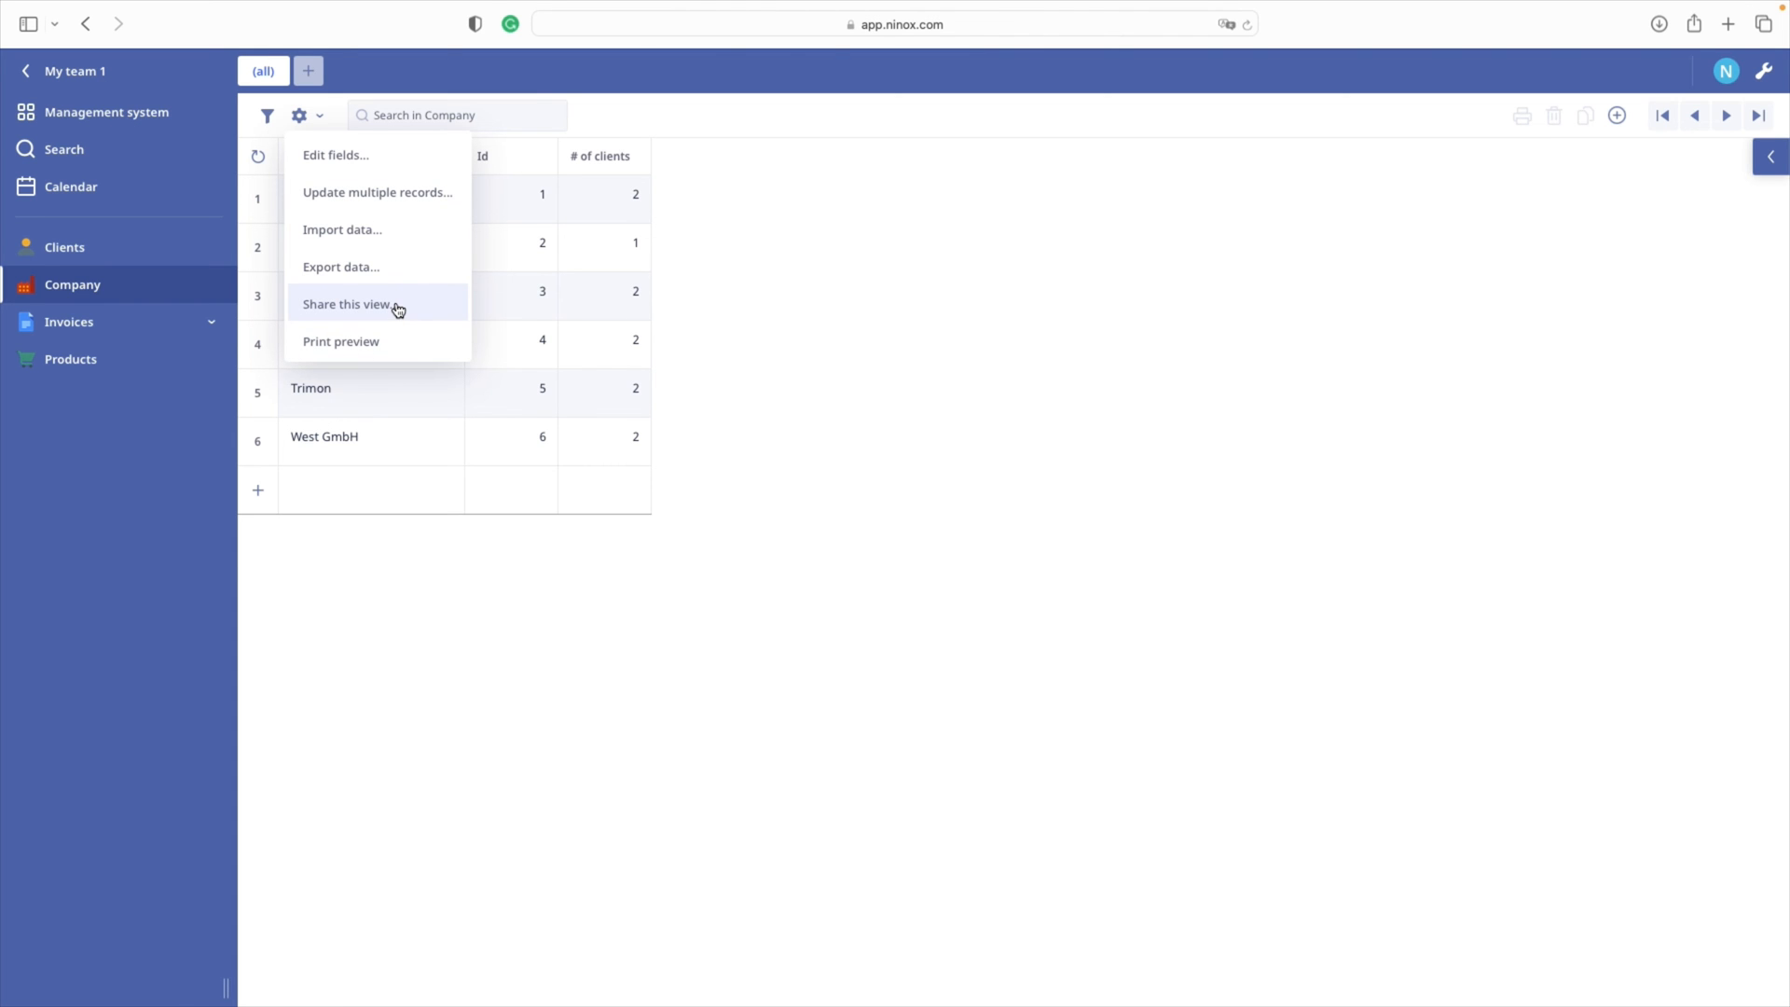
left_click(345, 304)
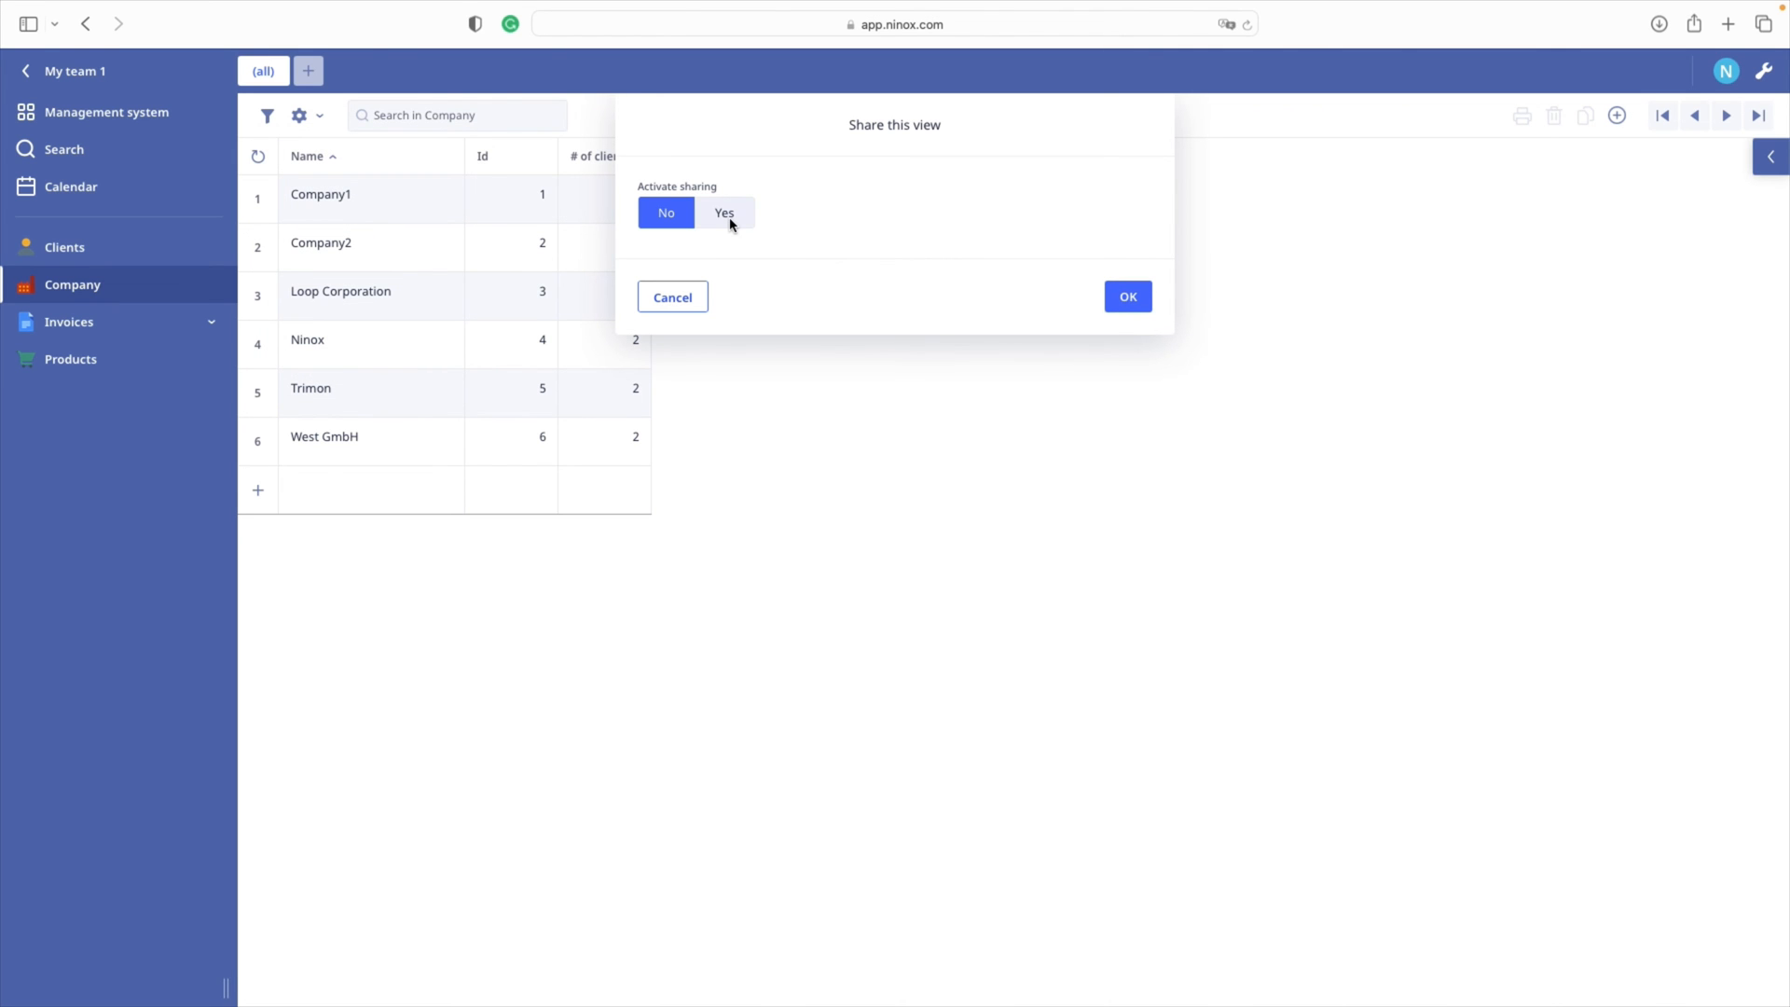
Step: Turn on Company view sharing and open the public URL as JSON, then as PDF
left_click(724, 212)
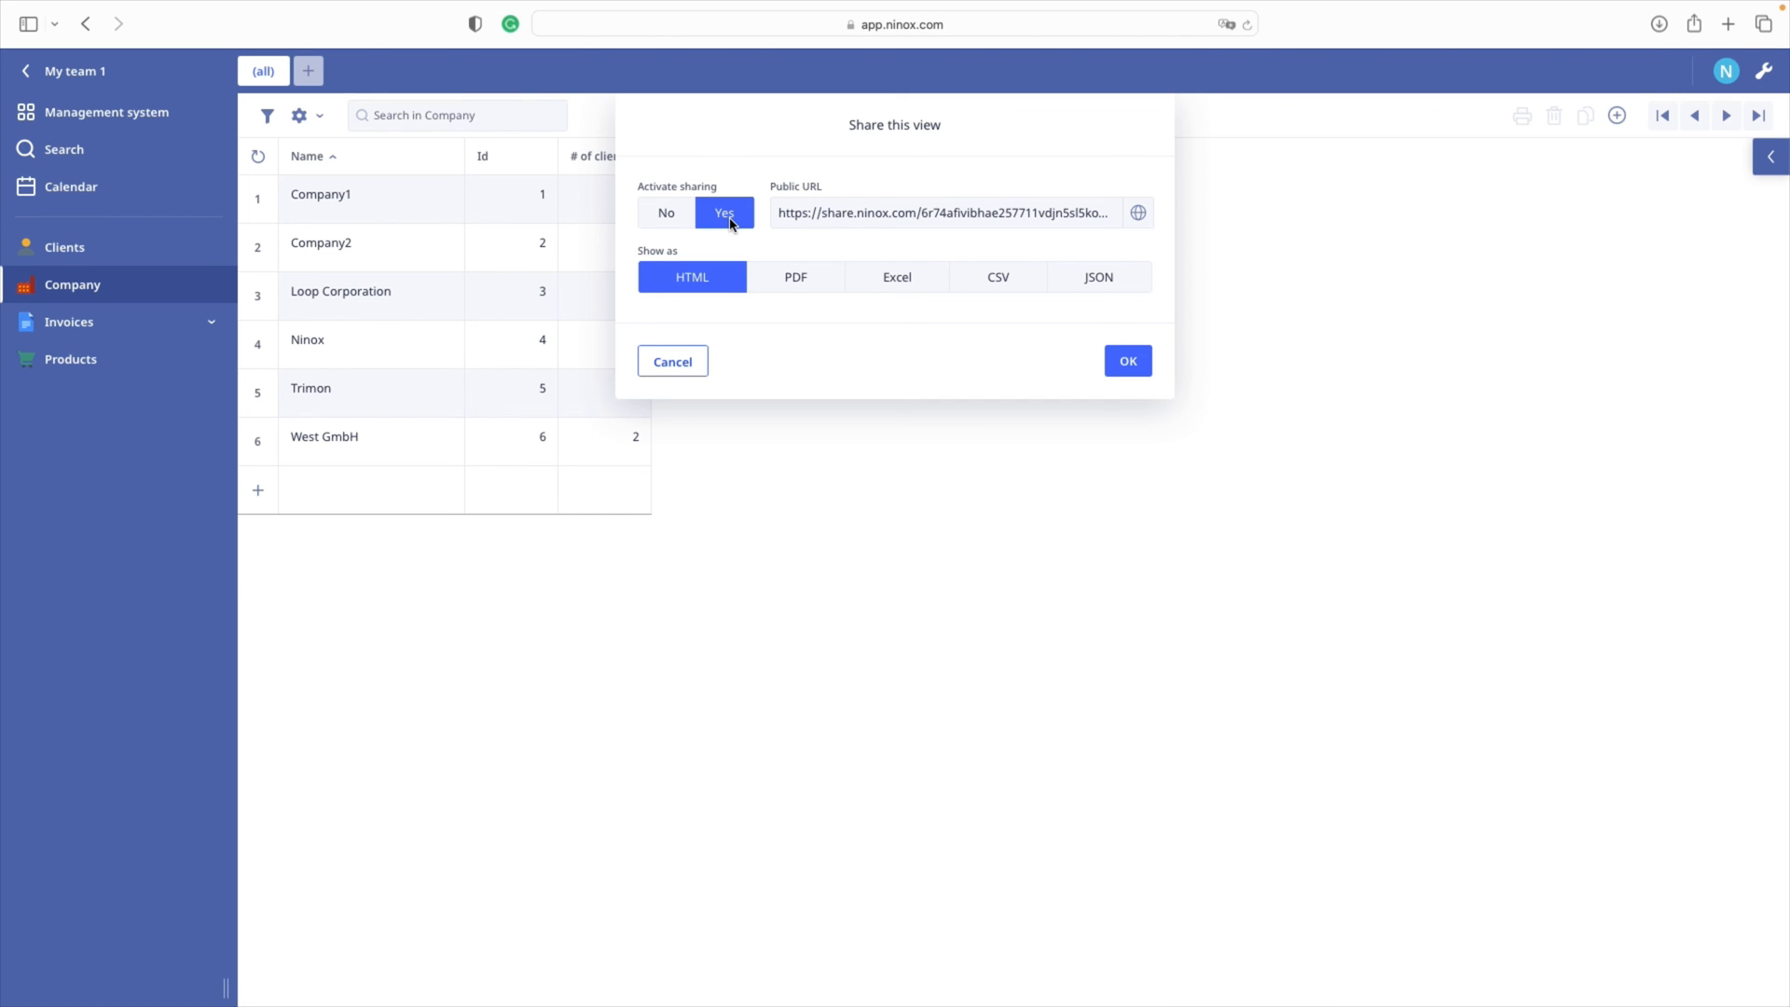
mouse_move(752, 218)
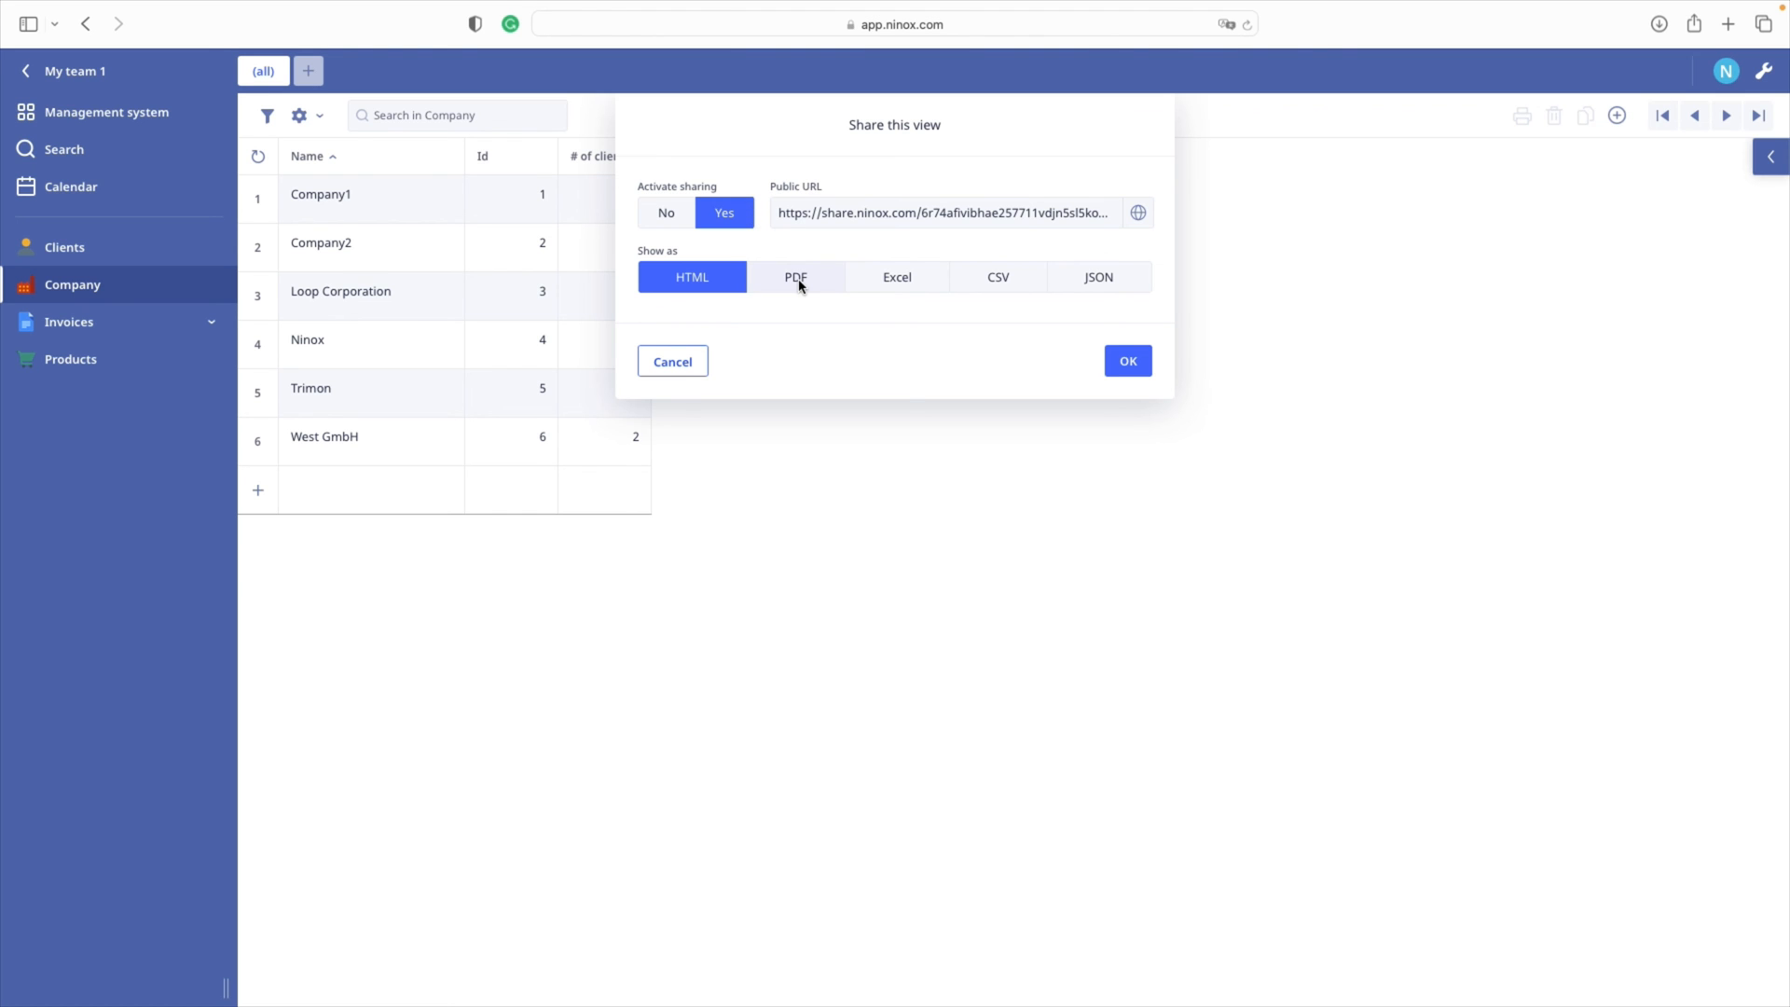
left_click(1096, 276)
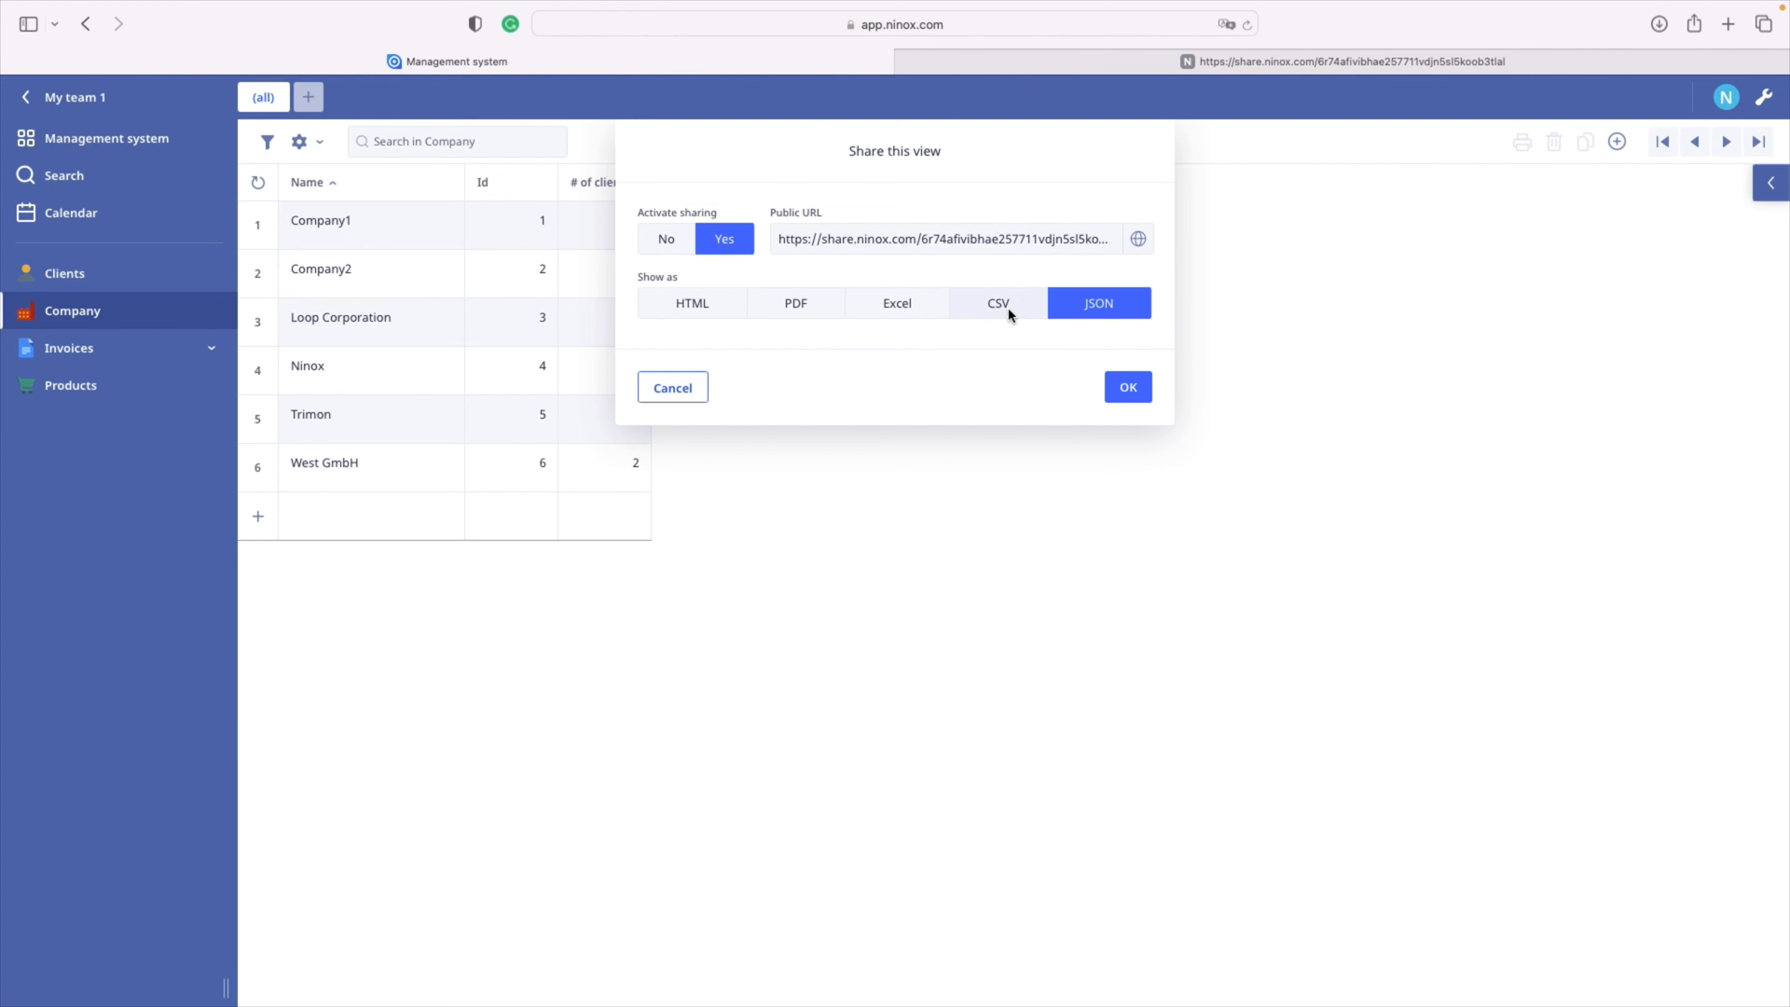
left_click(794, 302)
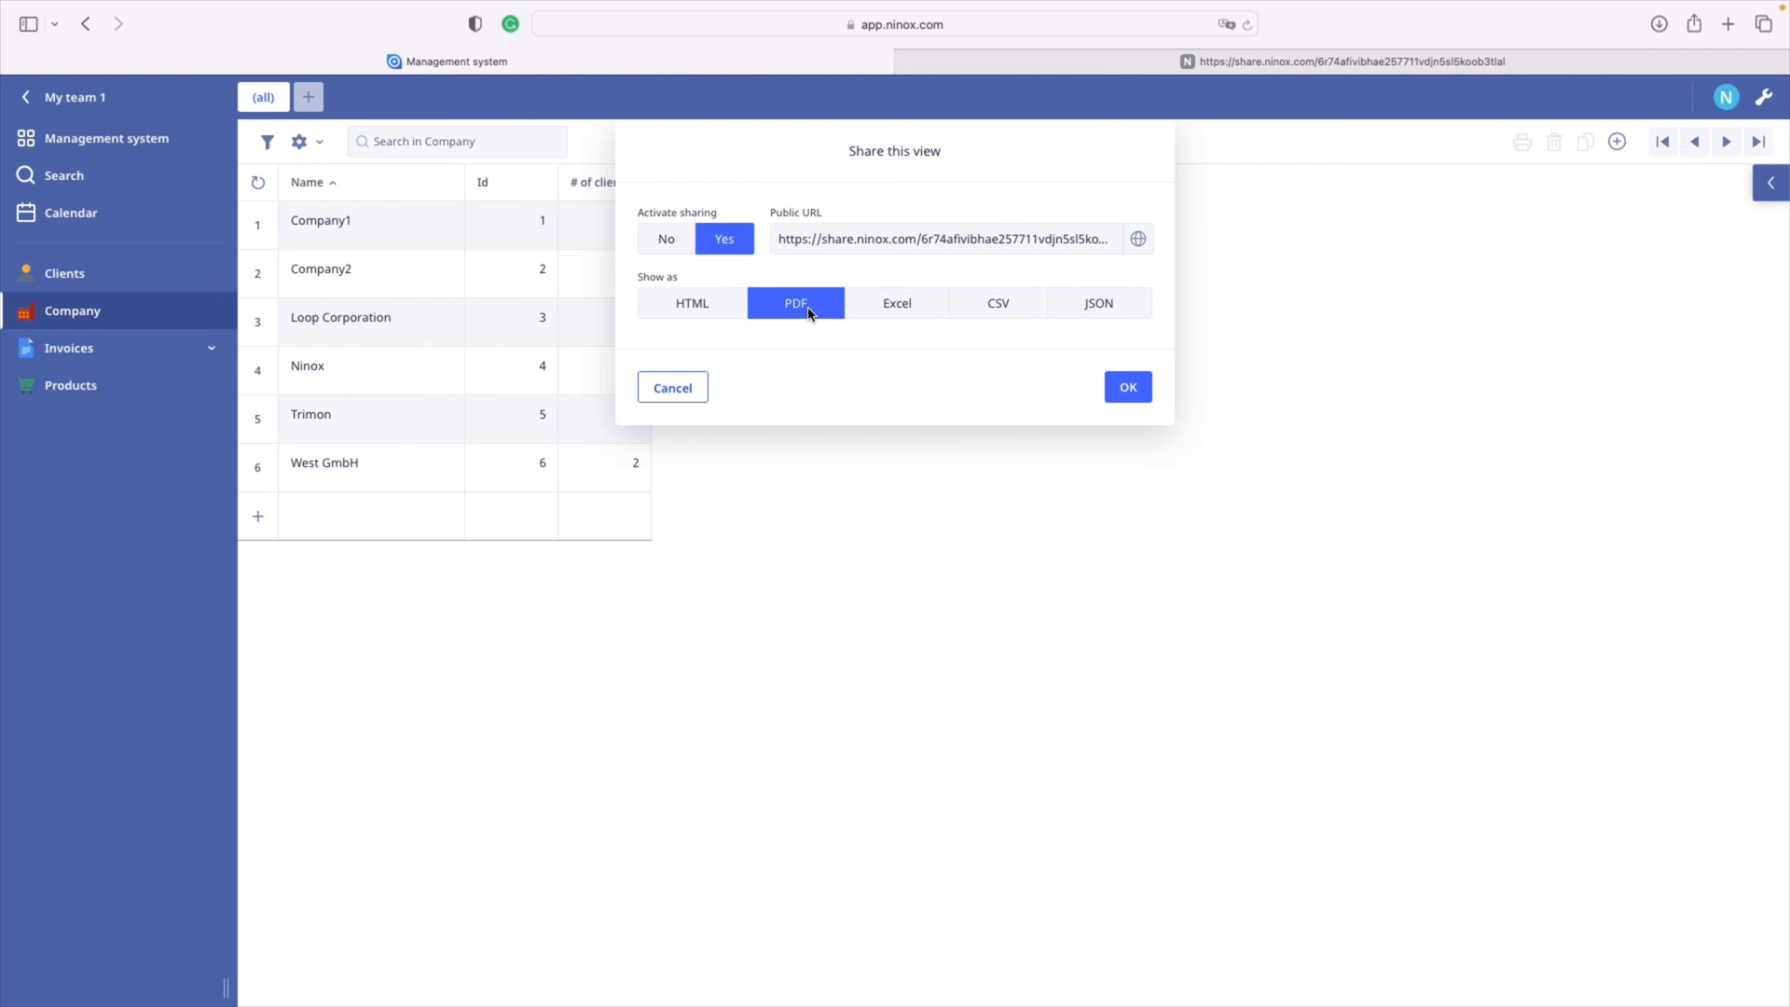
left_click(1126, 387)
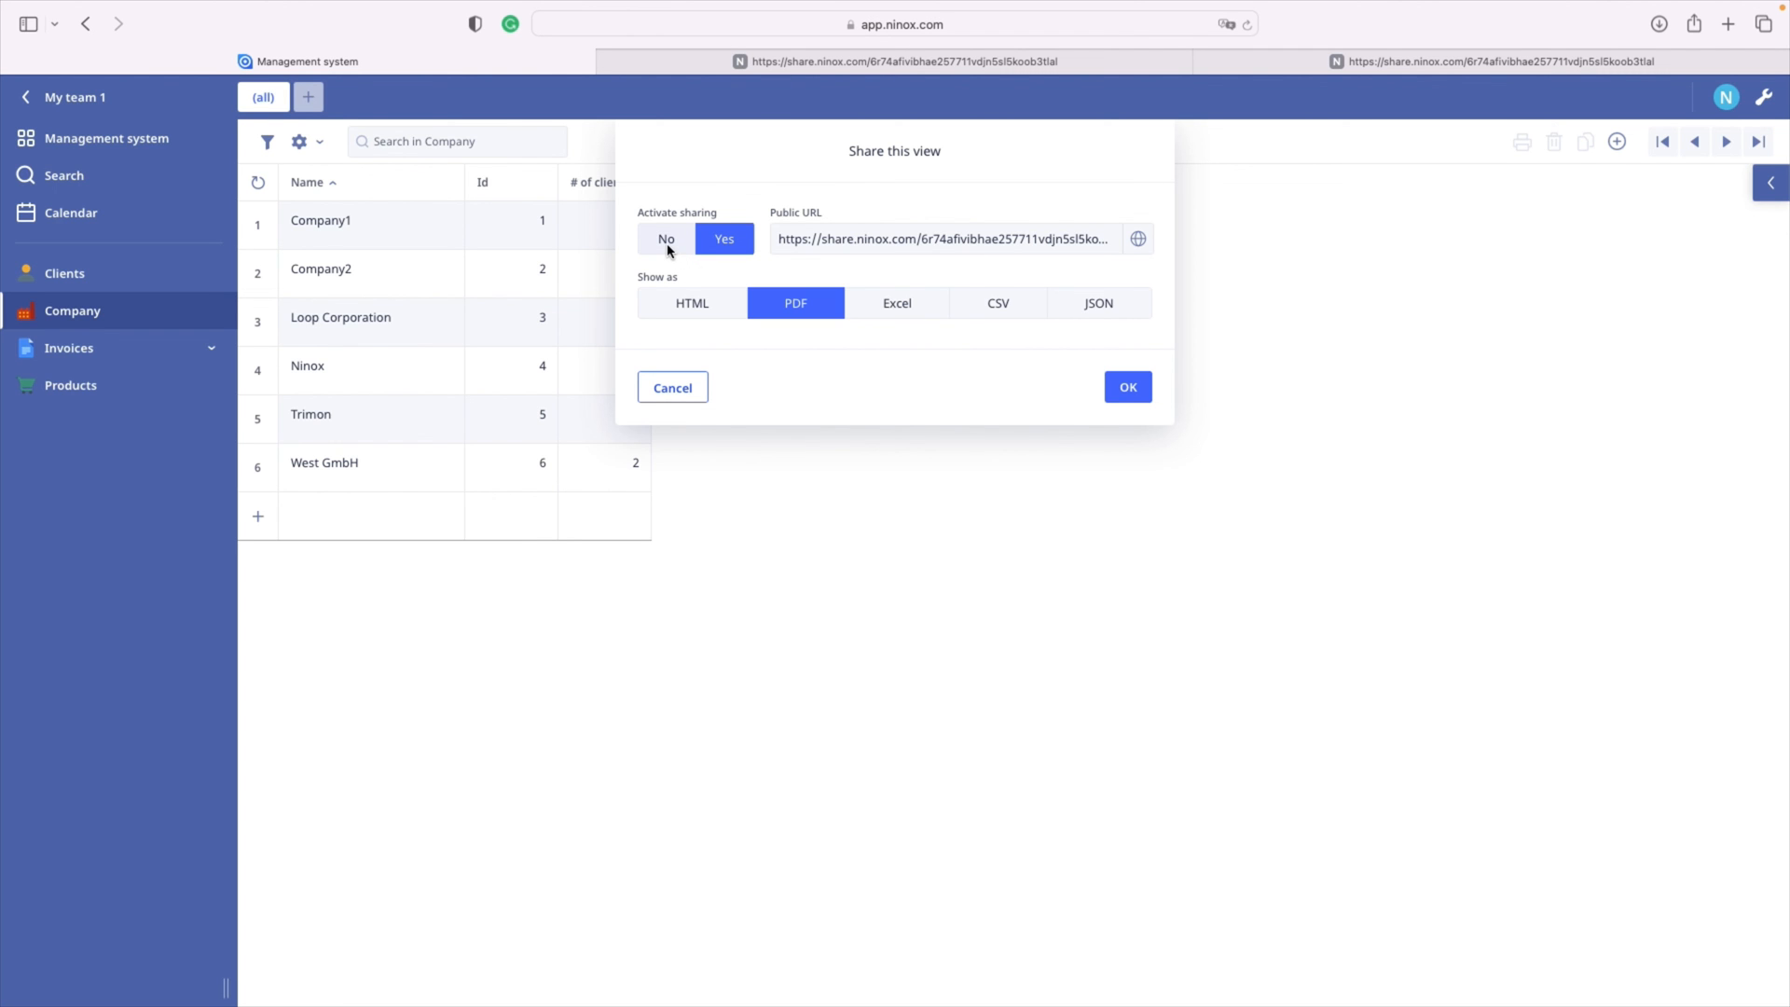
Step: Set Activate sharing to No and reload the shared JSON page to test the link
left_click(667, 239)
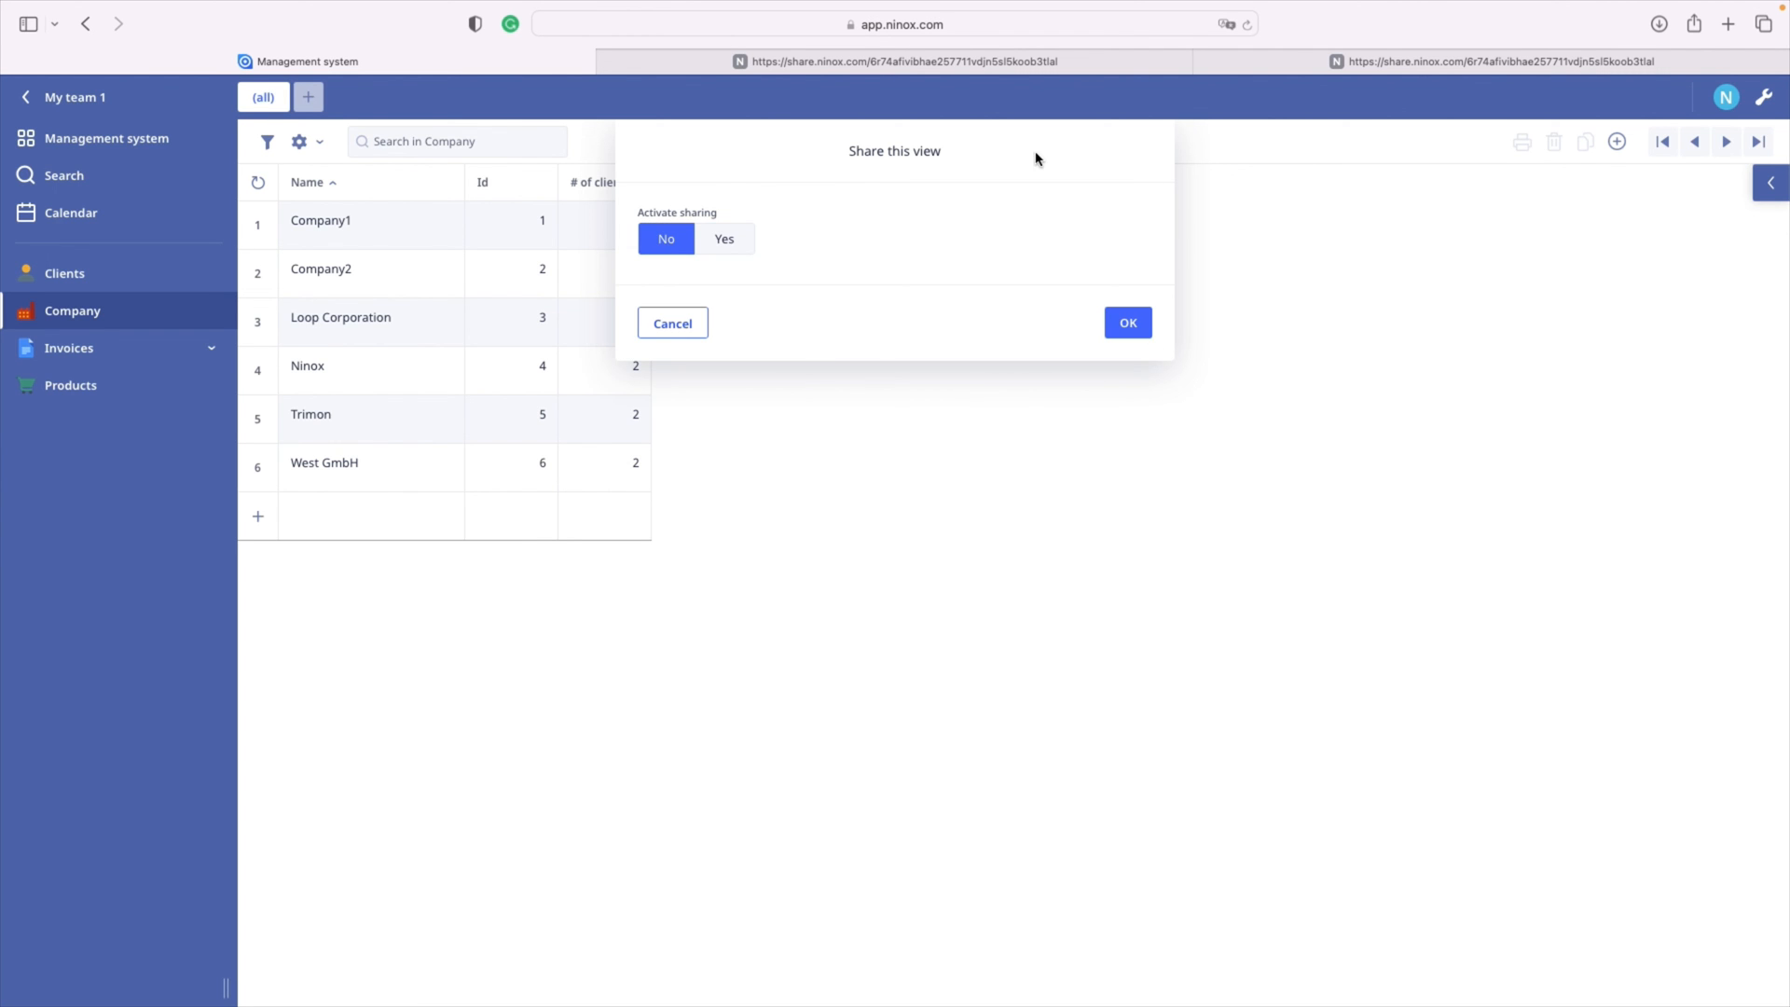
left_click(1128, 323)
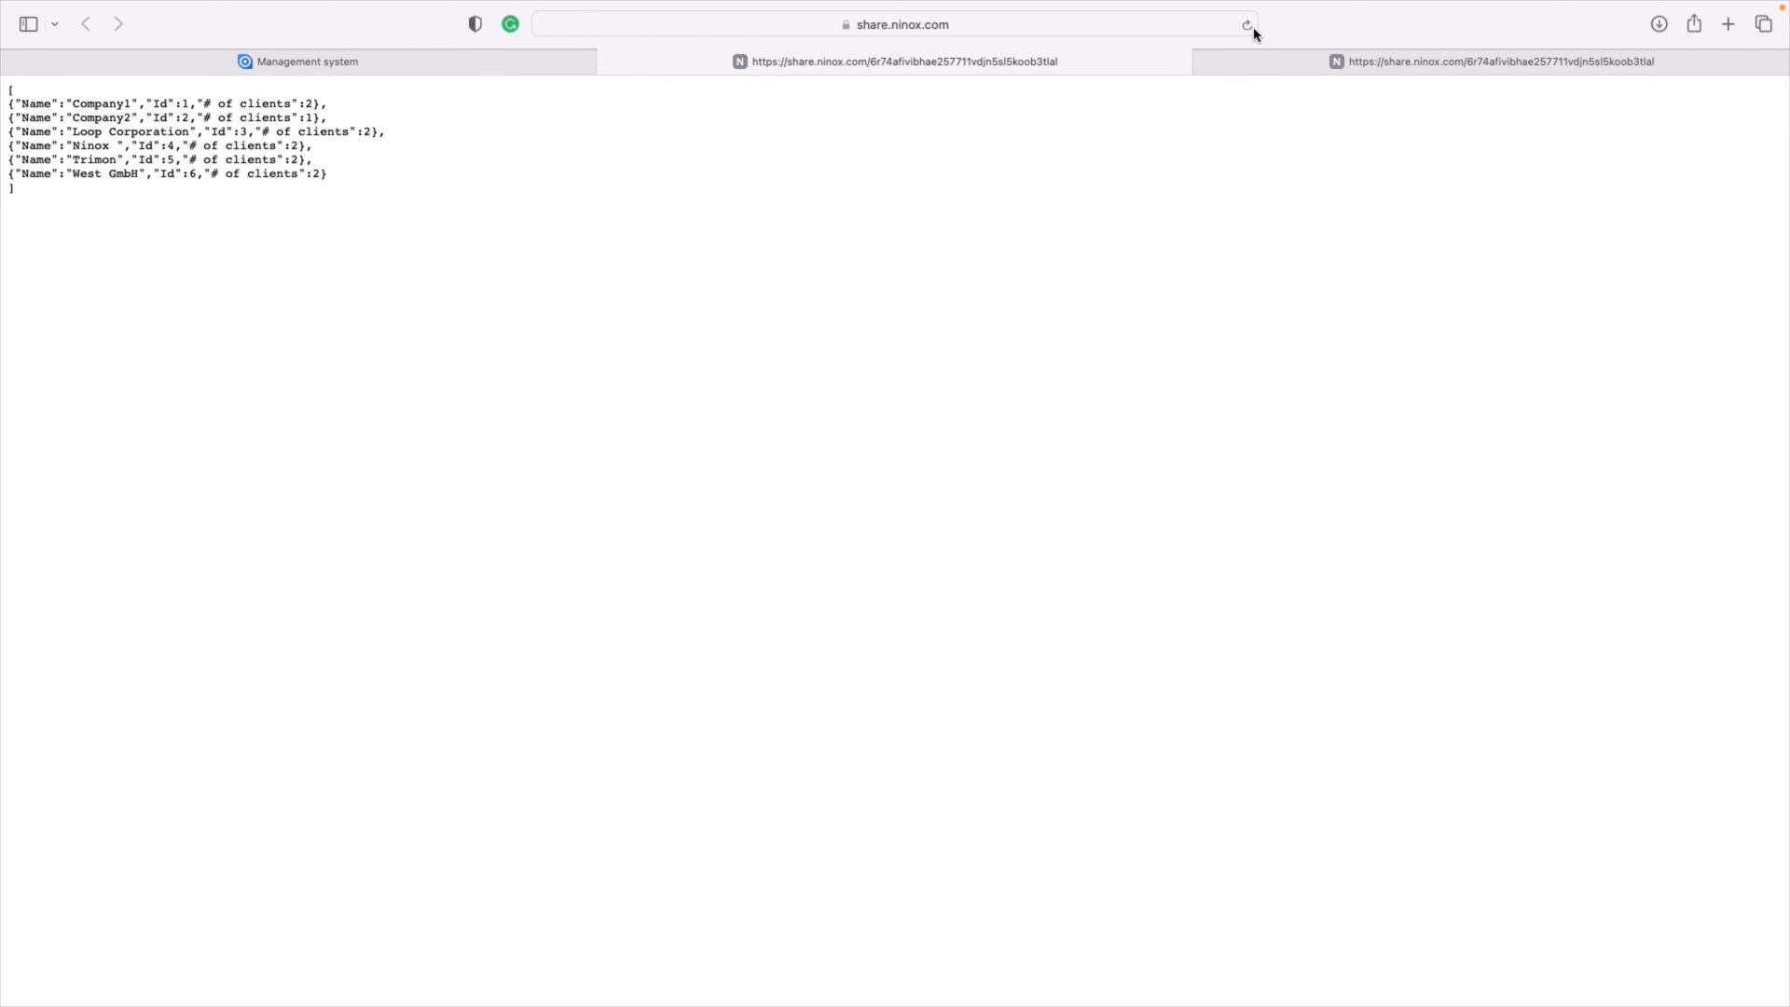
left_click(306, 60)
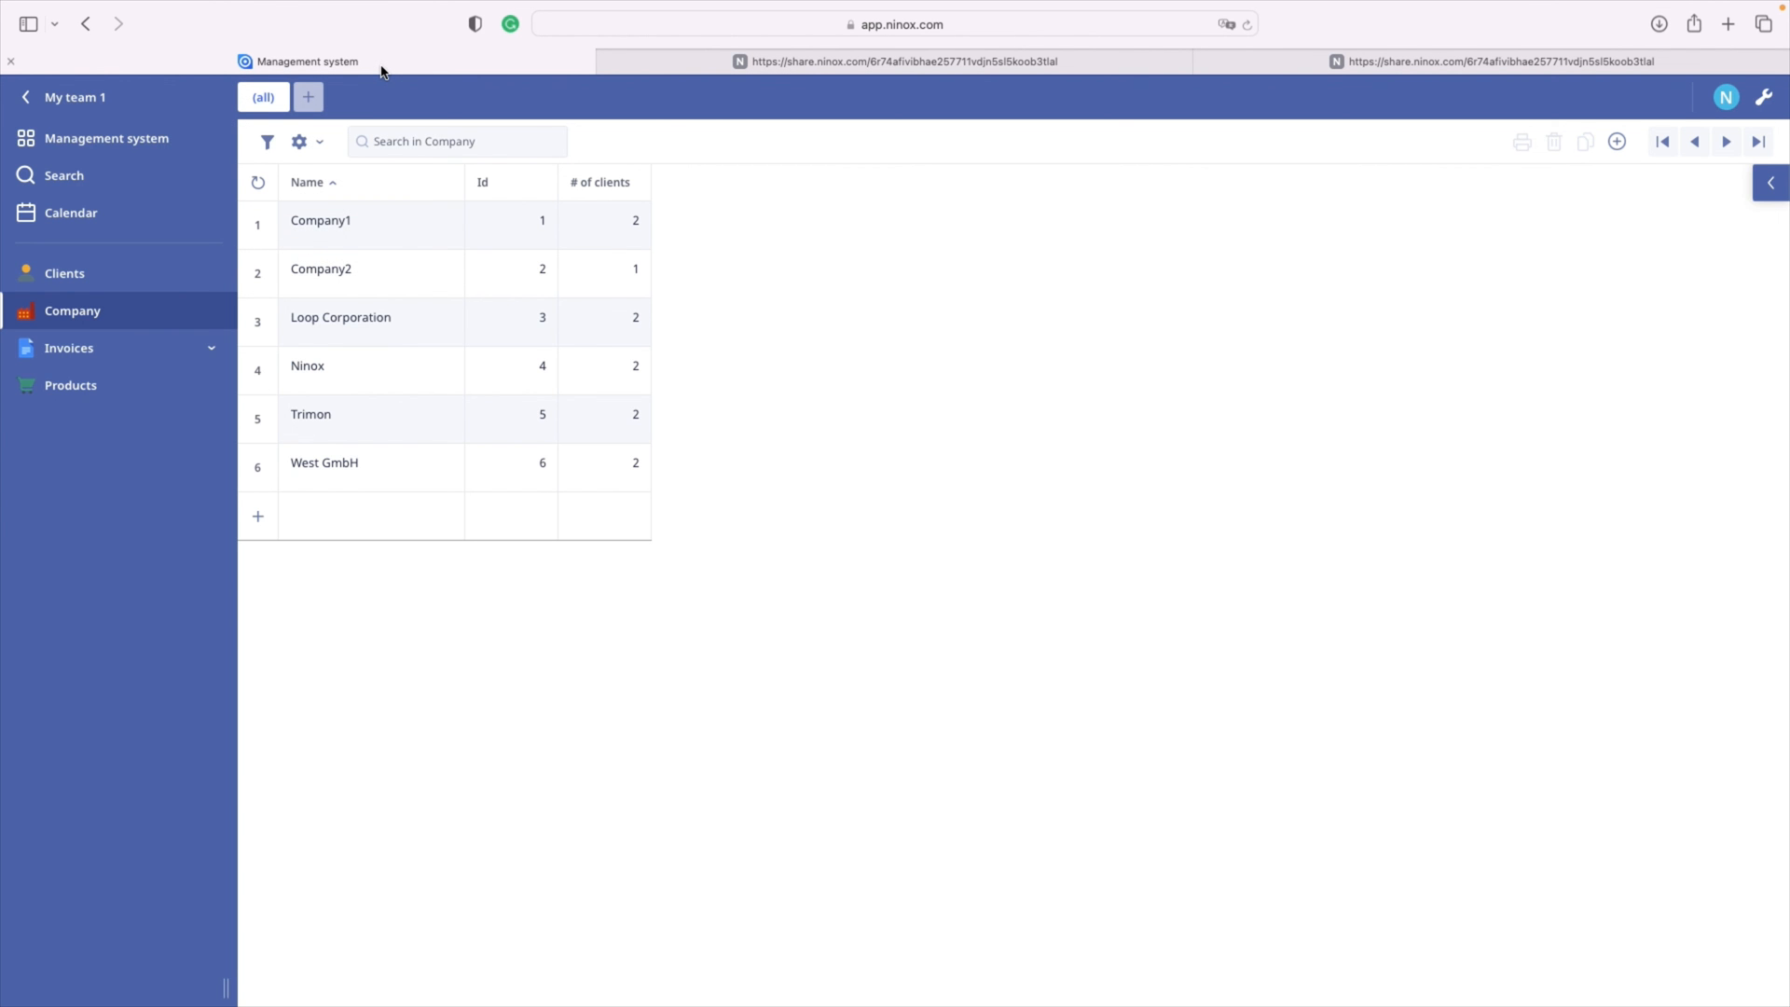